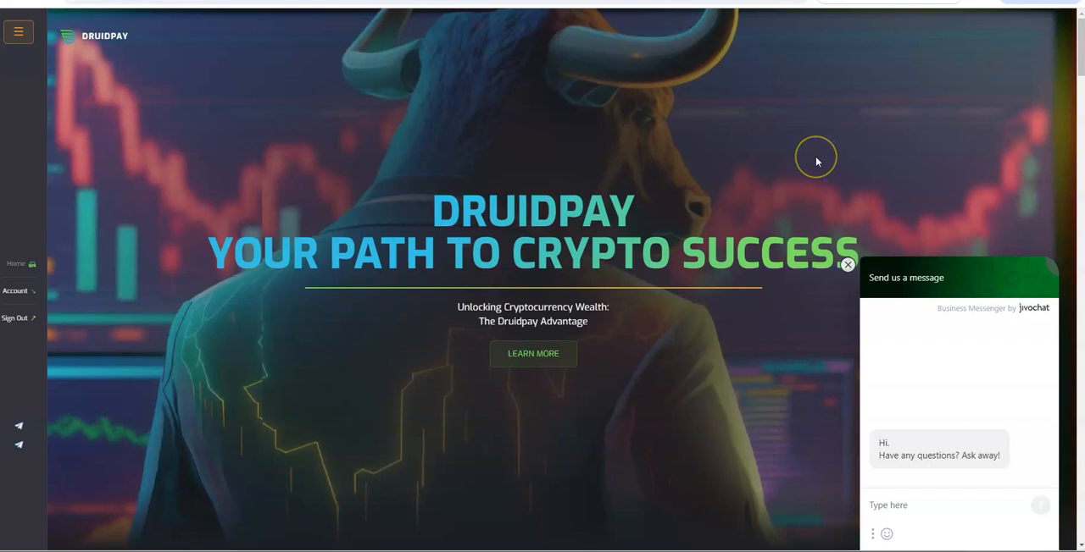
pyautogui.moveTo(814, 161)
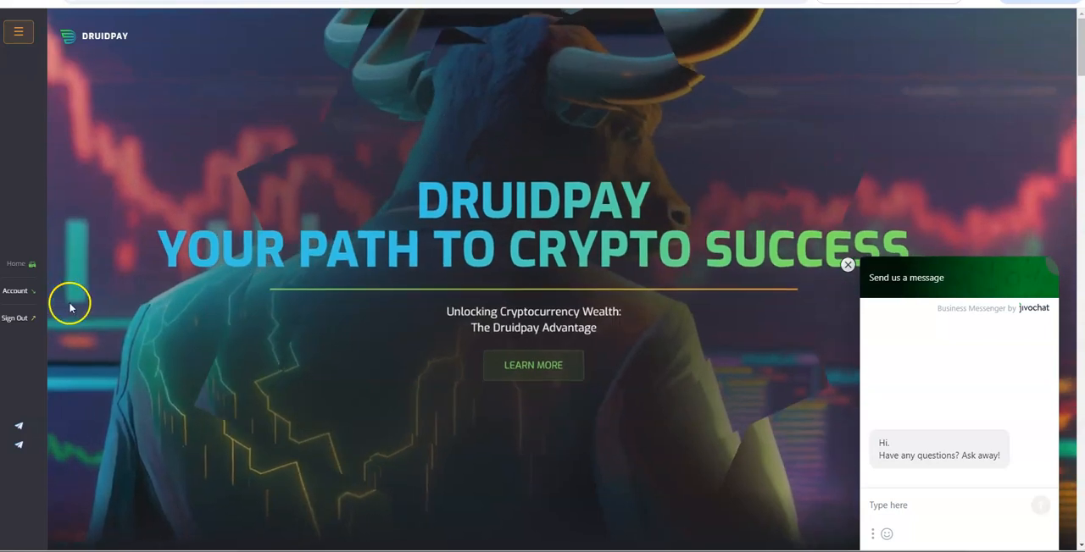
# - Switch the stats card to the Withdrawals total and scroll on to the four investment plans
pyautogui.scroll(-3)
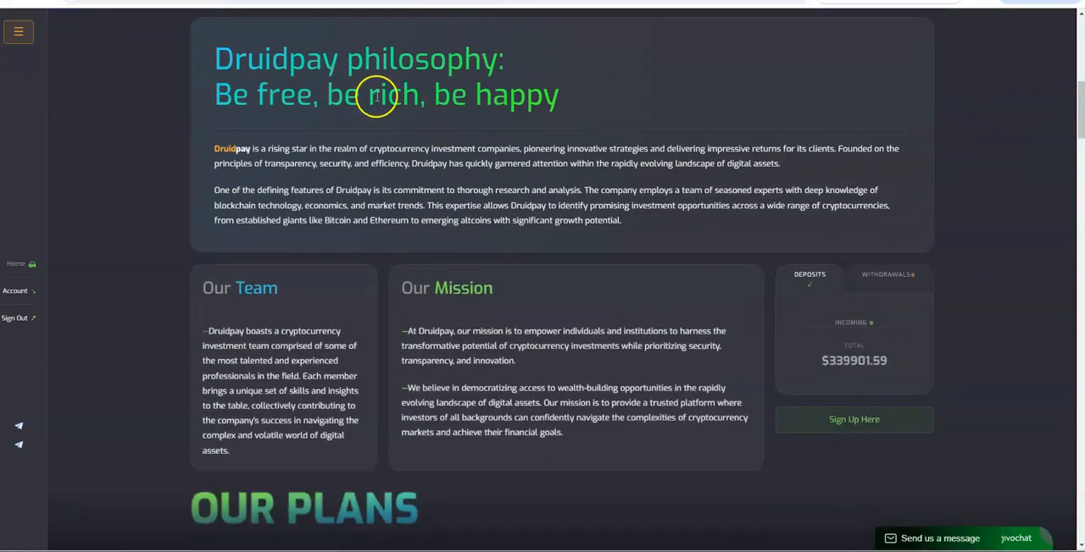
pyautogui.moveTo(385, 129)
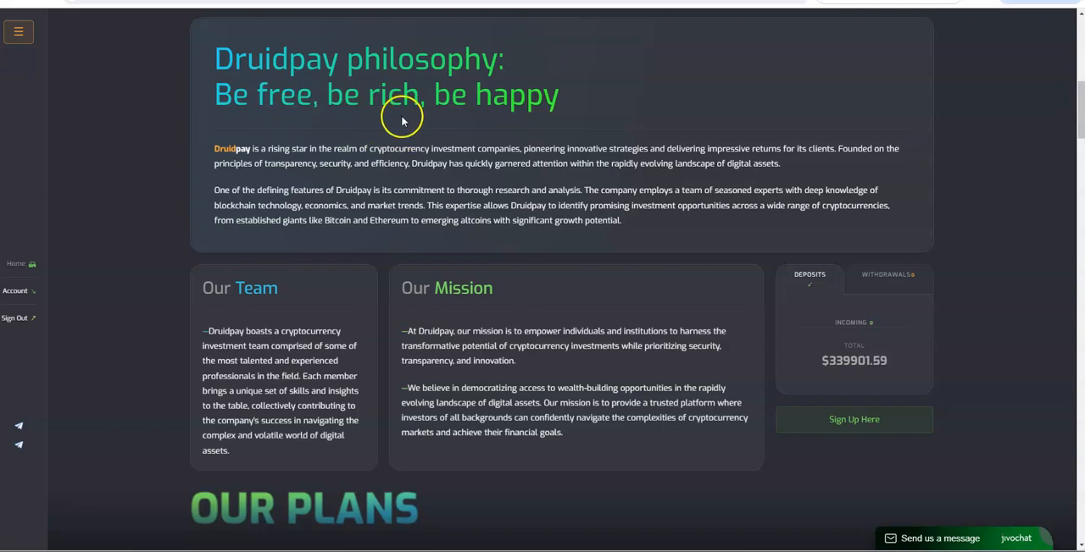
pyautogui.moveTo(677, 148)
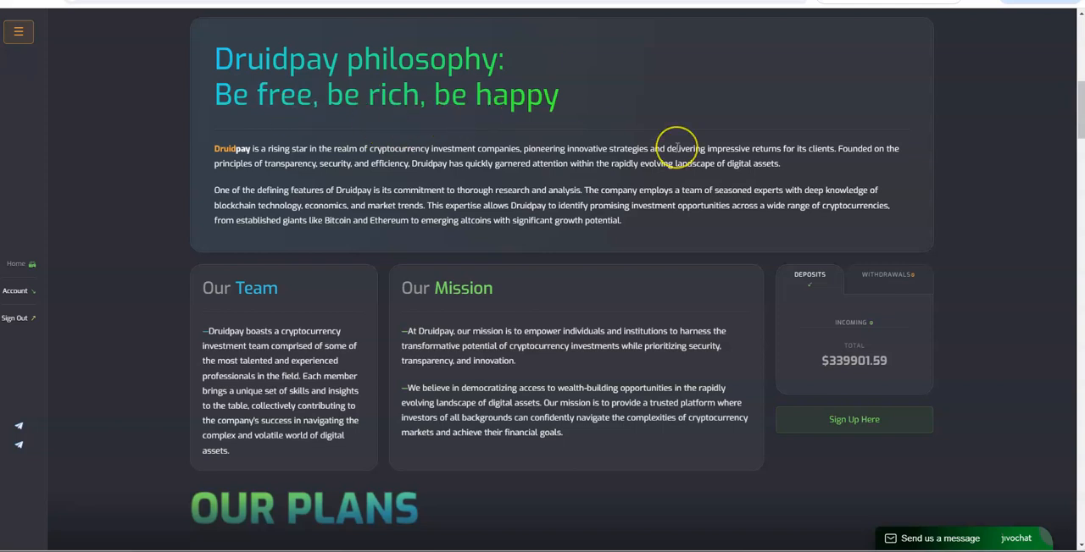
pyautogui.moveTo(517, 290)
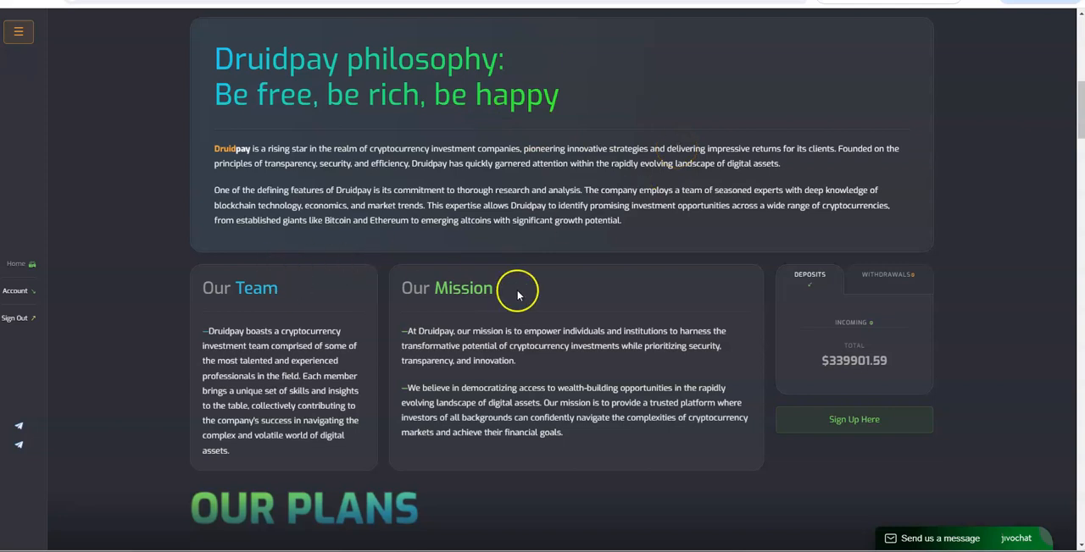
pyautogui.moveTo(842, 357)
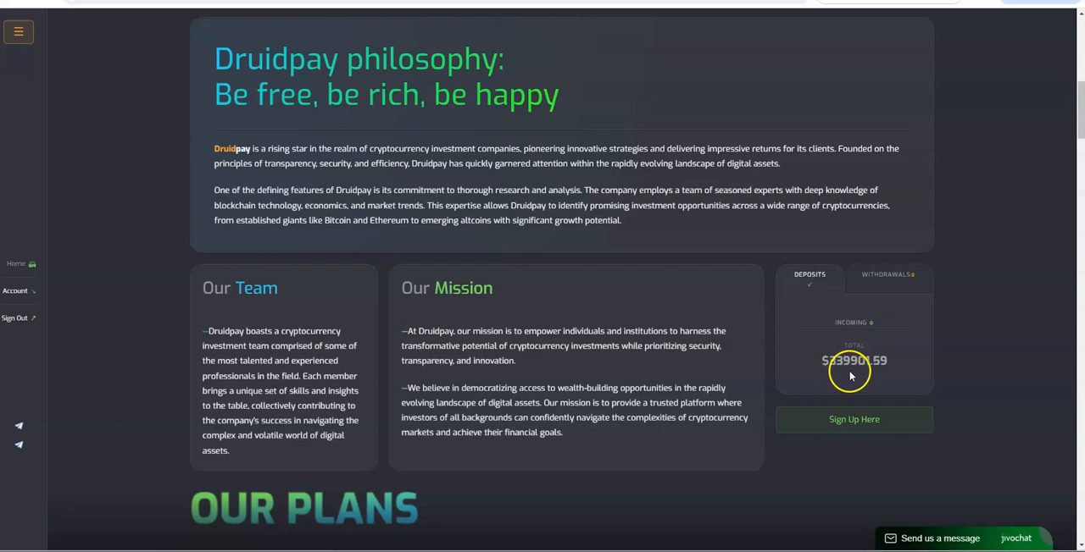
pyautogui.moveTo(873, 279)
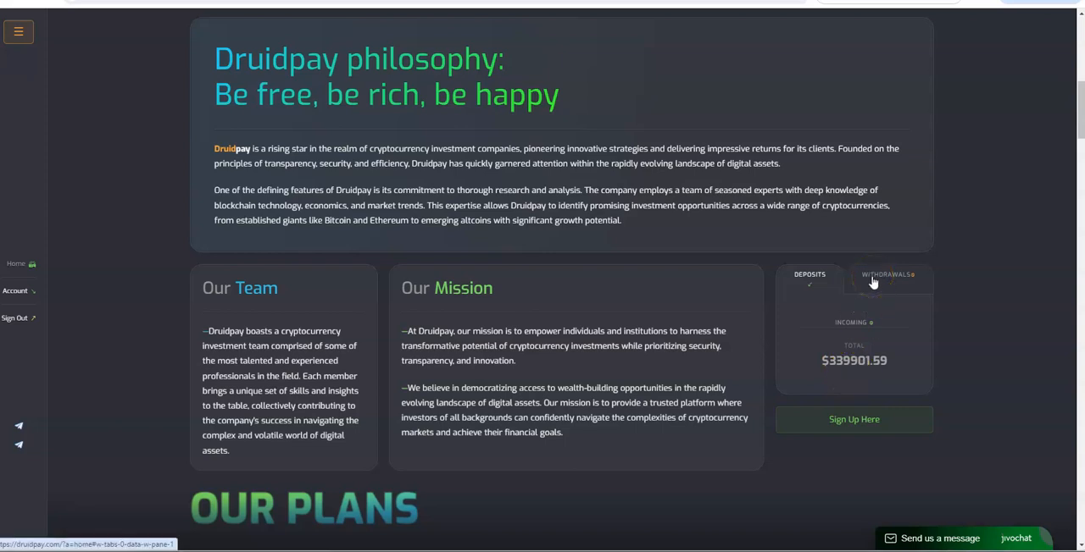
pyautogui.click(888, 274)
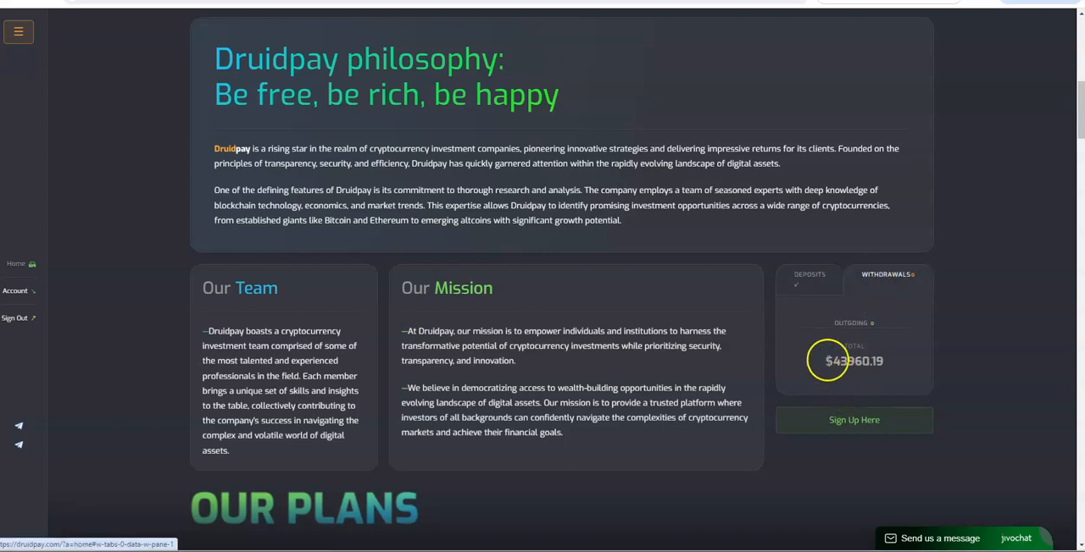
pyautogui.scroll(-3)
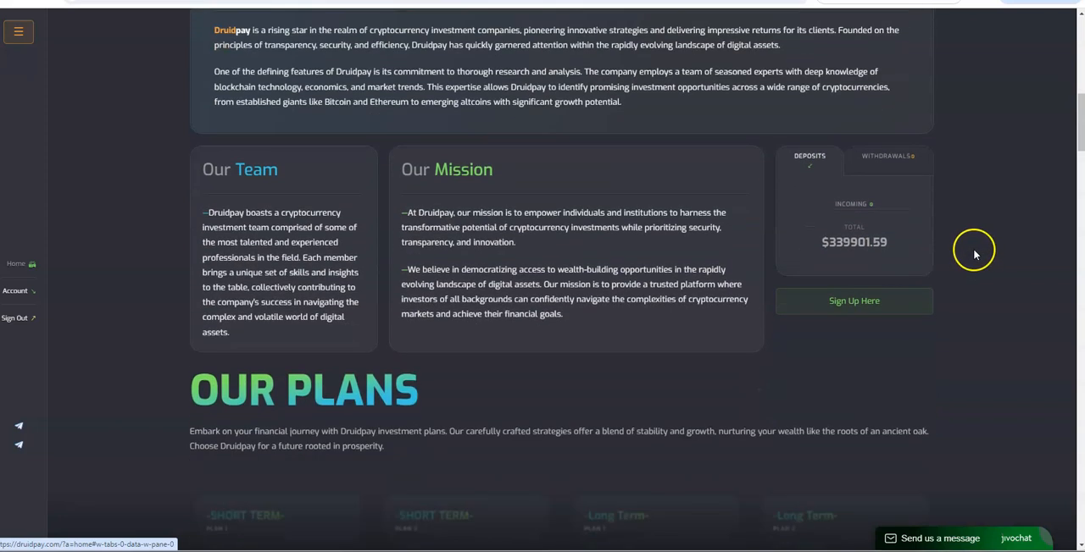
pyautogui.scroll(-3)
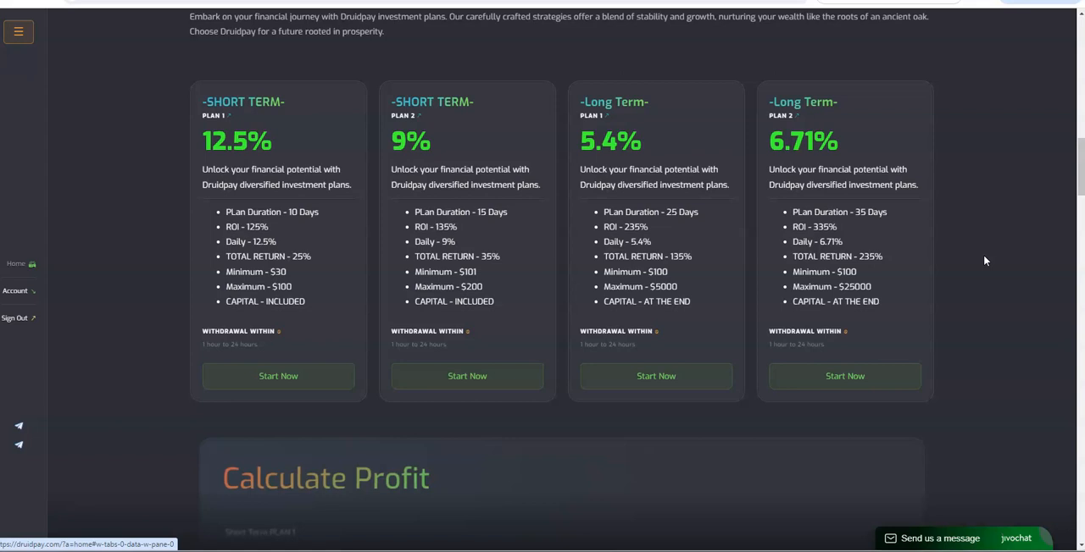
# - Scroll up to bring the Our Plans heading above the 12.5%, 9%, 5.4% and 6.71% plan cards
pyautogui.scroll(3)
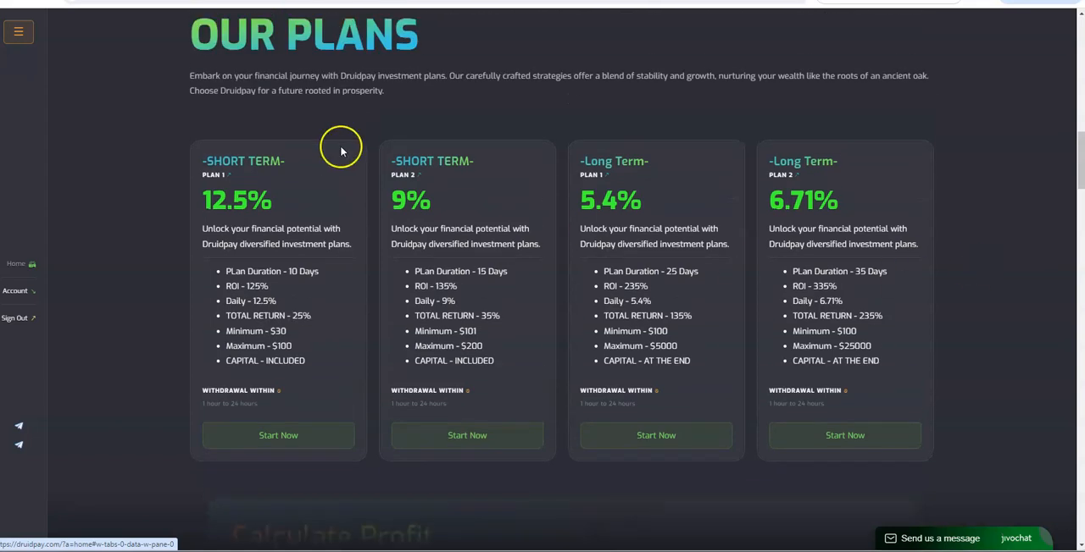
pyautogui.moveTo(279, 228)
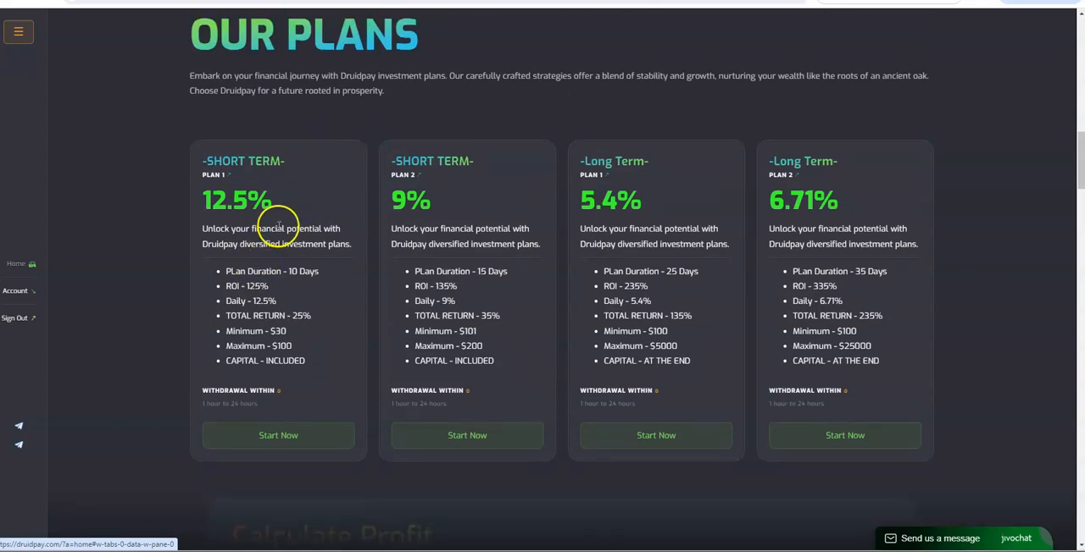
pyautogui.moveTo(318, 281)
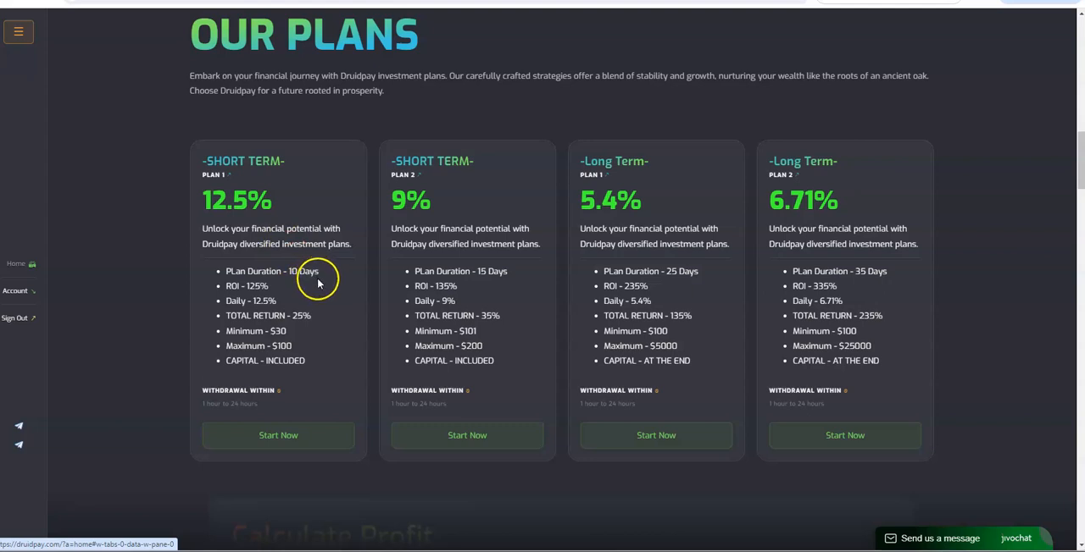
pyautogui.moveTo(282, 301)
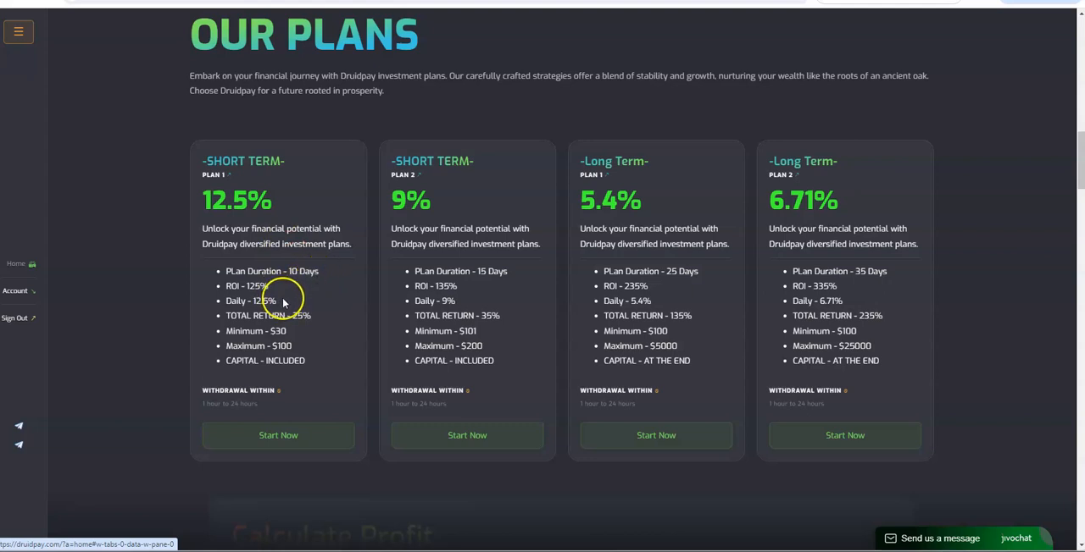
pyautogui.moveTo(299, 332)
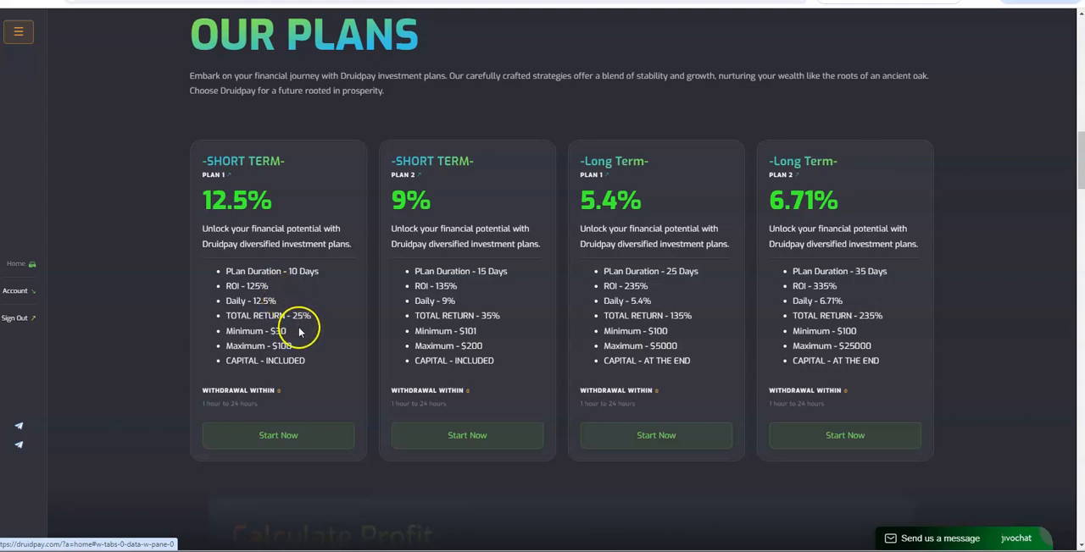
pyautogui.moveTo(251, 364)
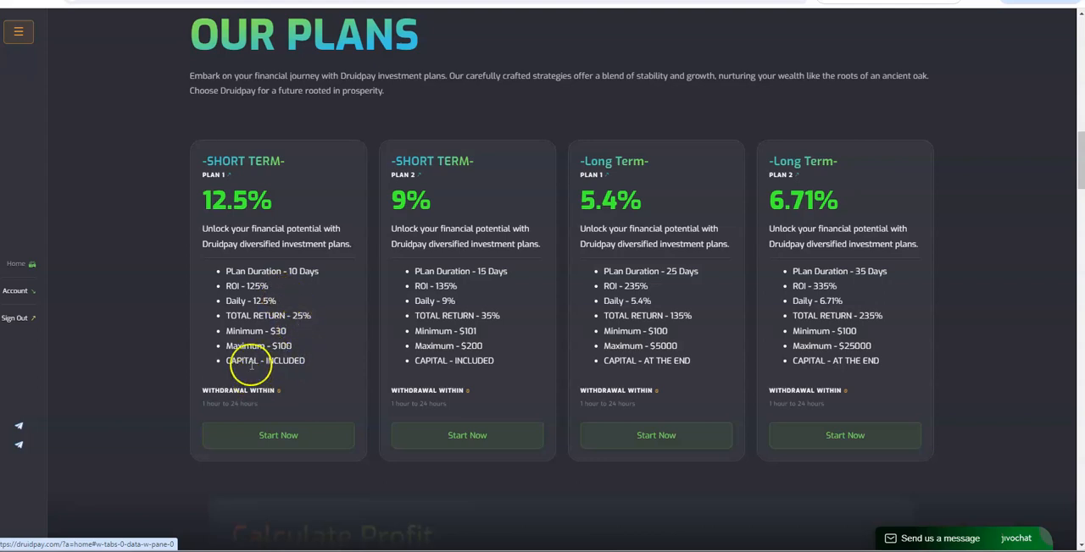
pyautogui.moveTo(298, 344)
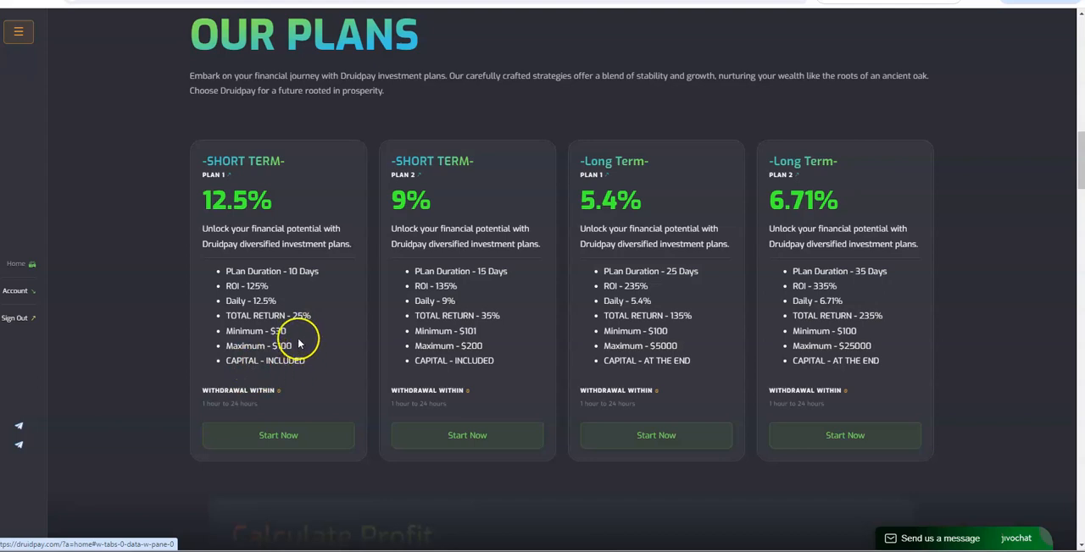
pyautogui.moveTo(309, 326)
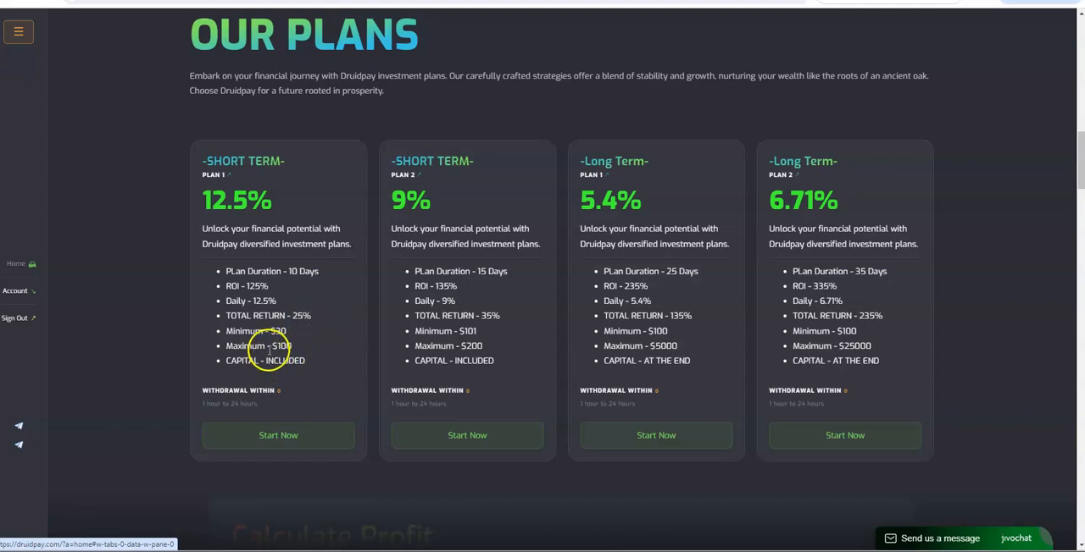
pyautogui.moveTo(297, 341)
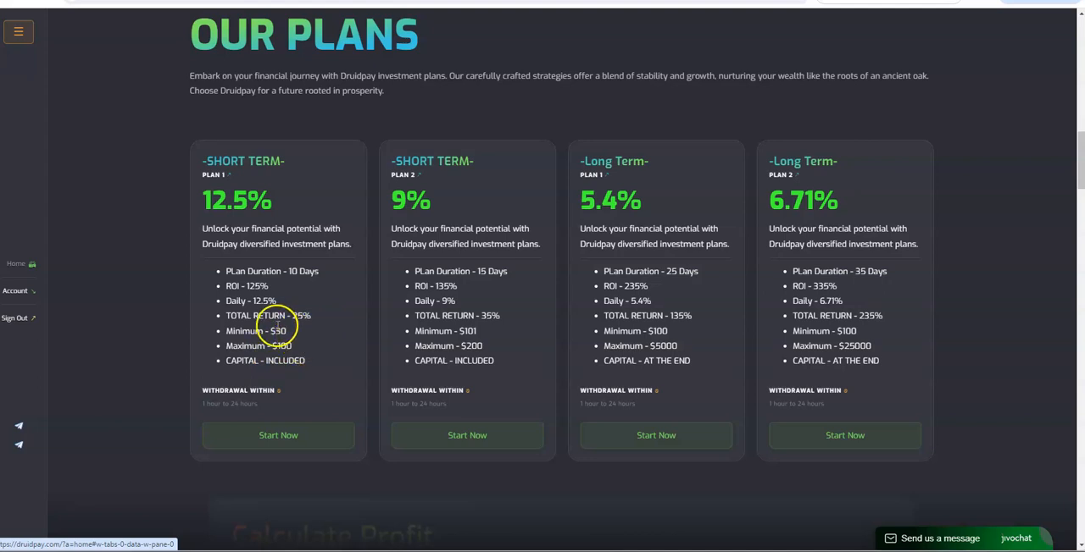
pyautogui.moveTo(280, 346)
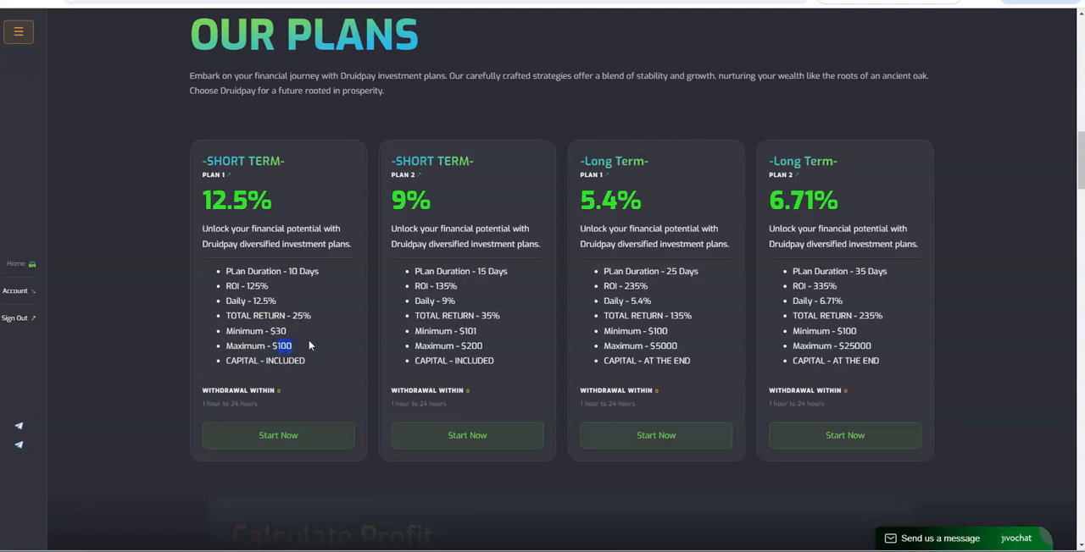
pyautogui.moveTo(258, 144)
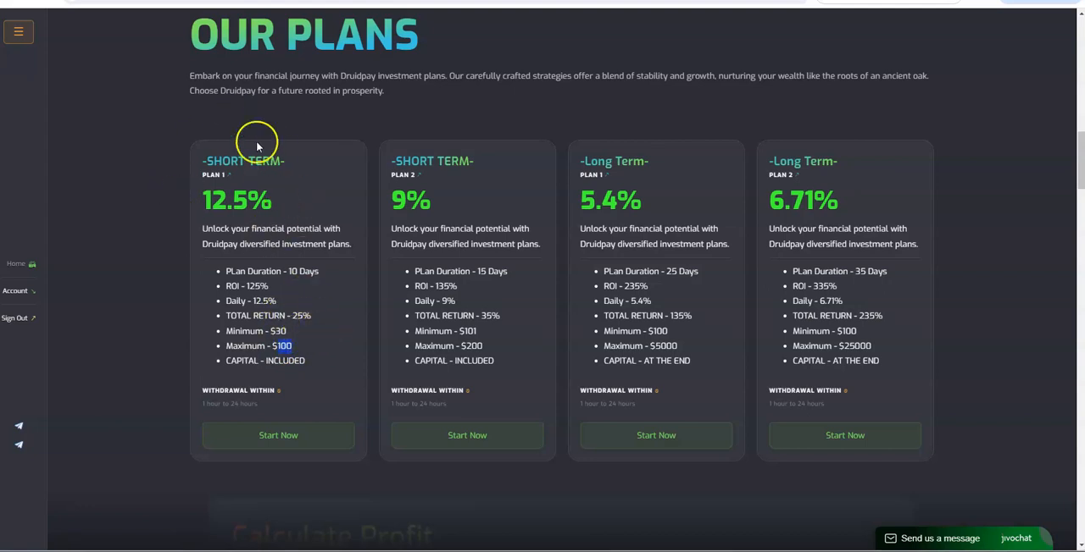
pyautogui.moveTo(251, 229)
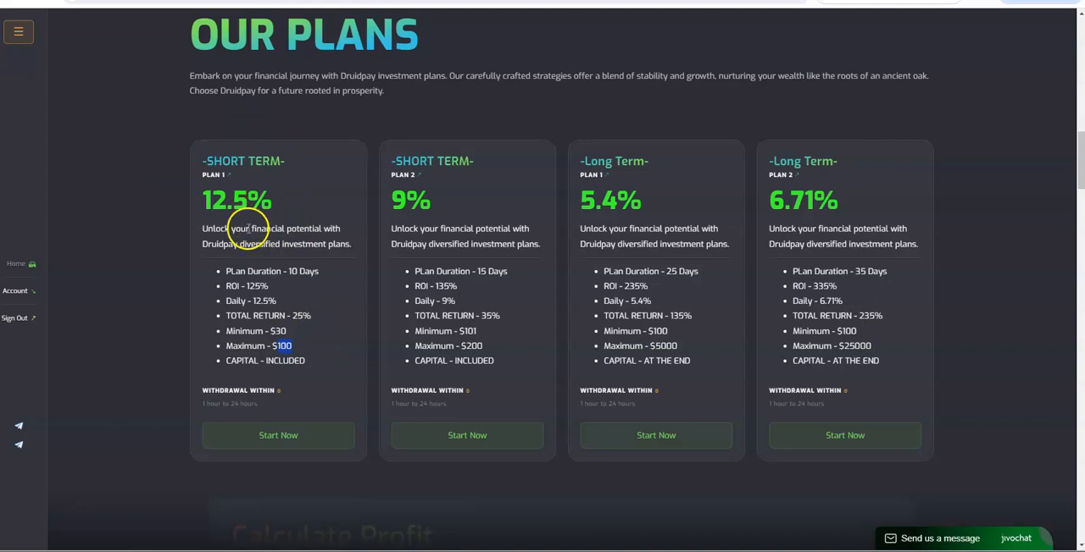
pyautogui.moveTo(297, 351)
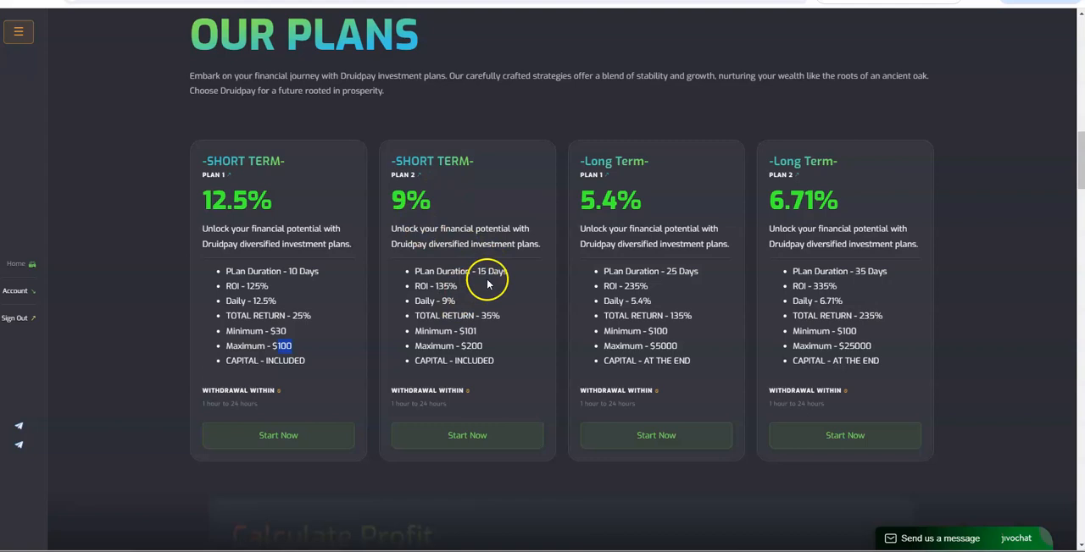
pyautogui.moveTo(474, 309)
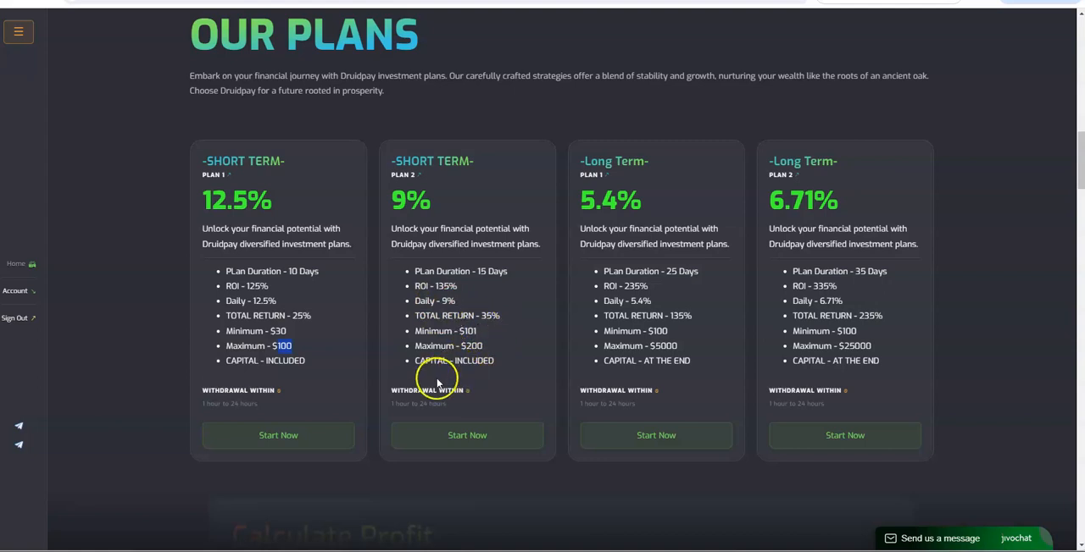
pyautogui.moveTo(437, 296)
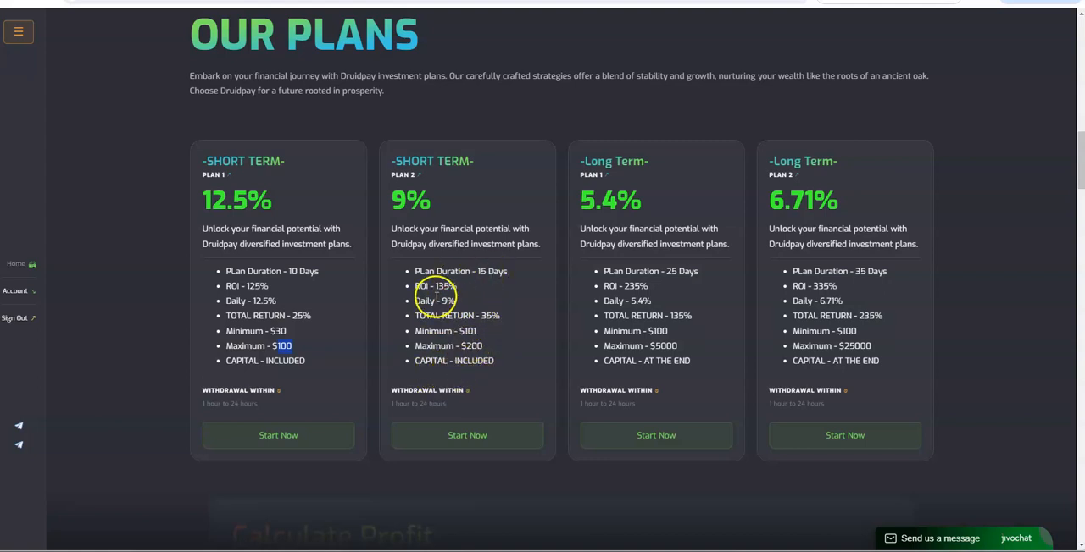
pyautogui.moveTo(437, 331)
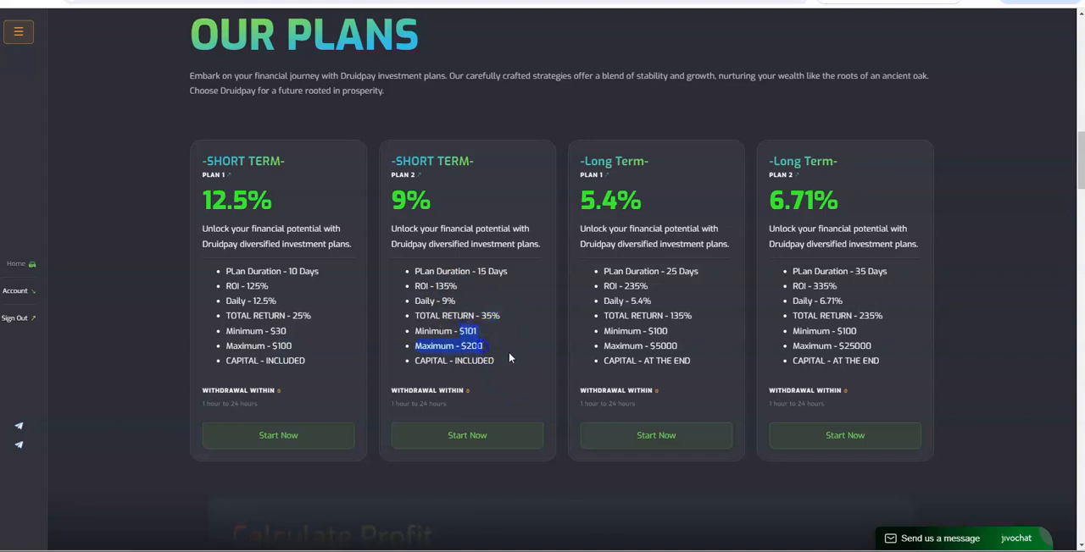
pyautogui.moveTo(197, 139)
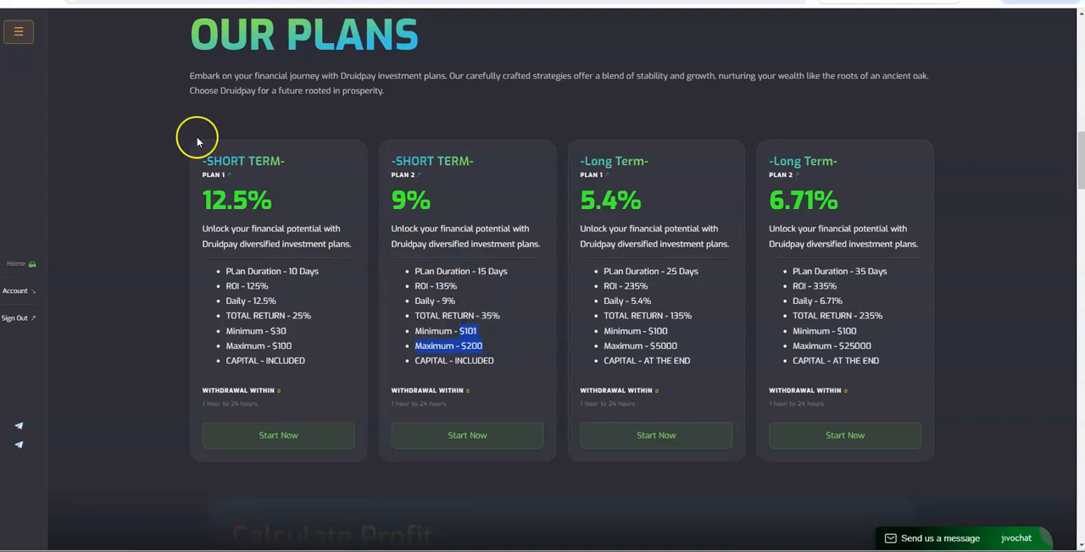
pyautogui.moveTo(352, 221)
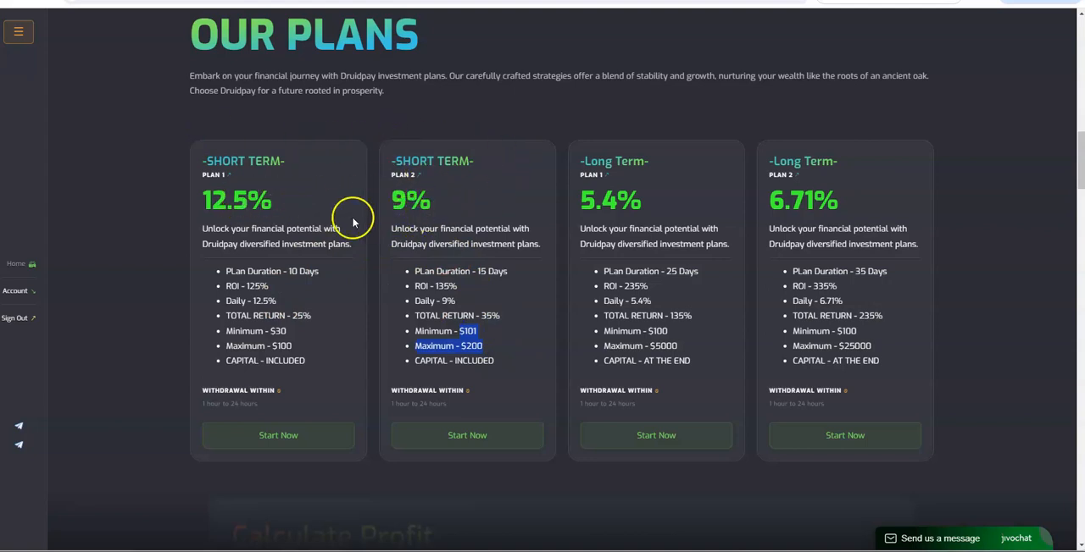
pyautogui.moveTo(432, 229)
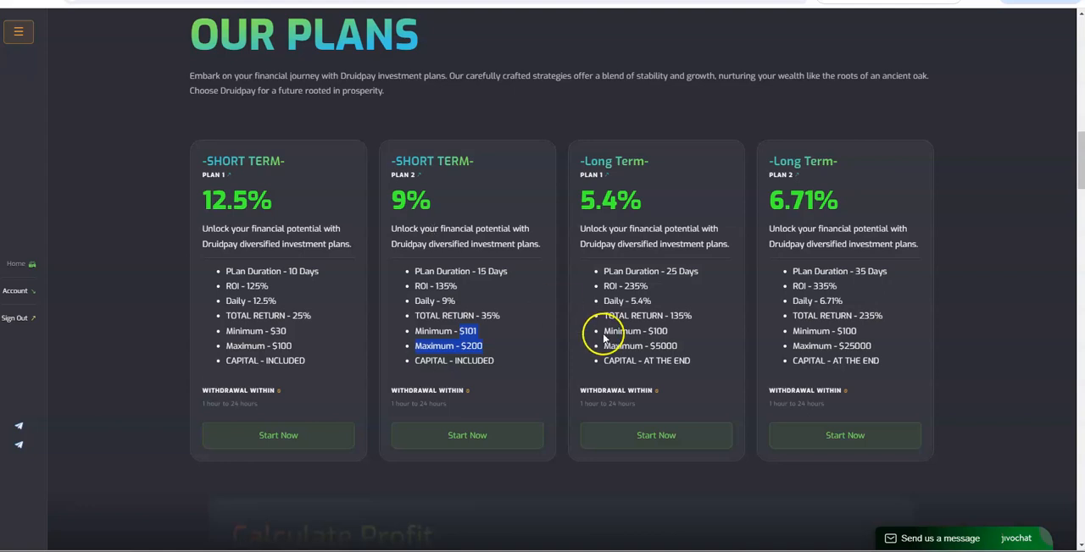
# - Scroll through Calculate Profit, the statistics, FAQ and footer, then back to the hero banner
pyautogui.scroll(-3)
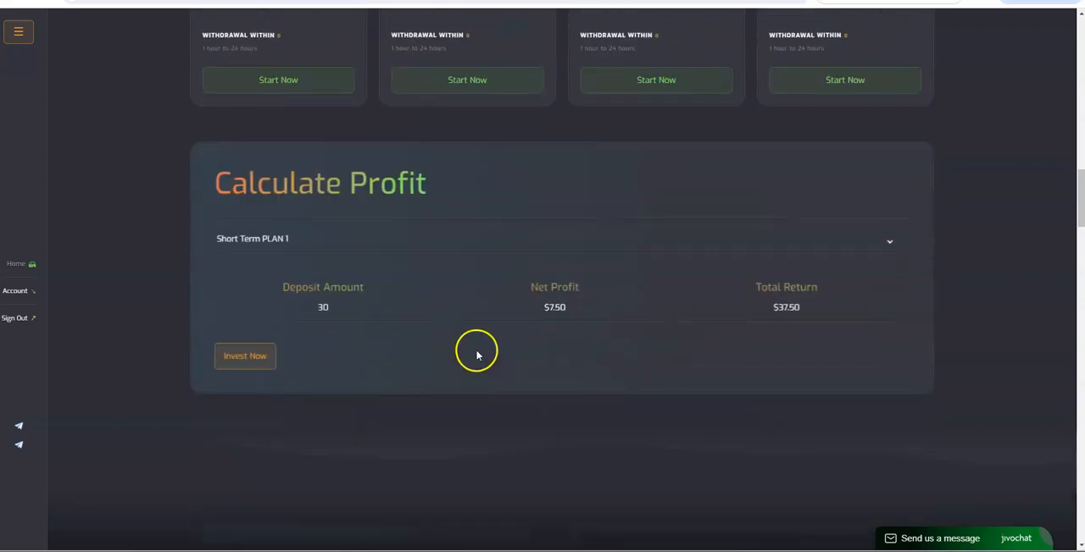
pyautogui.scroll(3)
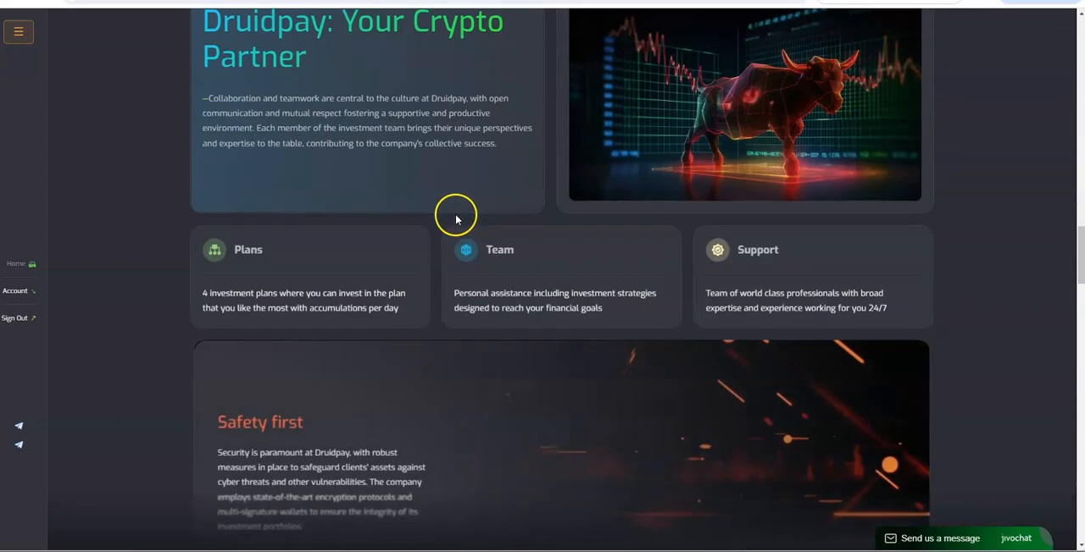
pyautogui.scroll(-3)
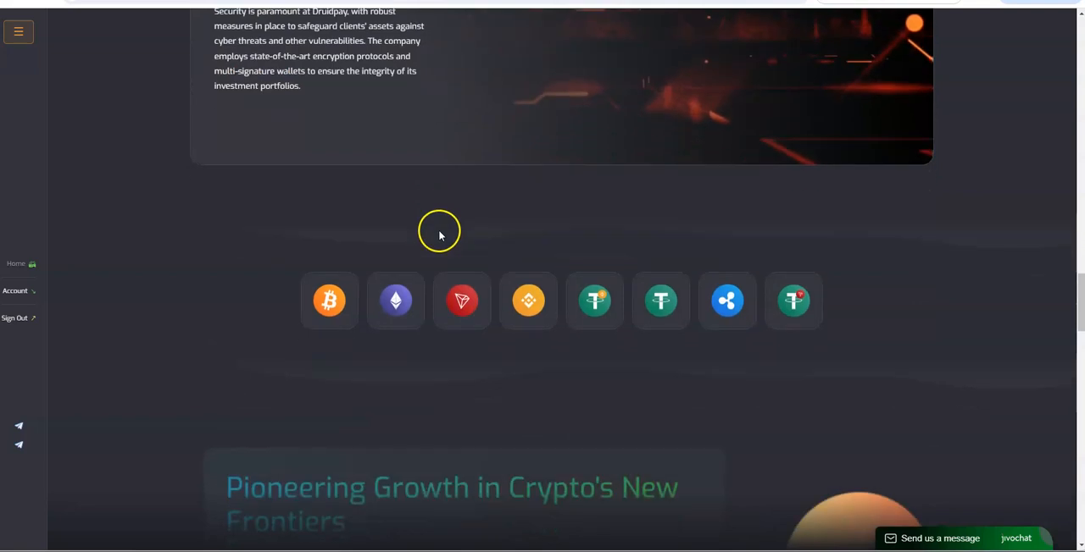
pyautogui.scroll(-3)
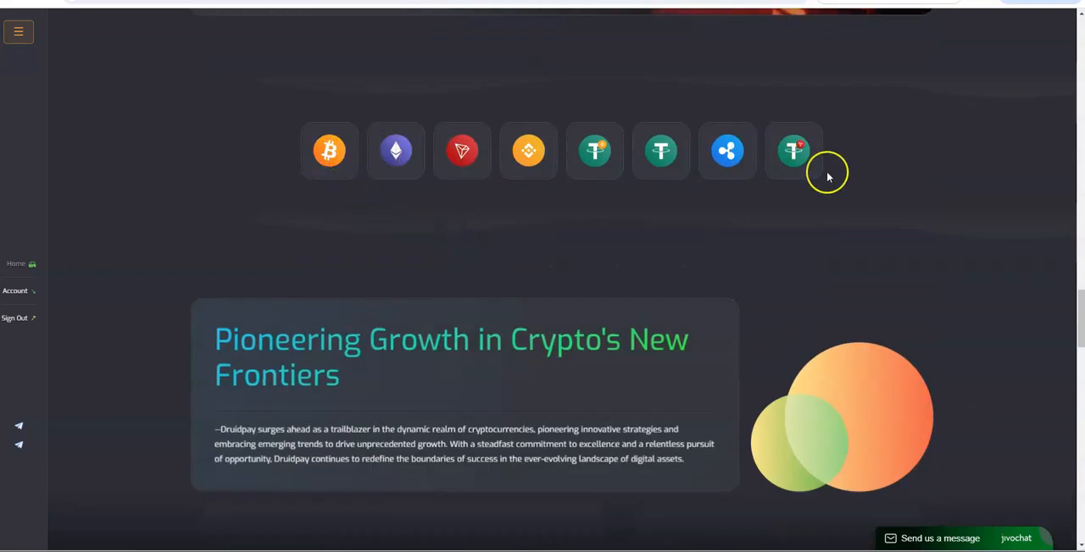
pyautogui.moveTo(711, 173)
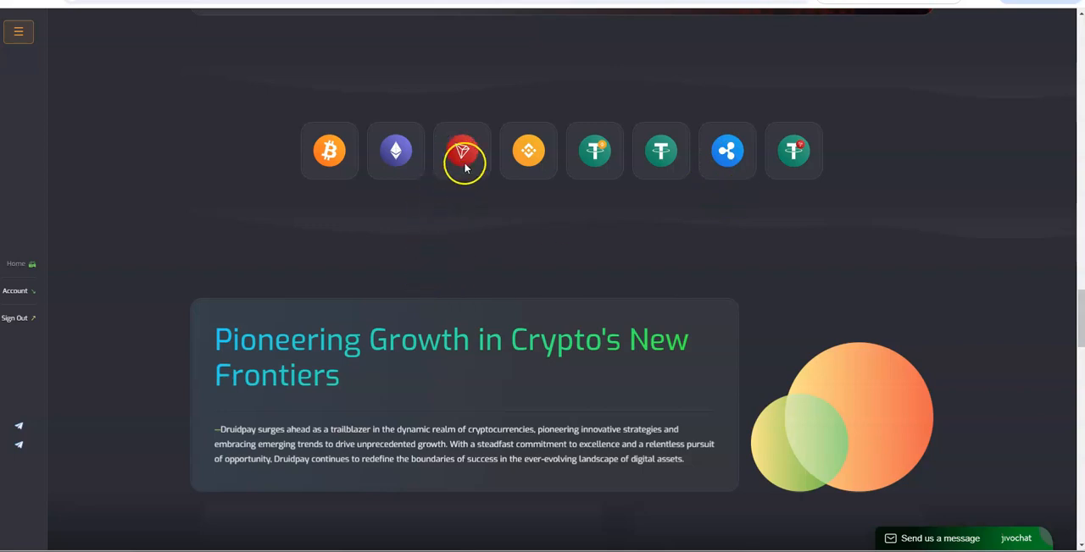
pyautogui.moveTo(329, 151)
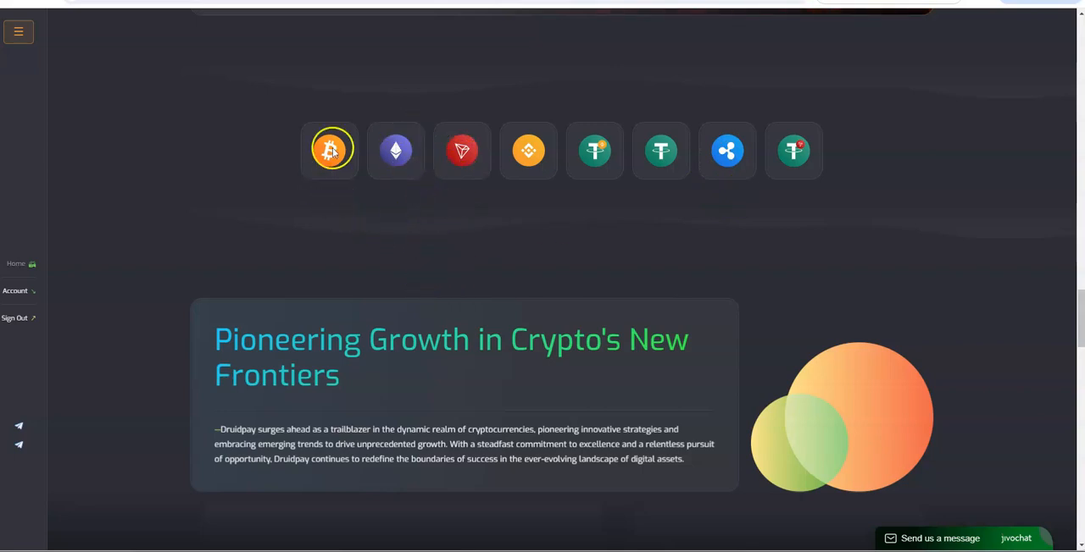
pyautogui.scroll(-3)
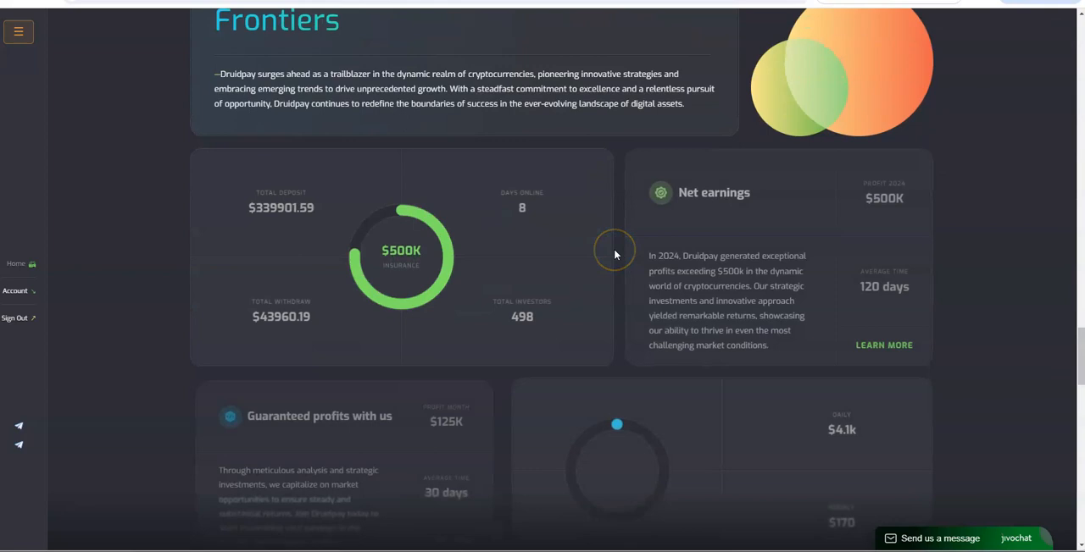
pyautogui.moveTo(532, 220)
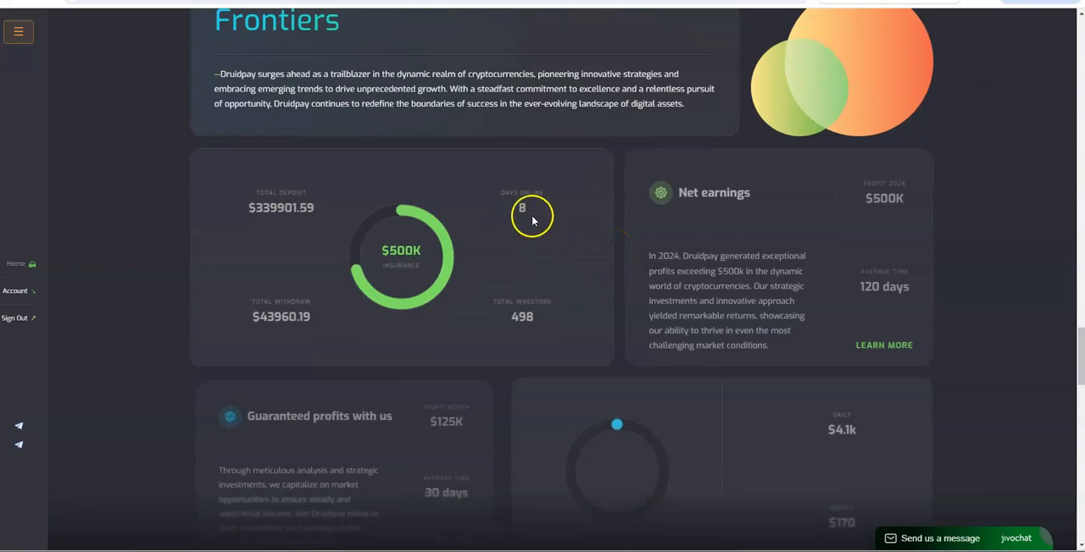
pyautogui.moveTo(281, 219)
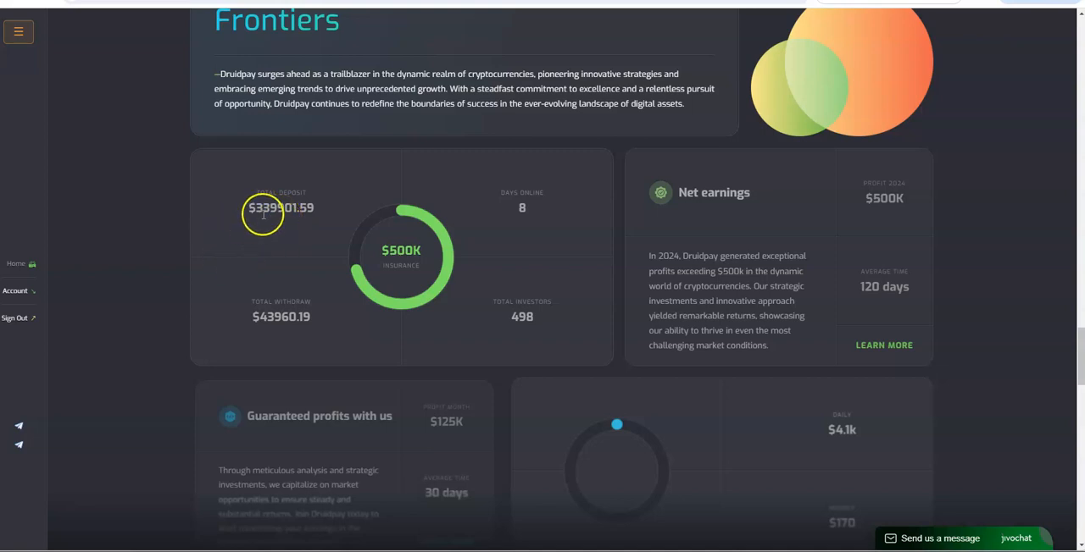
pyautogui.moveTo(546, 261)
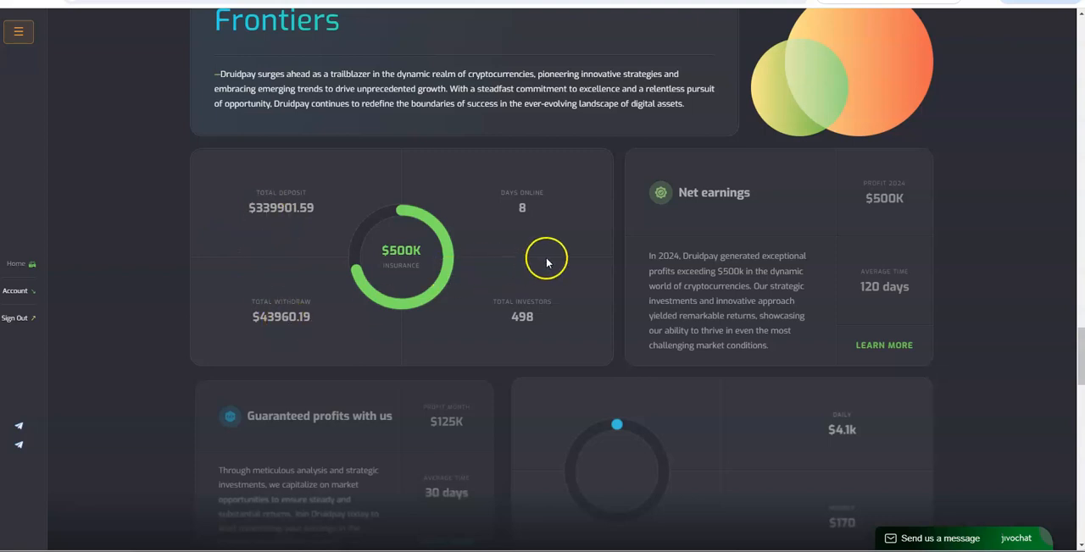
pyautogui.scroll(-3)
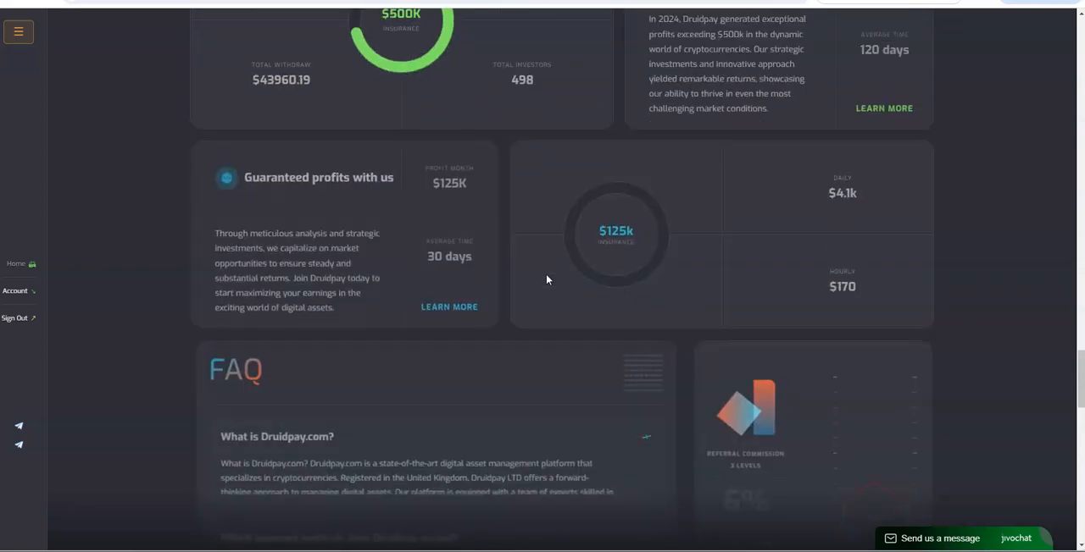
pyautogui.scroll(-3)
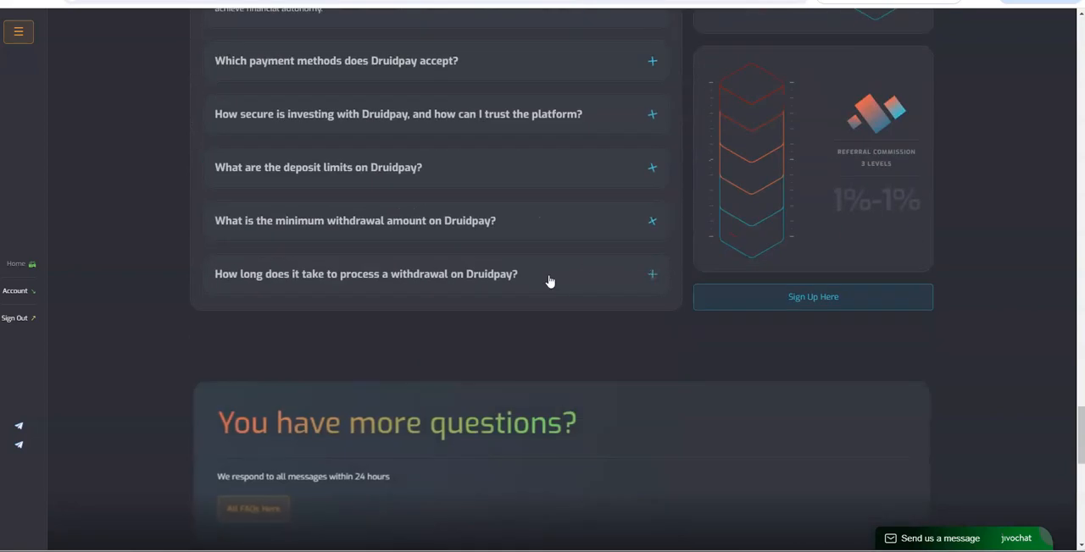
pyautogui.scroll(-3)
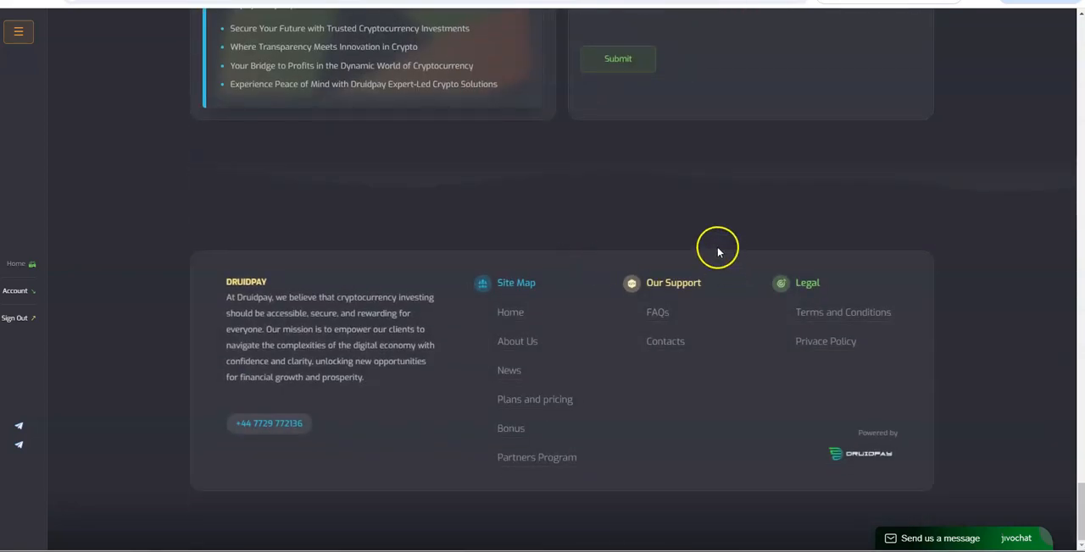
pyautogui.scroll(3)
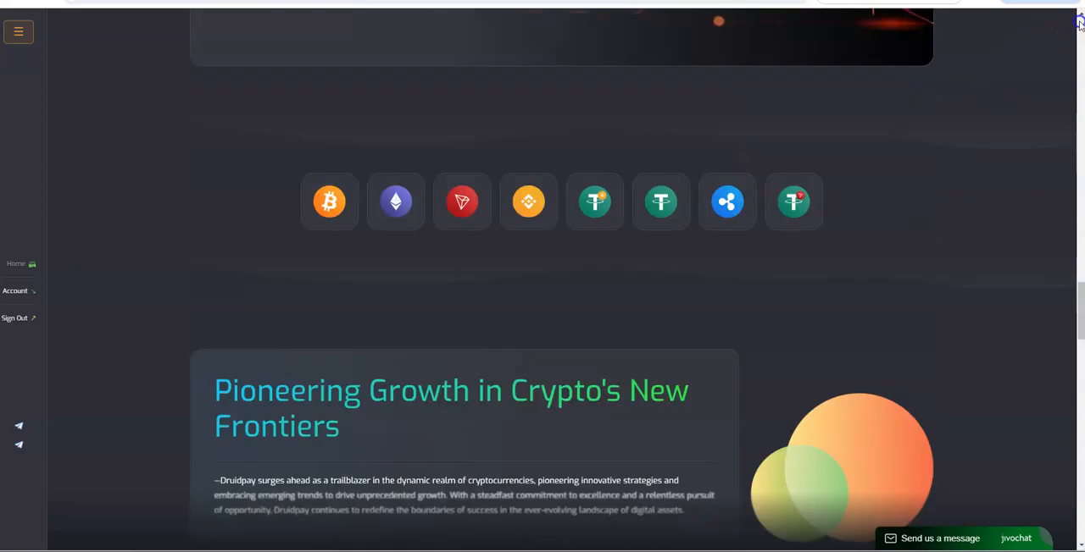
pyautogui.scroll(3)
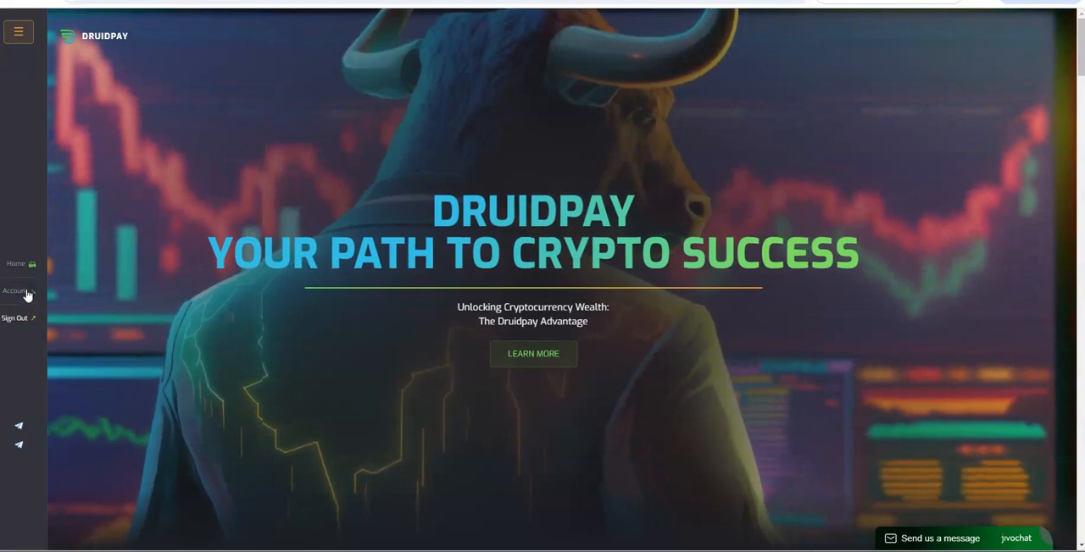
# - Open the Account dashboard showing the $500.00 deposit and $196.86 Tether TRC20 balance
pyautogui.click(17, 291)
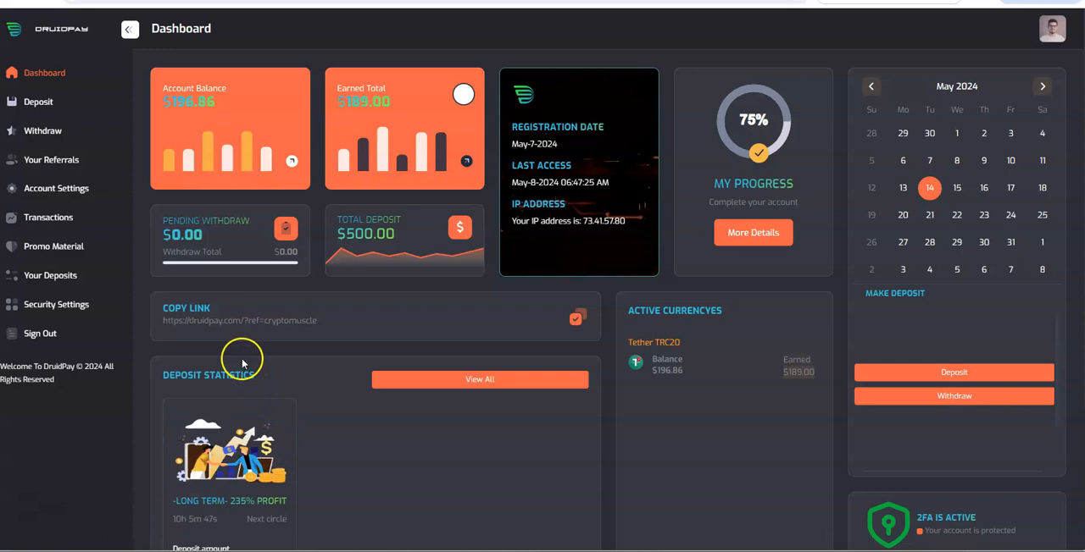
pyautogui.moveTo(217, 183)
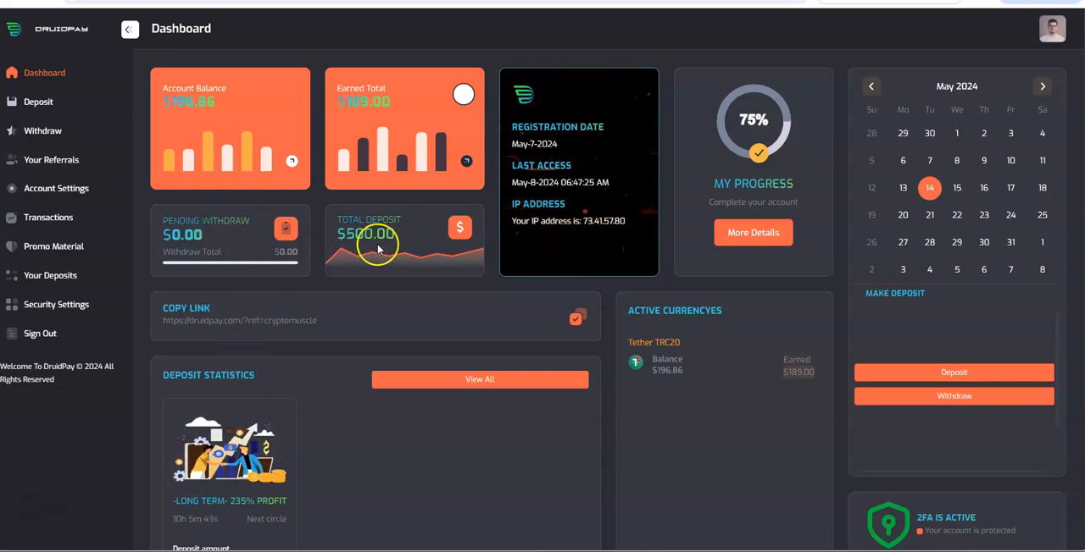
pyautogui.scroll(-3)
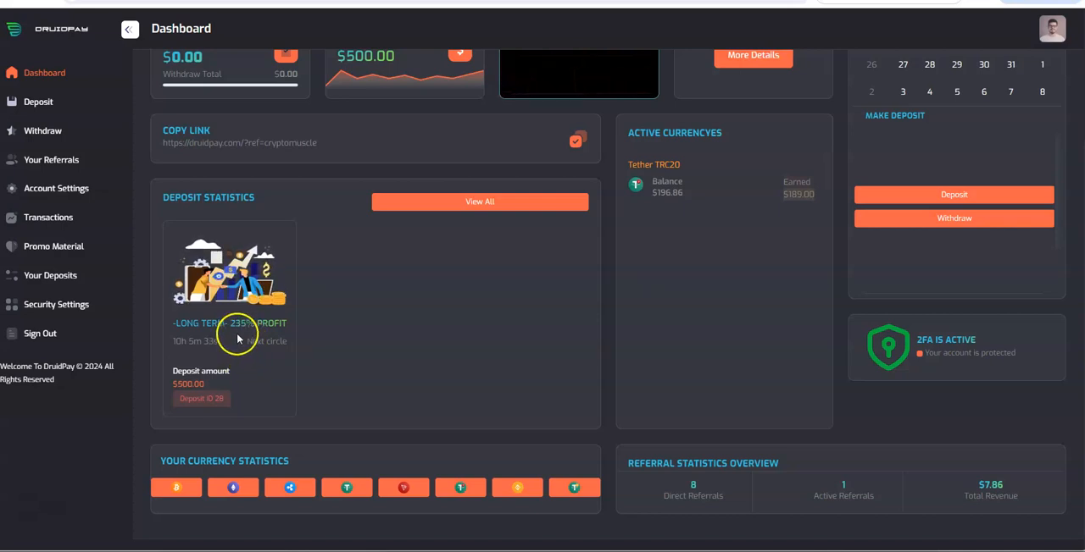
pyautogui.moveTo(267, 337)
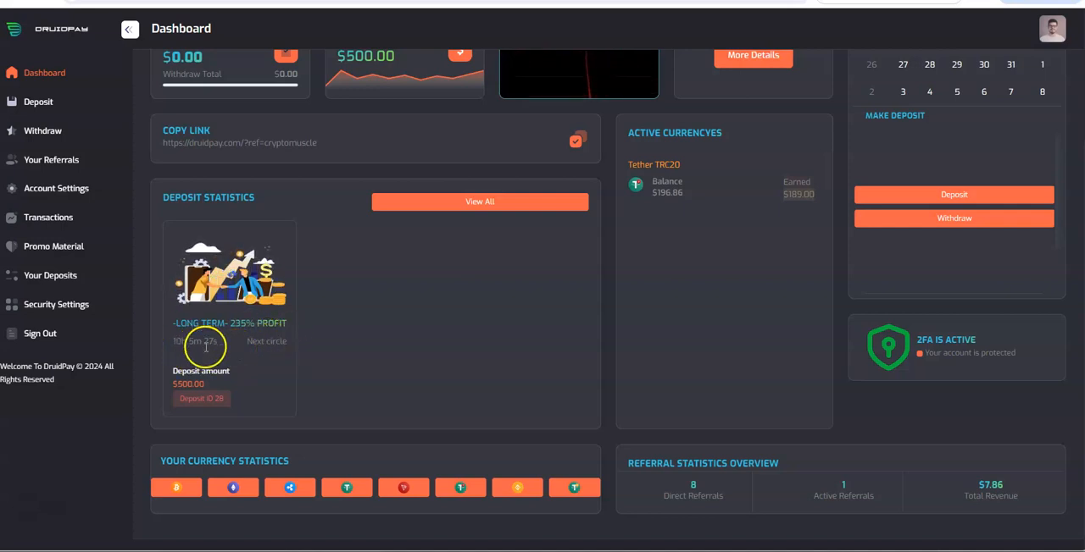
pyautogui.scroll(3)
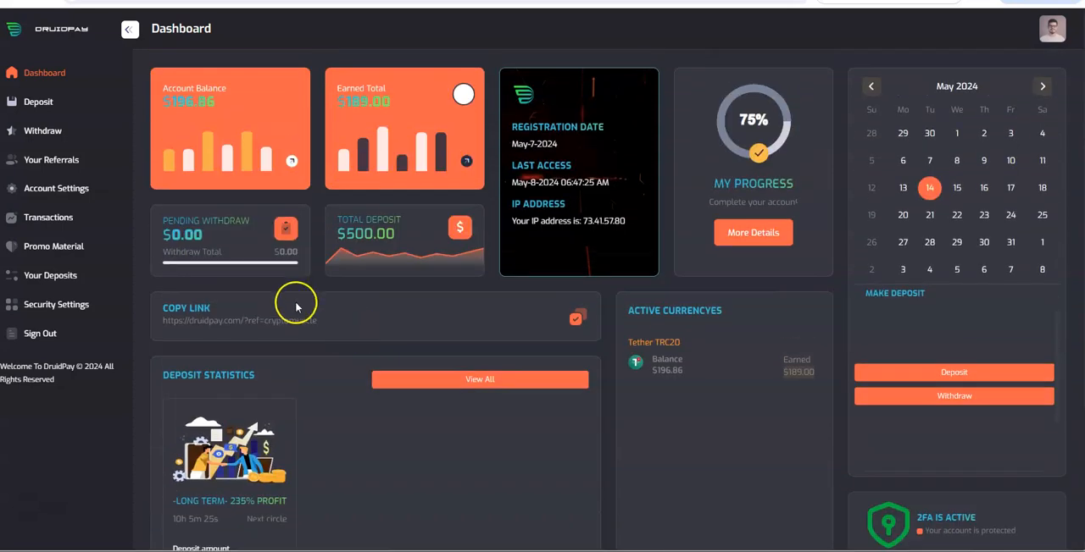
pyautogui.moveTo(48, 237)
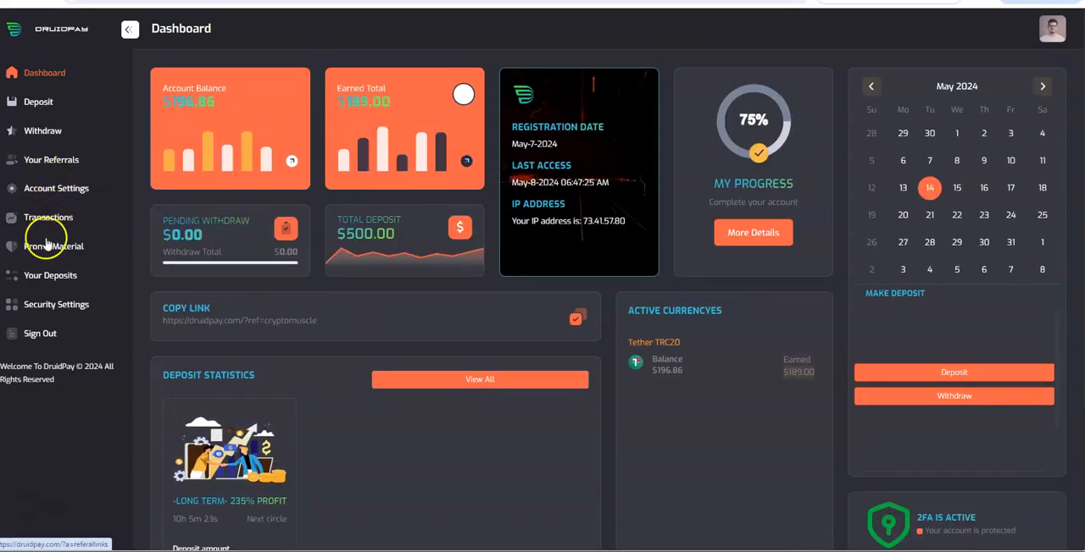
pyautogui.moveTo(51, 275)
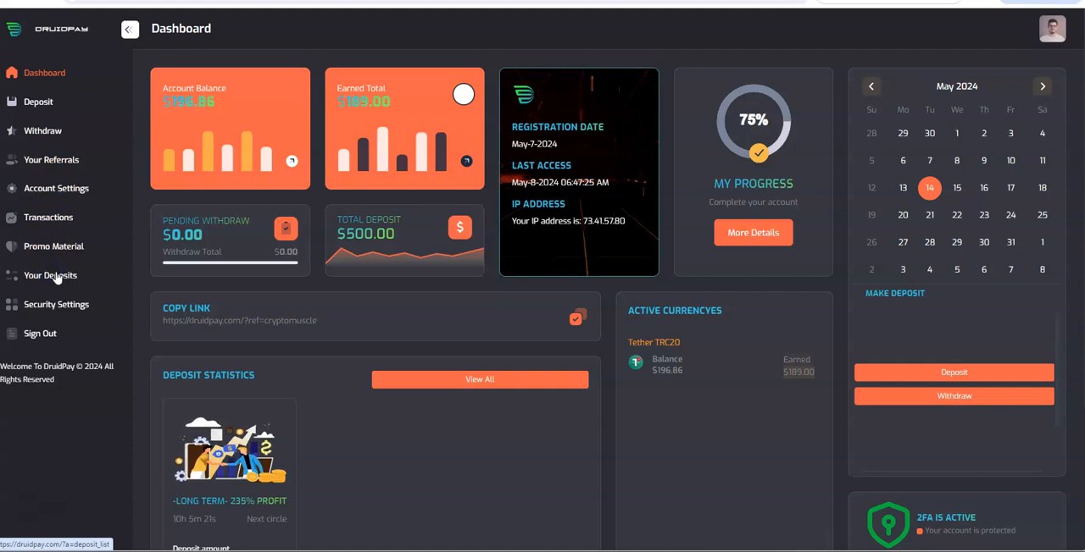
pyautogui.click(51, 274)
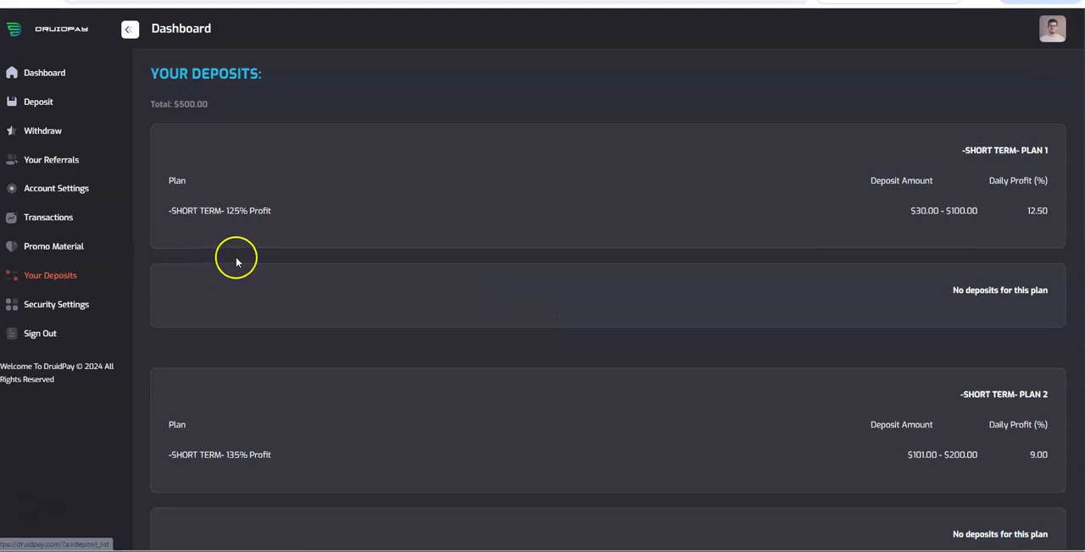
pyautogui.scroll(-3)
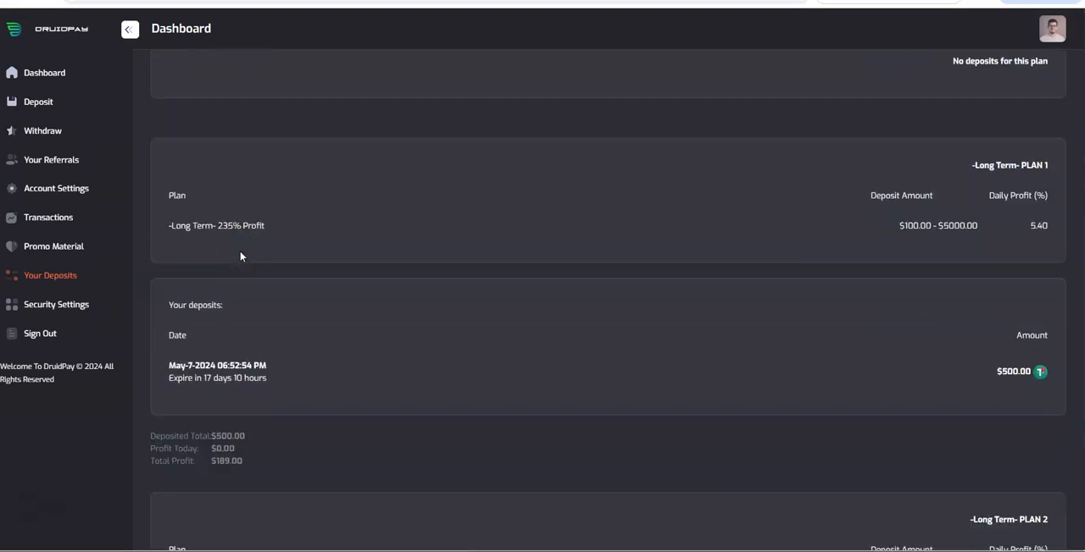
pyautogui.moveTo(244, 390)
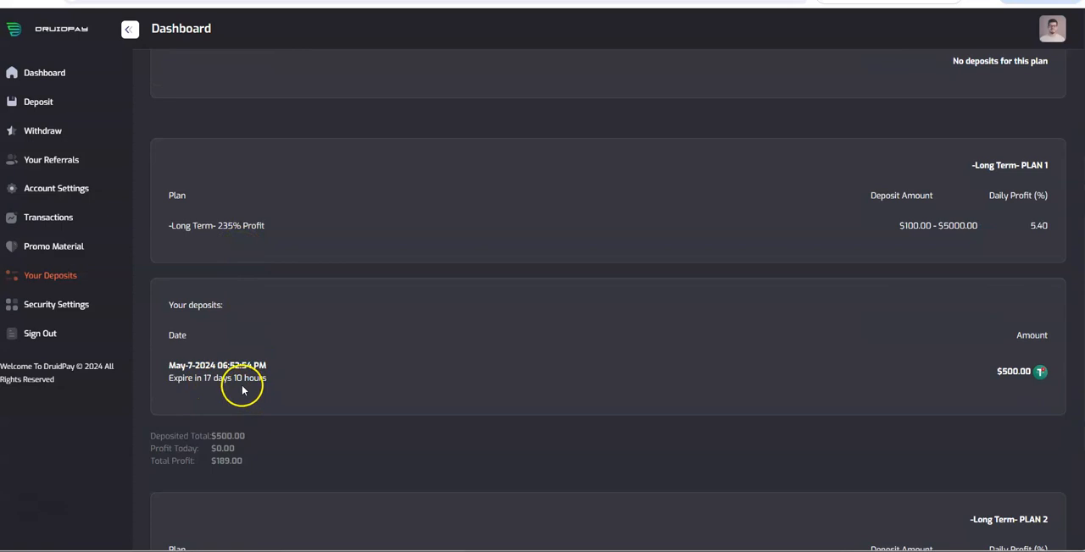
pyautogui.moveTo(271, 388)
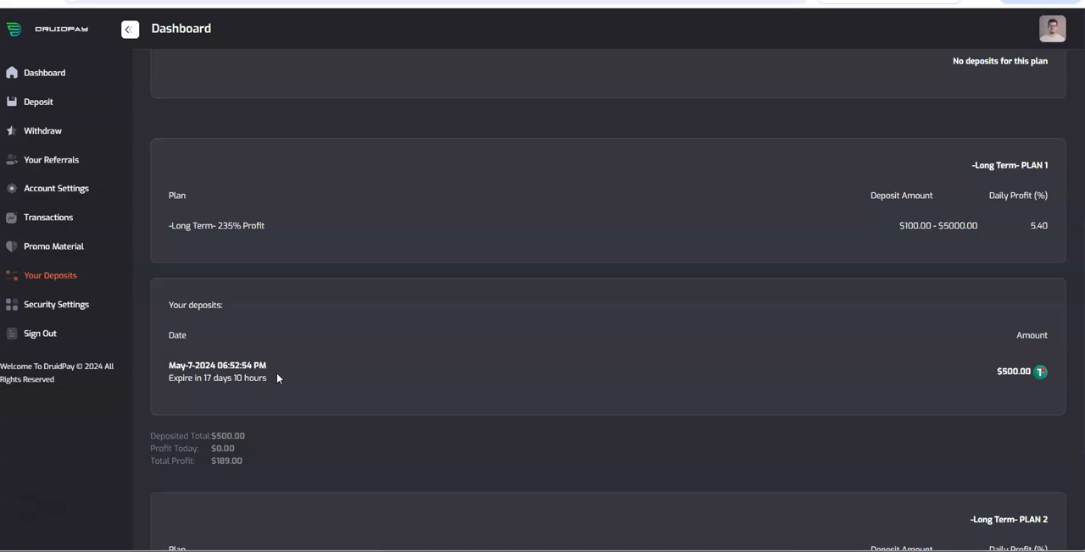
pyautogui.moveTo(481, 241)
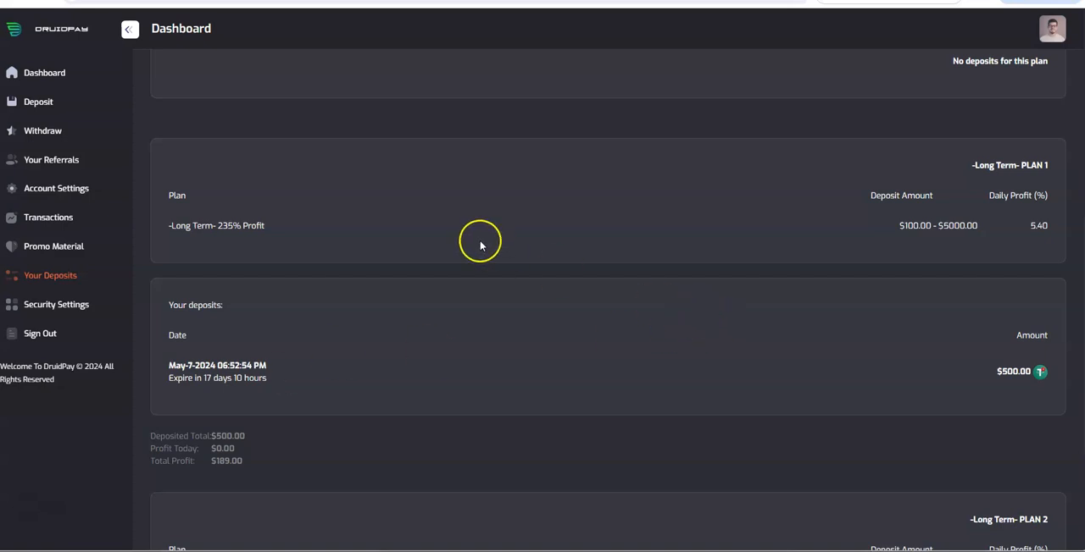
pyautogui.moveTo(81, 261)
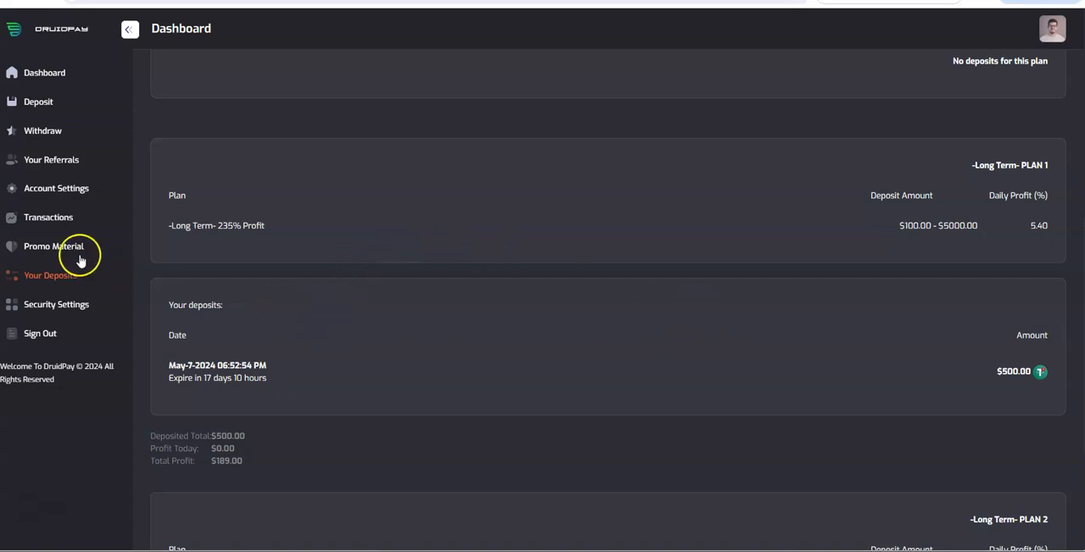
pyautogui.scroll(3)
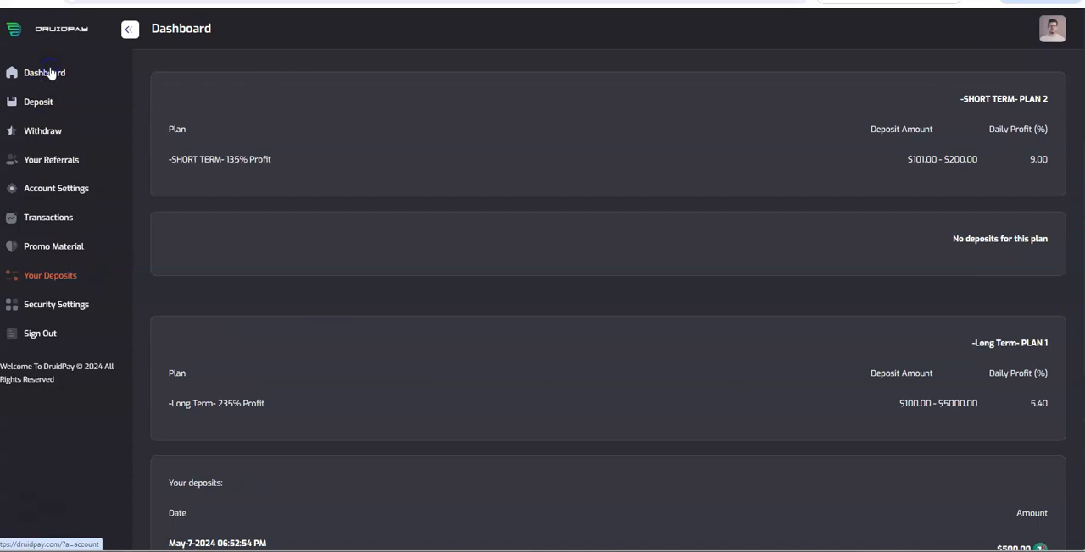
# - Return to the Dashboard overview with the $500.00 deposit, $0.00 pending withdrawal and referral link
pyautogui.click(44, 73)
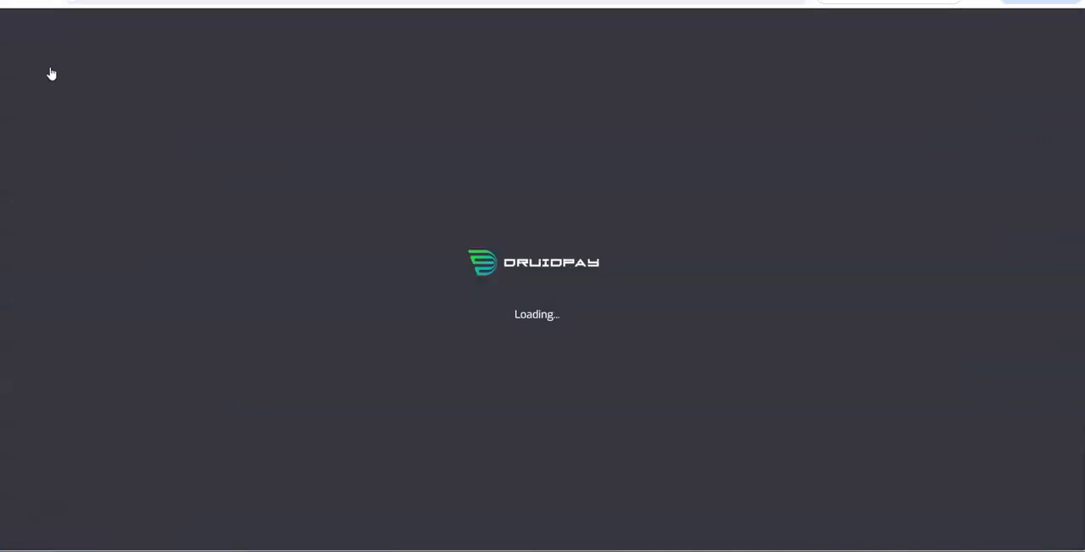
pyautogui.moveTo(52, 73)
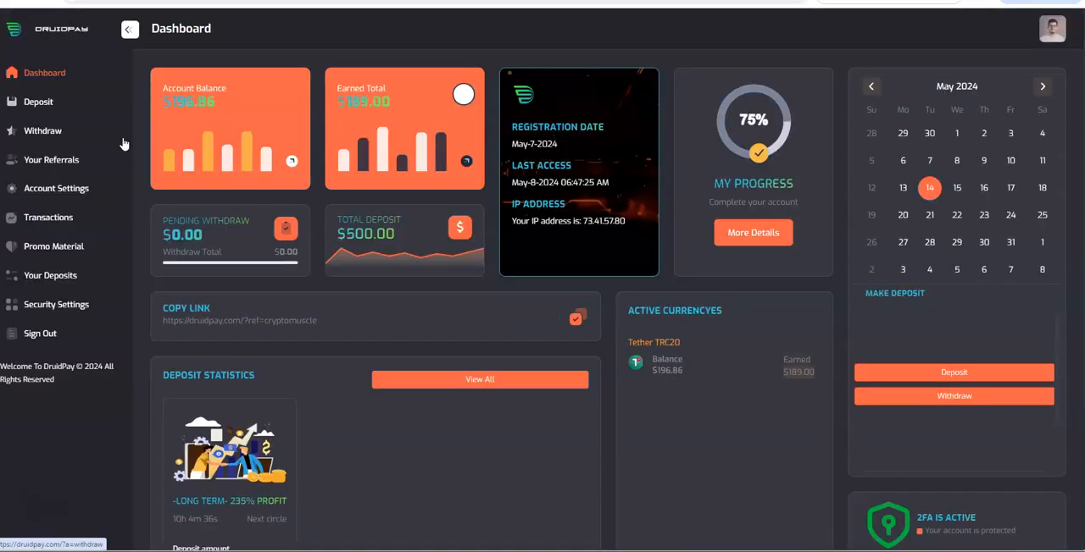
pyautogui.scroll(-3)
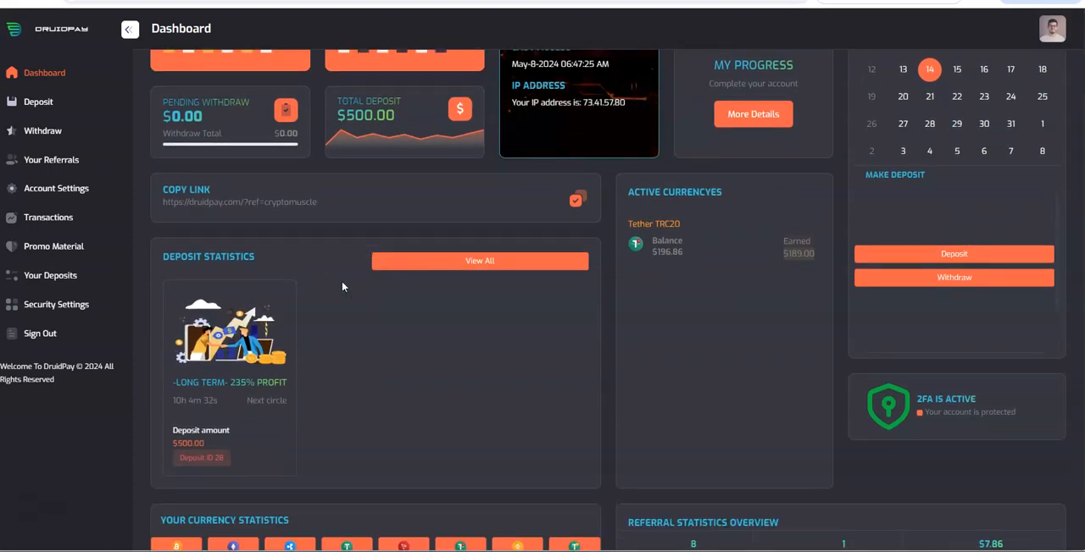
pyautogui.moveTo(376, 283)
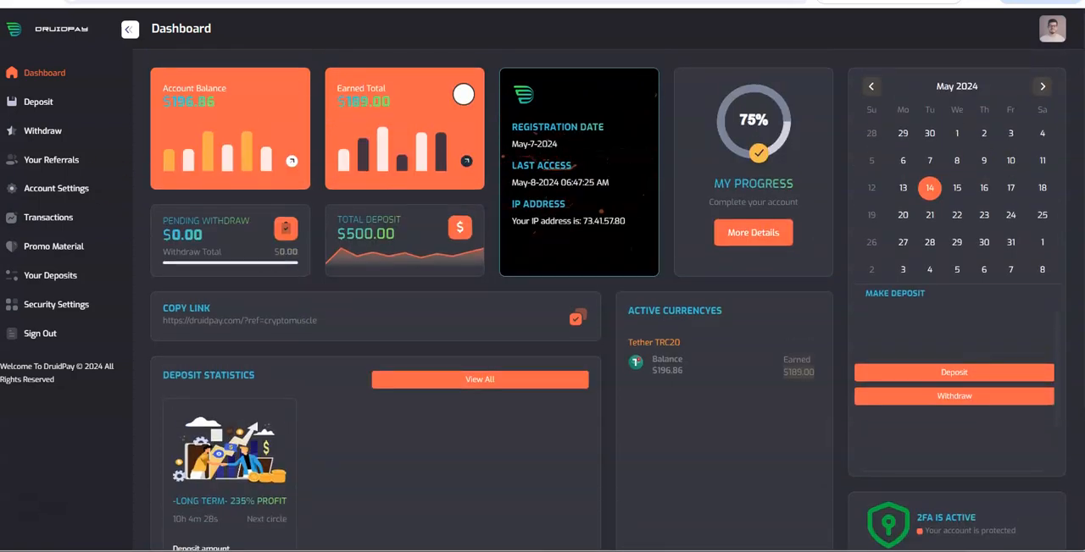
pyautogui.moveTo(42, 130)
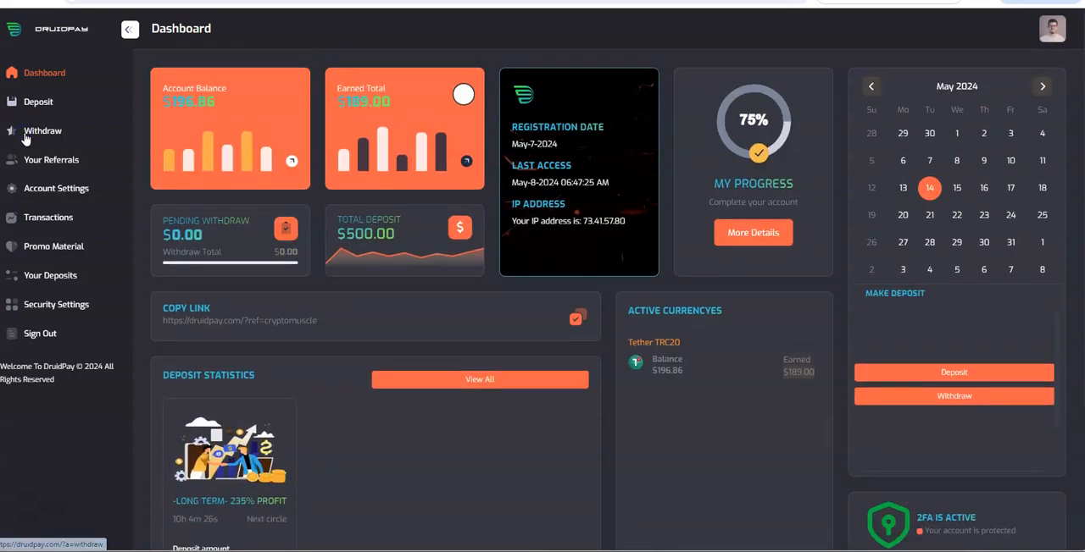
# - Start a withdrawal from the $196.86 Tether TRC20 wallet with 196.86 as the amount
pyautogui.click(43, 131)
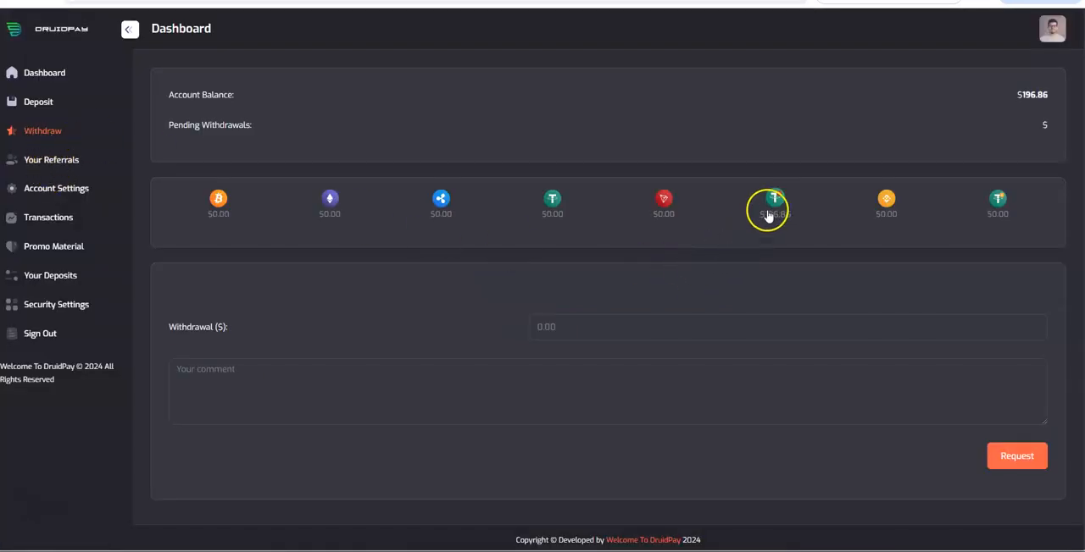
pyautogui.click(774, 204)
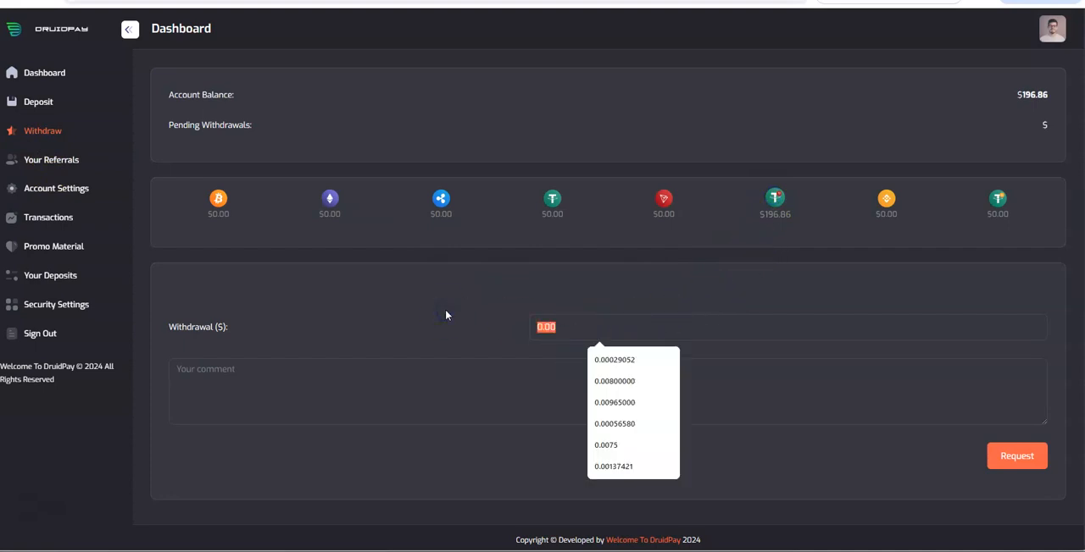
pyautogui.write('1')
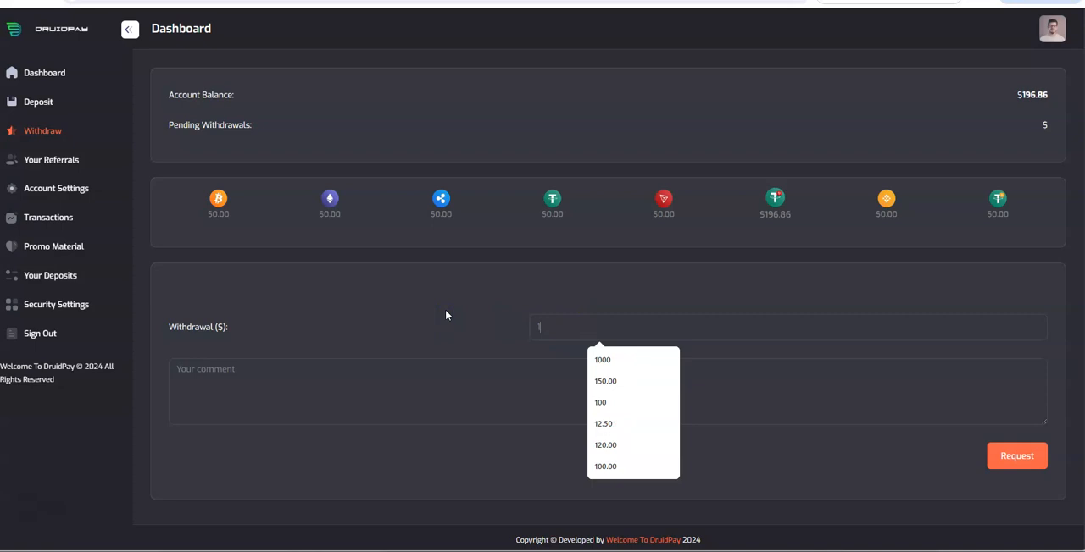
pyautogui.write('196')
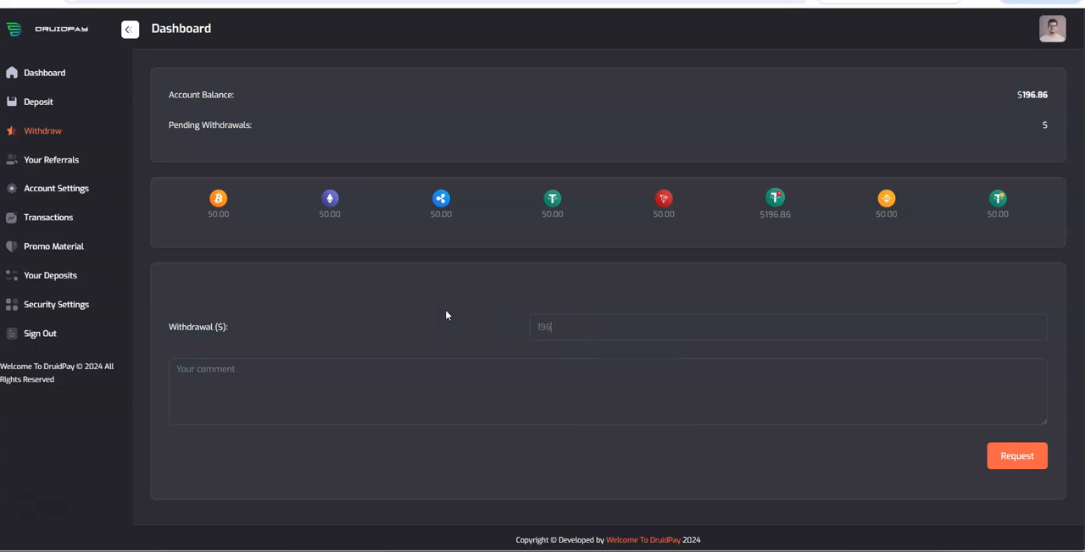
pyautogui.write('.8')
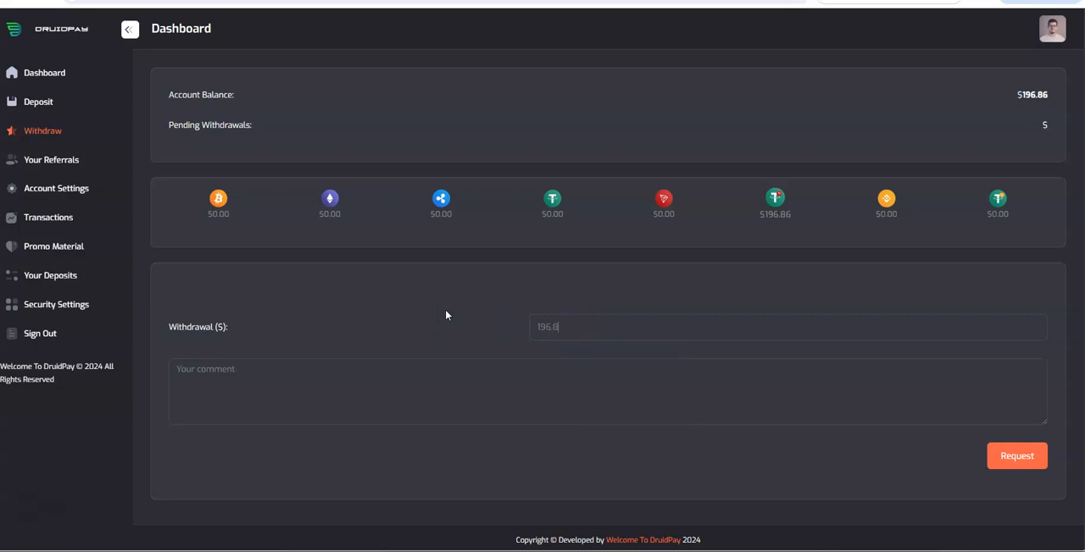
pyautogui.click(775, 202)
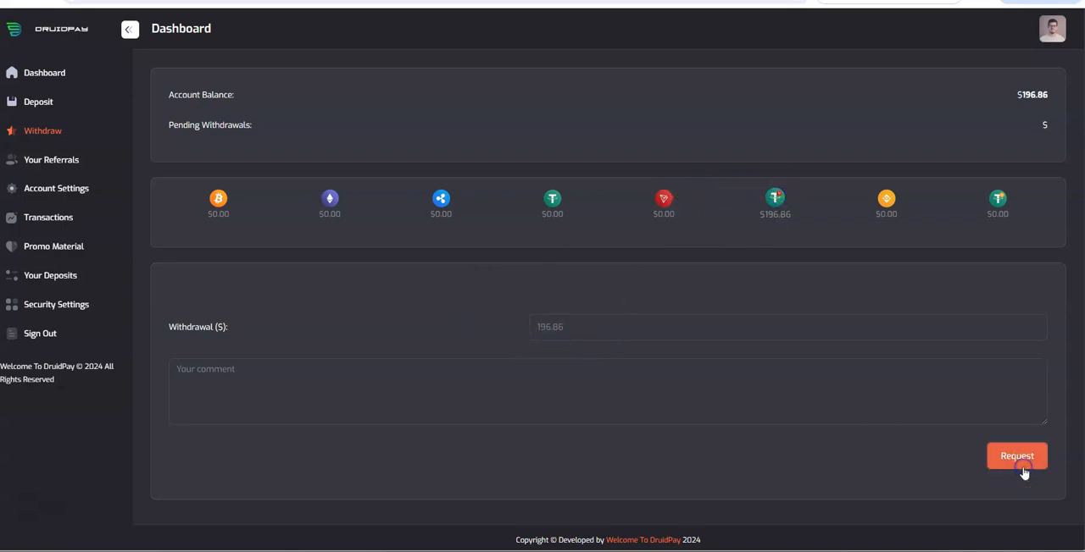
# - Request the $196.86 withdrawal and confirm it with the 2FA code, leaving $196.86 pending
pyautogui.click(1017, 456)
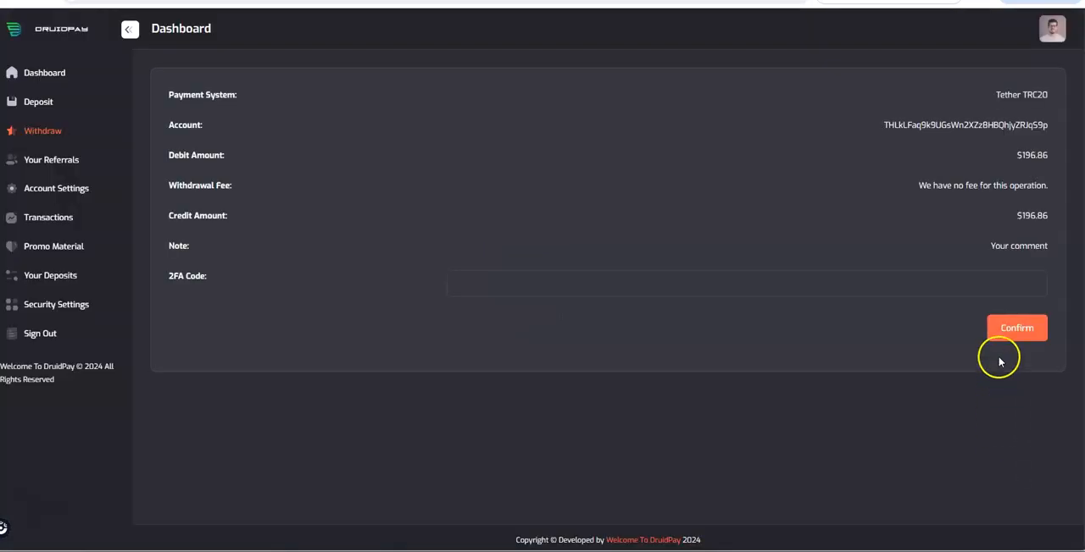
pyautogui.click(746, 283)
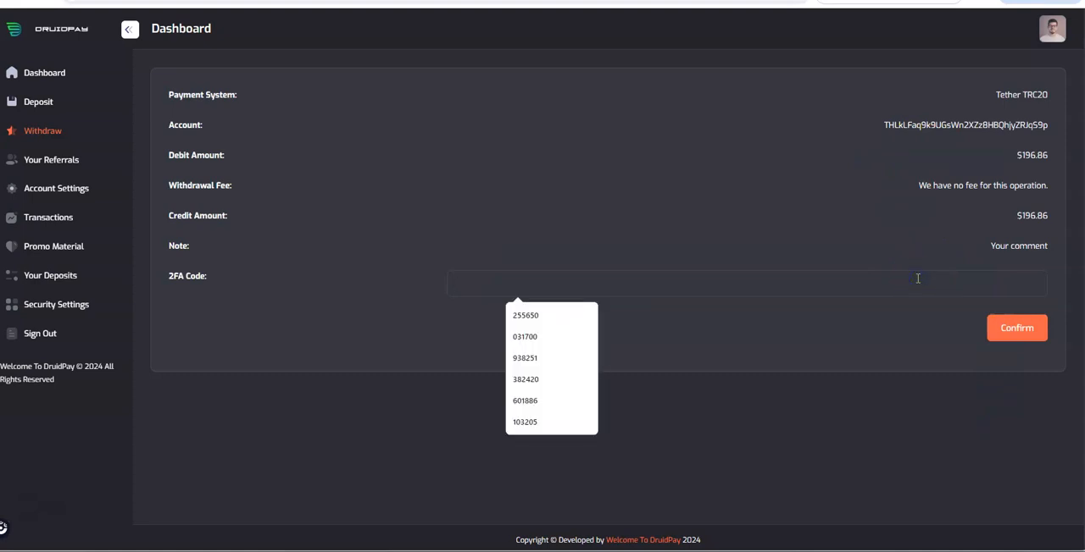
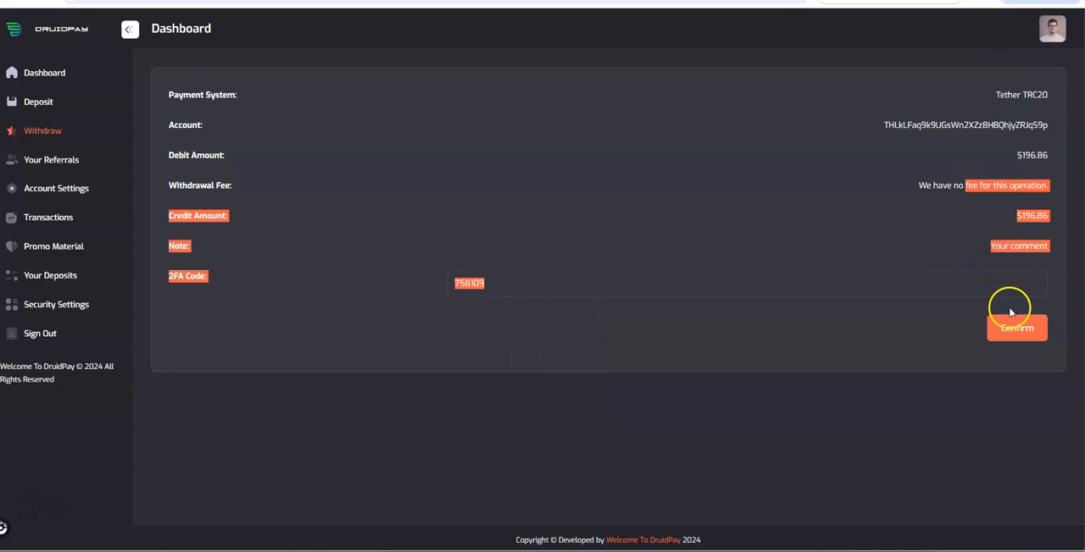
pyautogui.moveTo(776, 193)
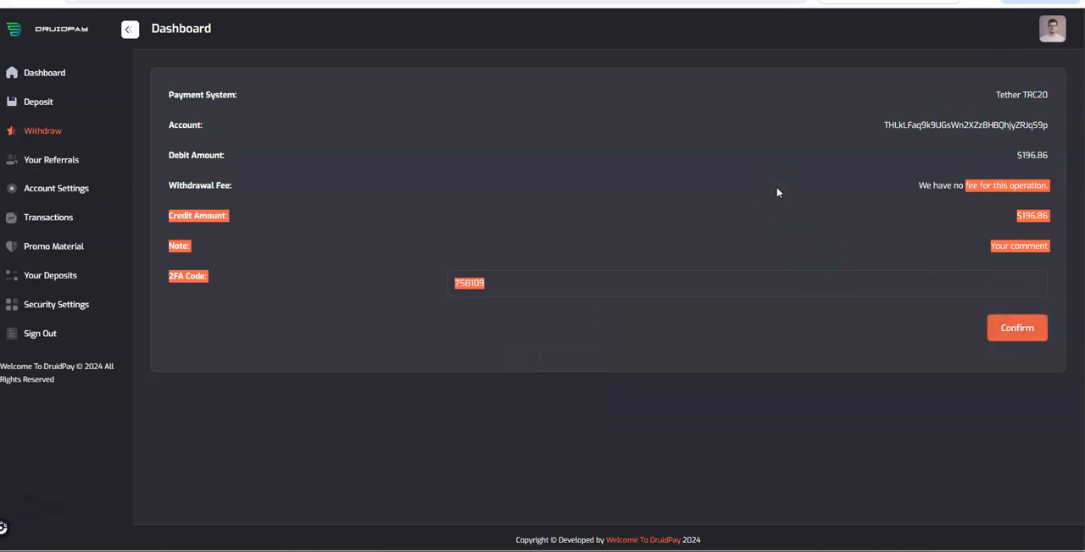
pyautogui.click(1017, 329)
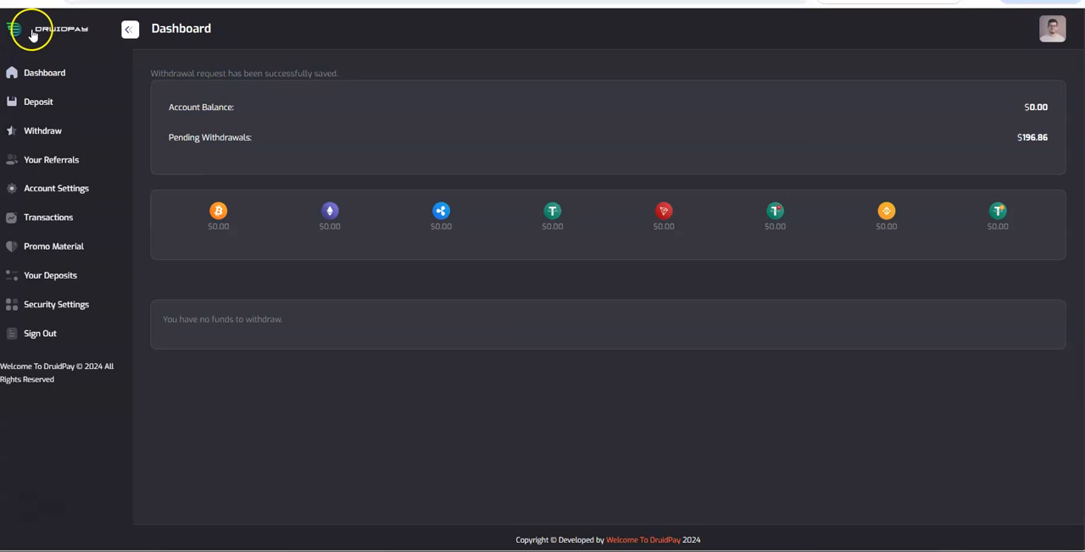
# - Go to the public site's FAQ page and expand the accepted payment methods answer
pyautogui.click(30, 29)
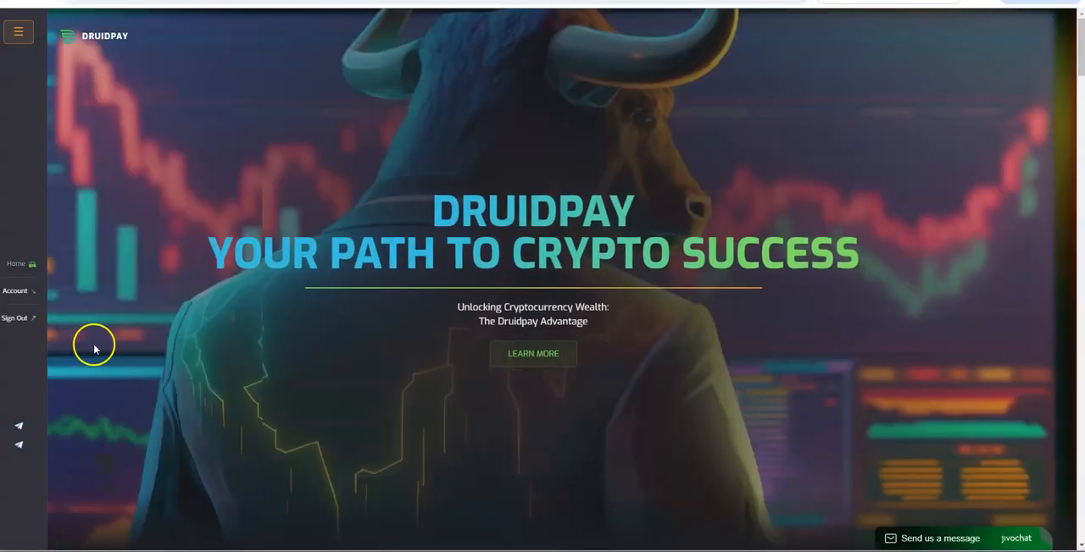
pyautogui.click(16, 31)
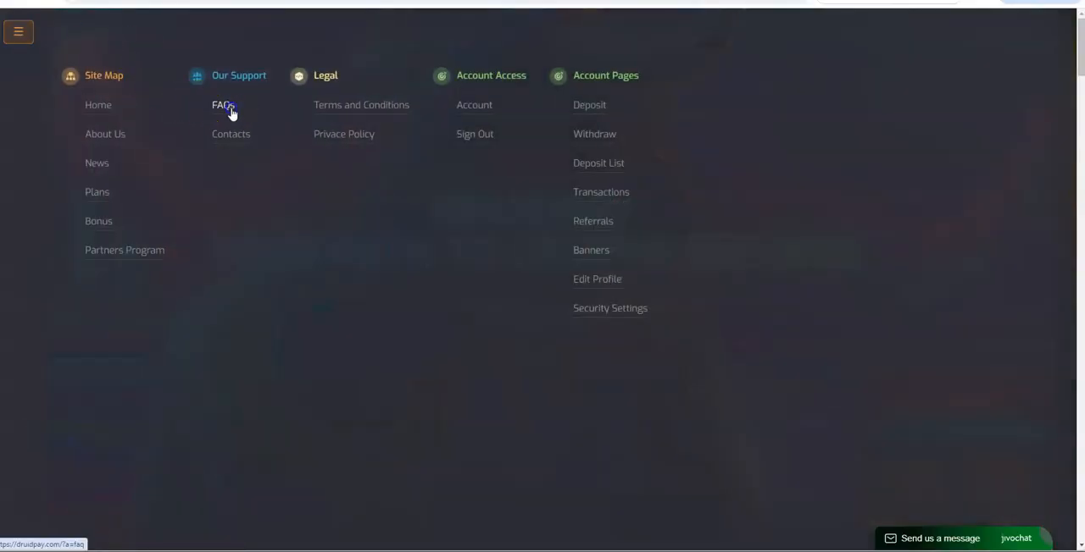
pyautogui.click(222, 106)
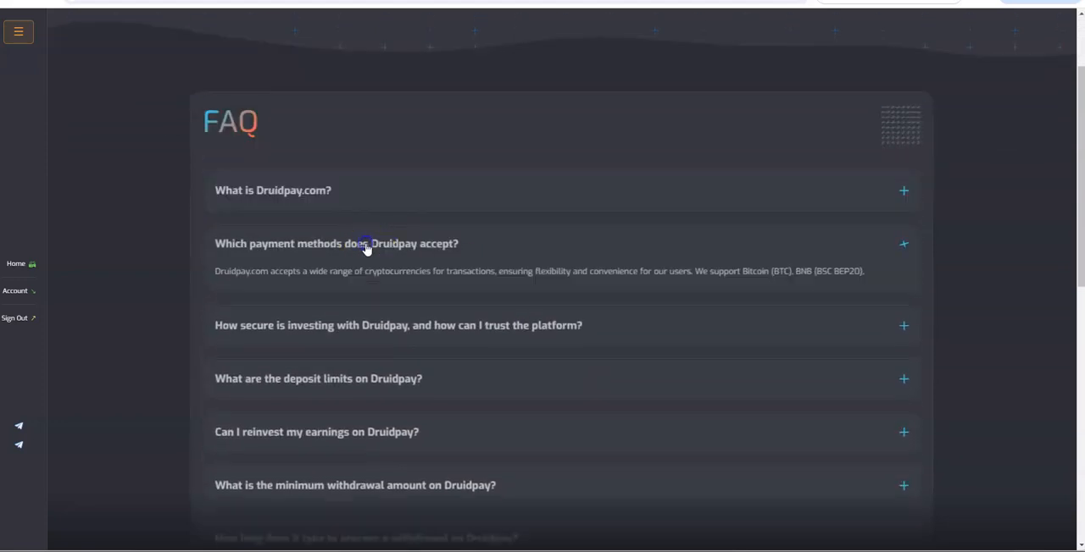
pyautogui.click(336, 244)
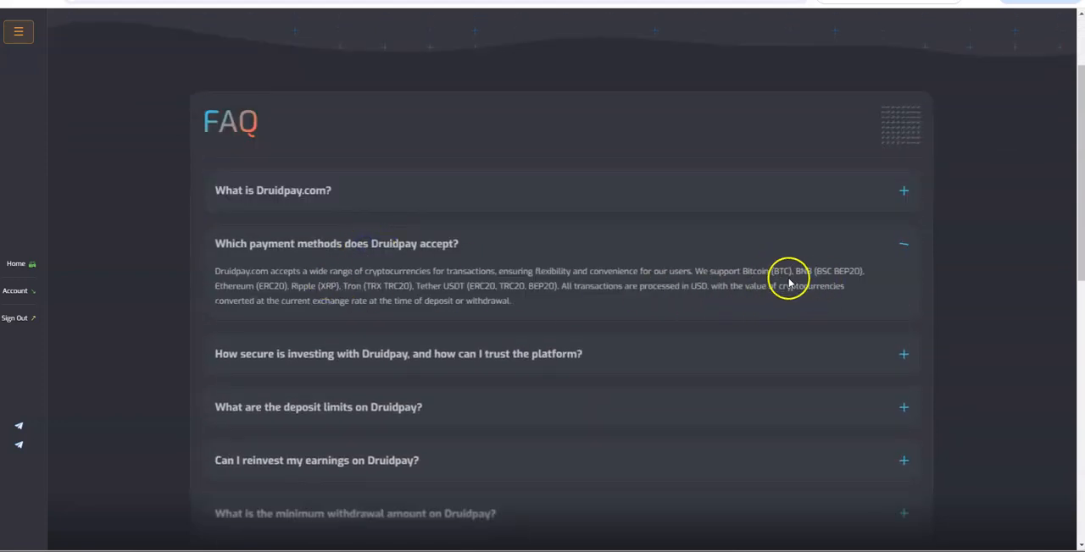
pyautogui.moveTo(779, 279)
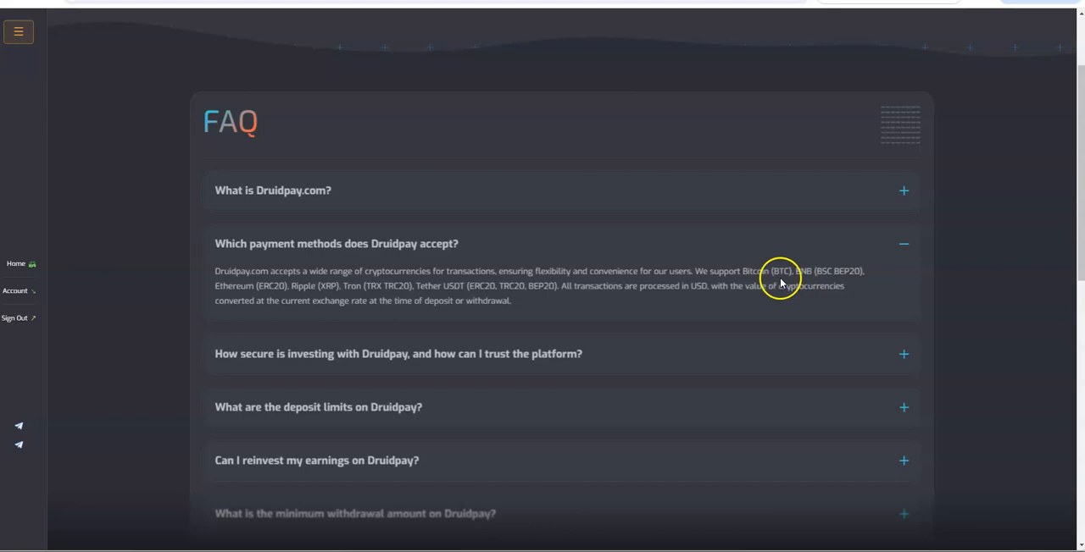
pyautogui.moveTo(796, 285)
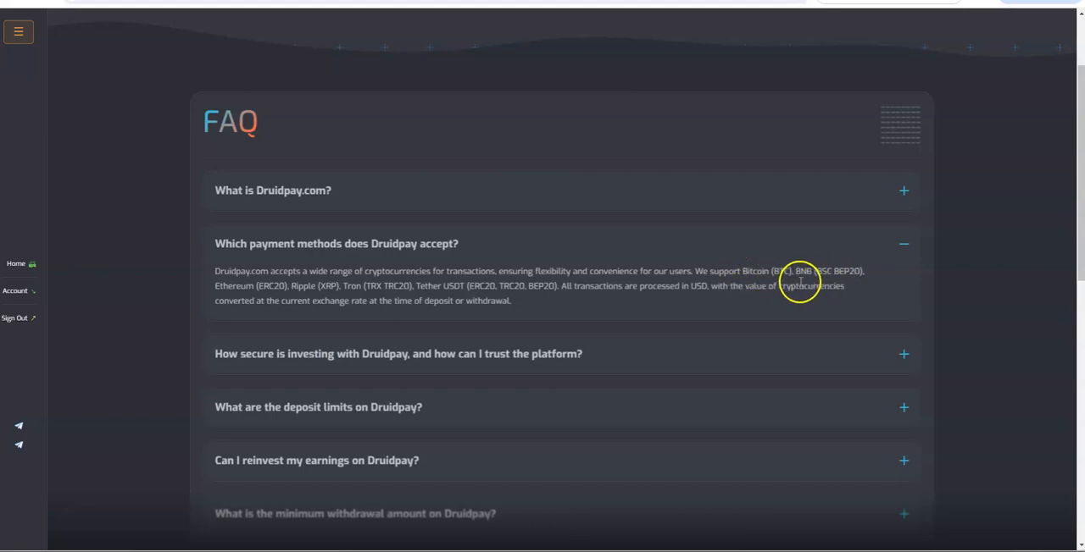
pyautogui.moveTo(331, 299)
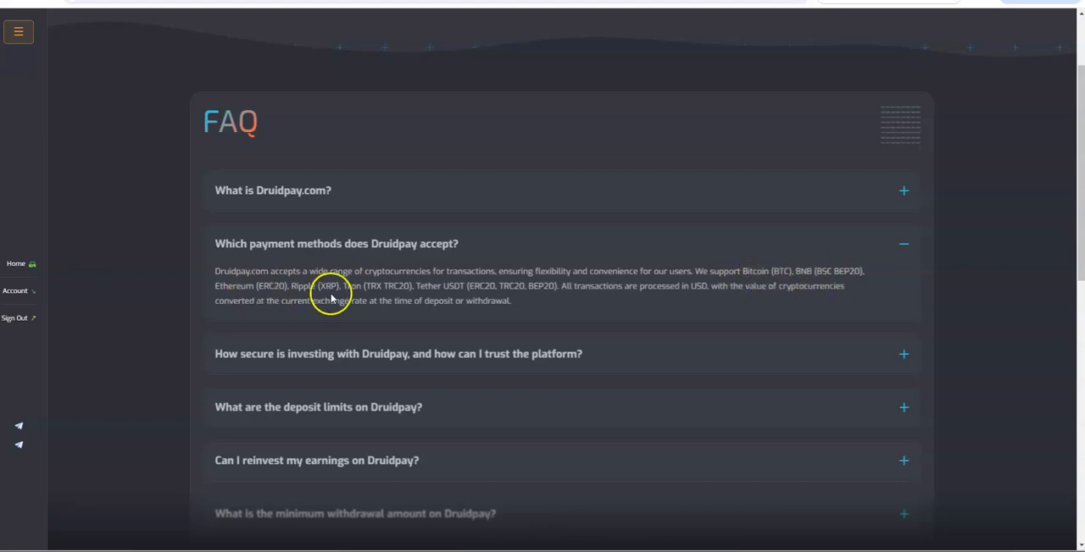
pyautogui.moveTo(539, 298)
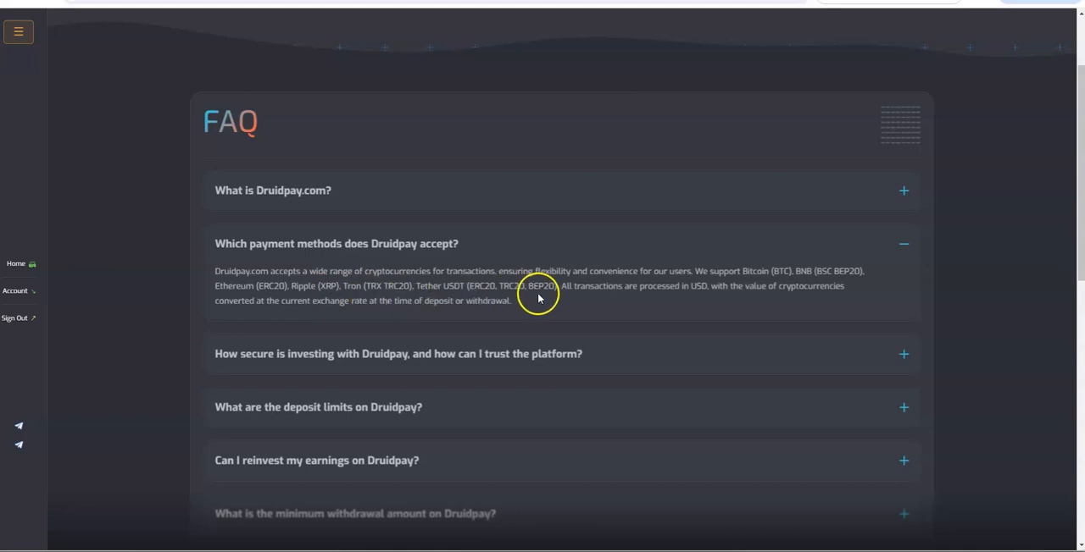
pyautogui.moveTo(668, 305)
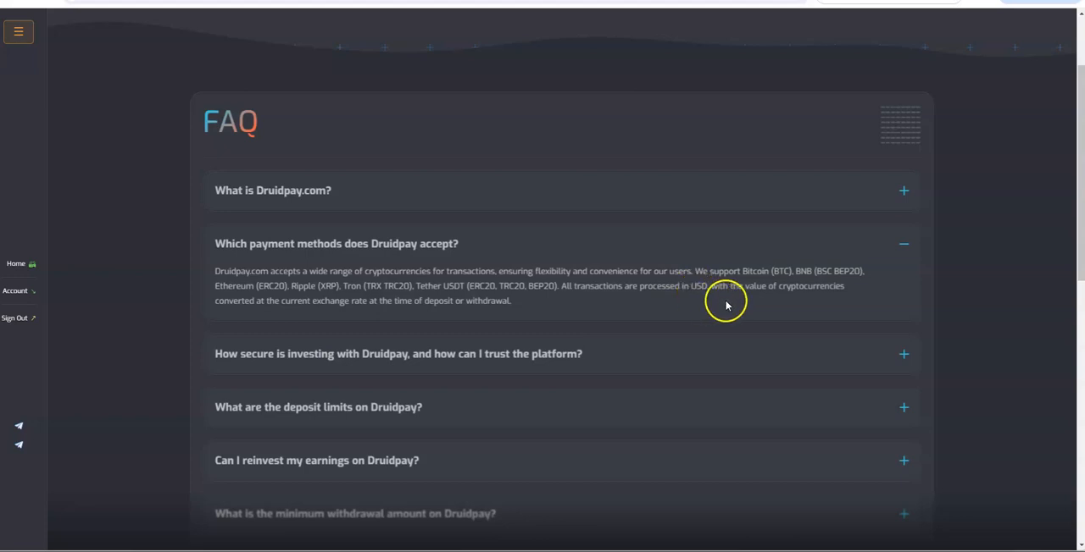
pyautogui.moveTo(776, 311)
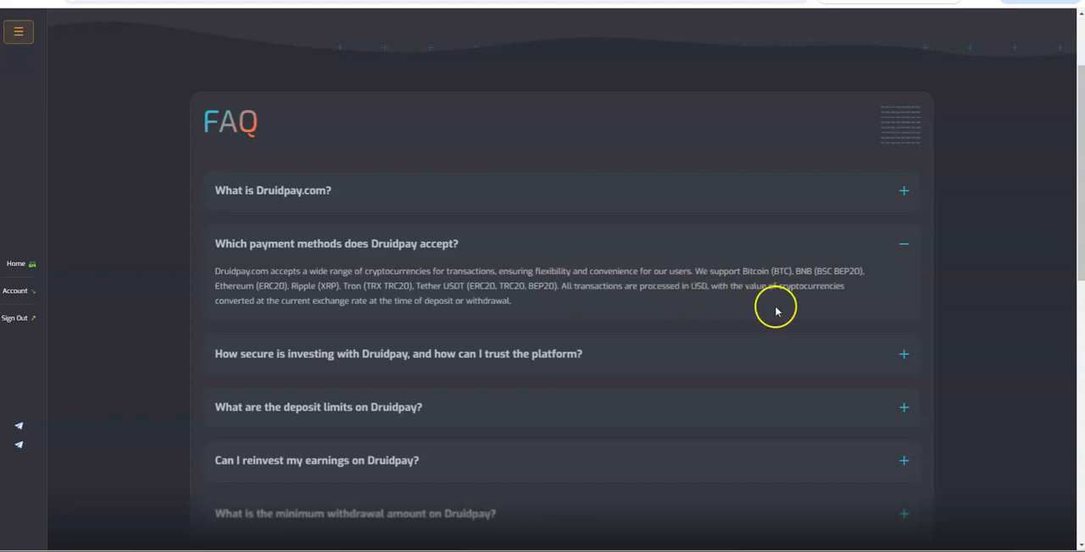
pyautogui.moveTo(331, 325)
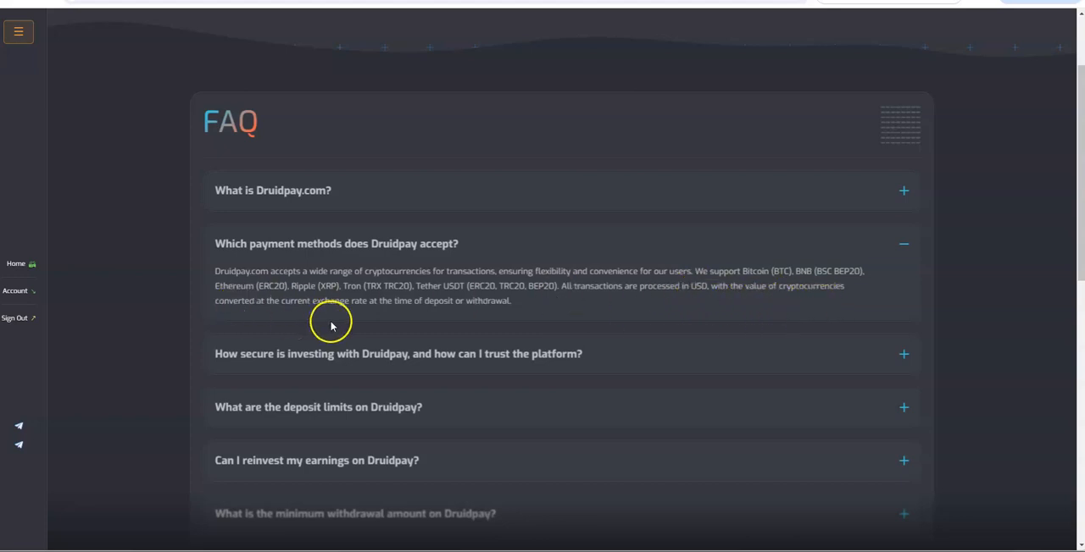
pyautogui.moveTo(529, 315)
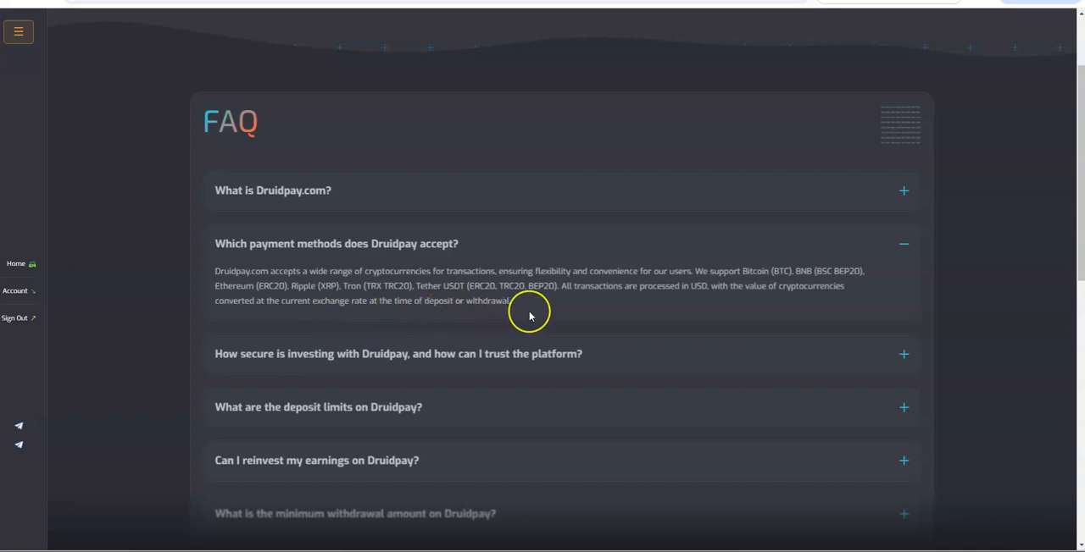
pyautogui.moveTo(529, 315)
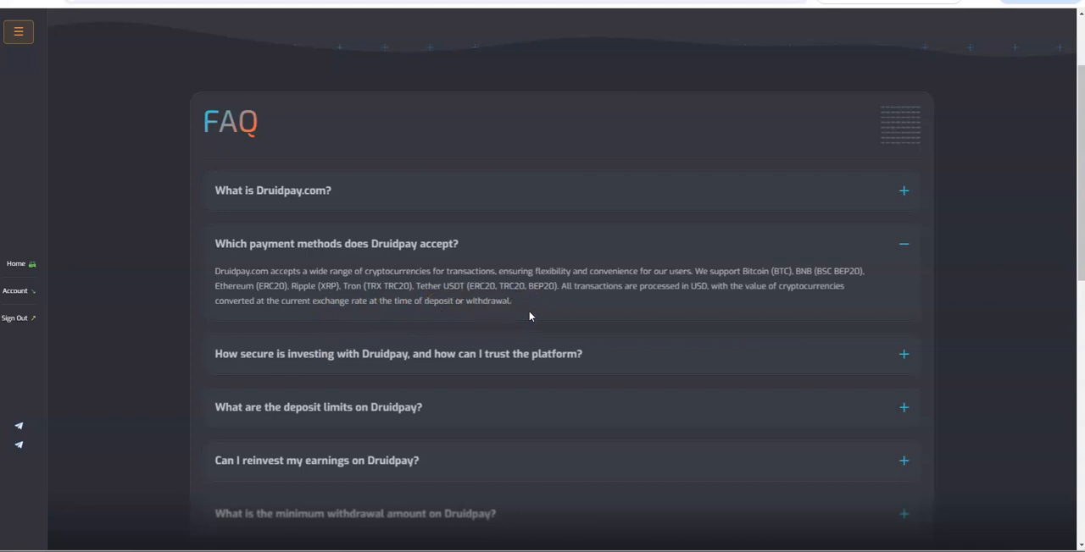
pyautogui.moveTo(542, 307)
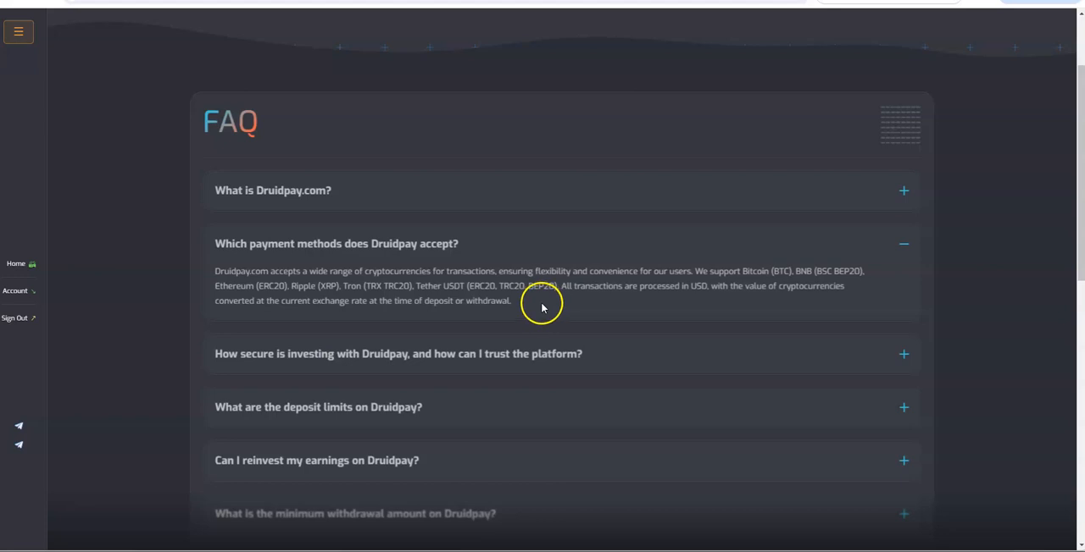
pyautogui.moveTo(545, 308)
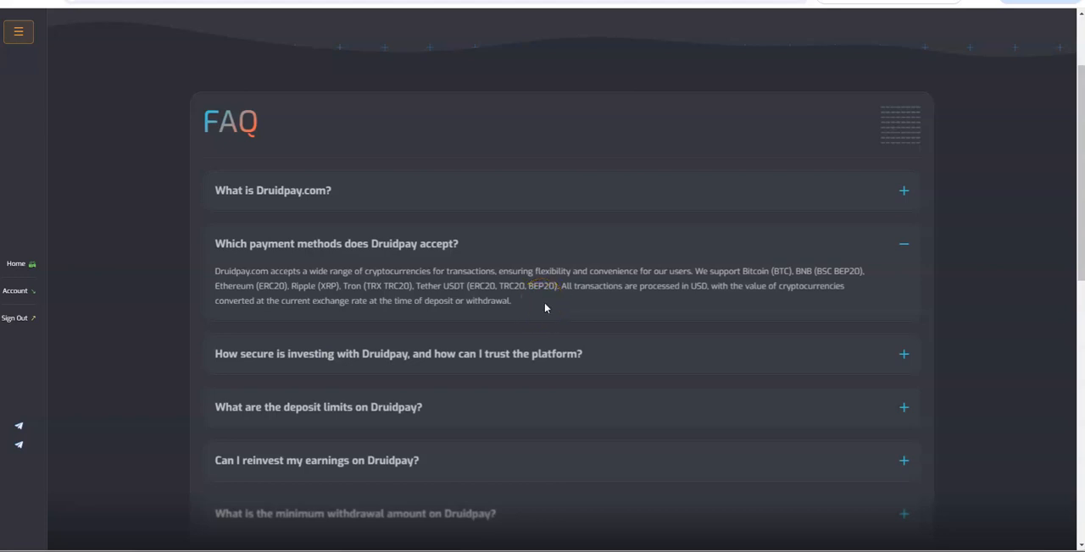
pyautogui.moveTo(719, 325)
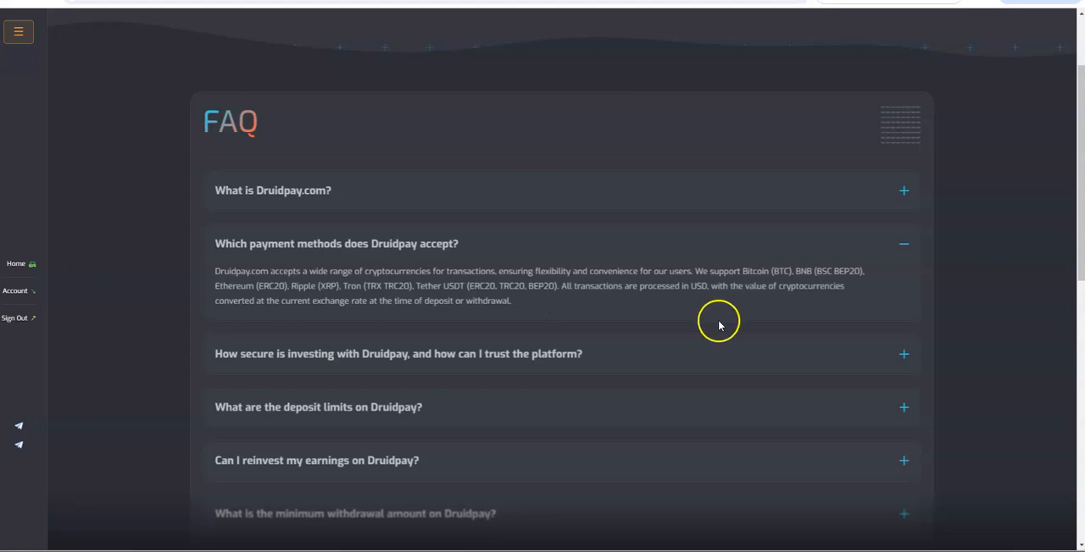
# - Scroll the FAQ to the minimum-withdrawal and 24-hour processing-time answers
pyautogui.scroll(-3)
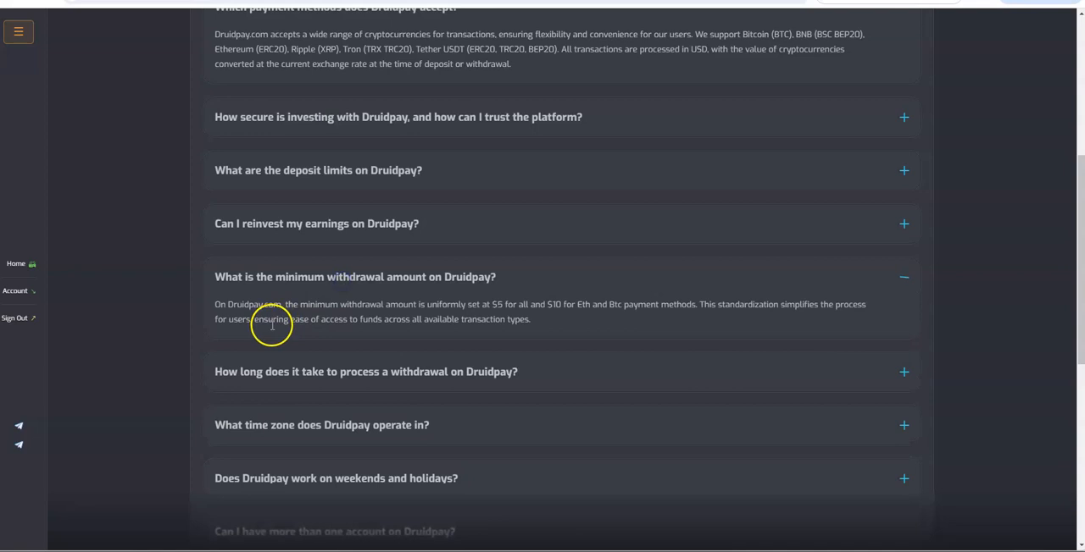
pyautogui.moveTo(477, 307)
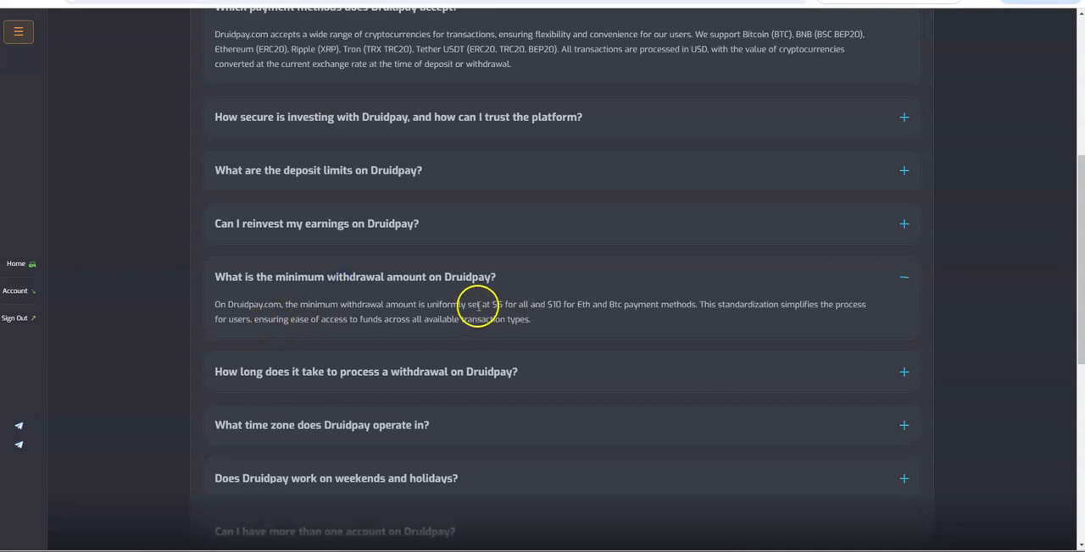
pyautogui.moveTo(546, 315)
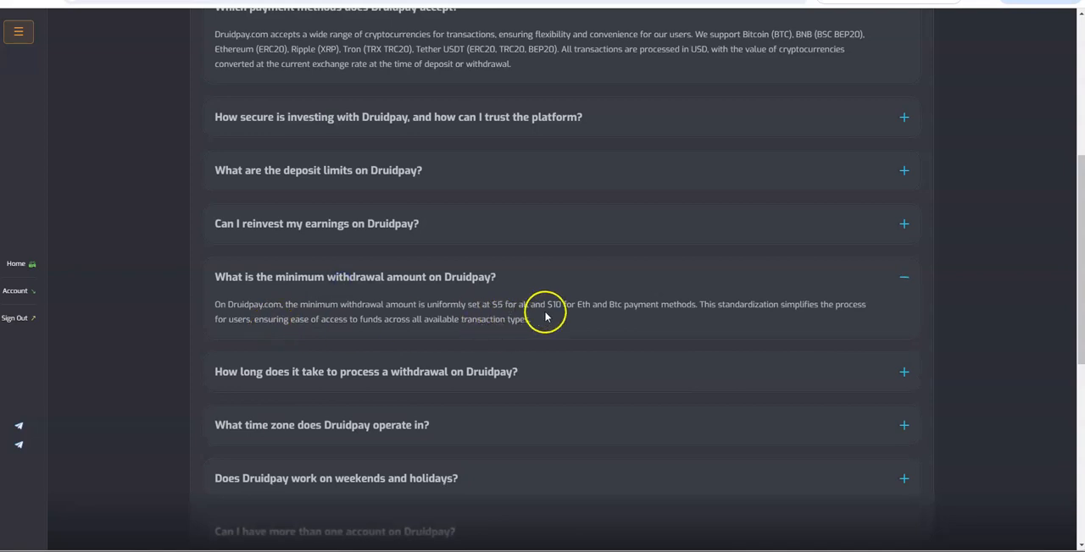
pyautogui.moveTo(628, 320)
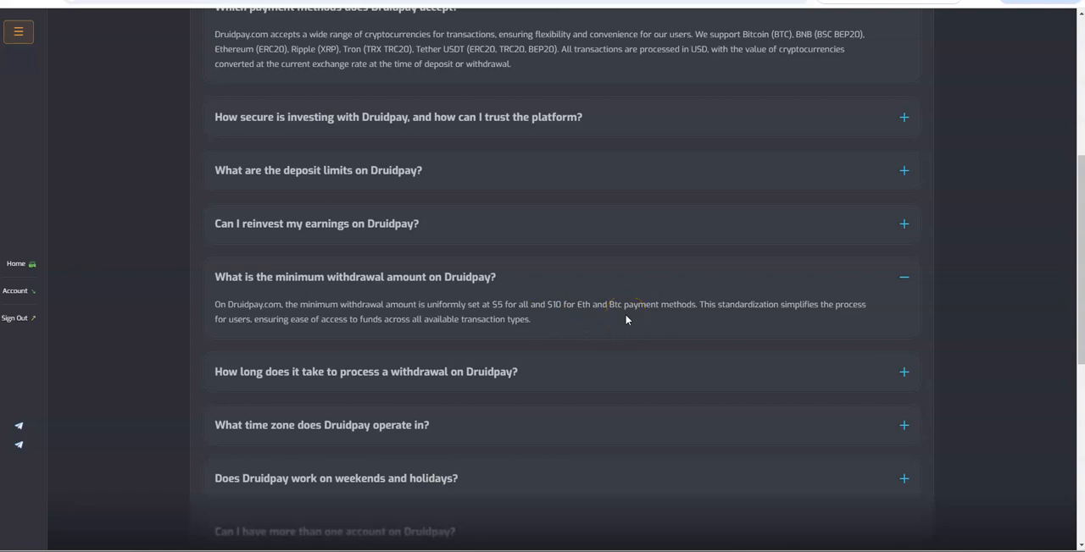
pyautogui.scroll(-3)
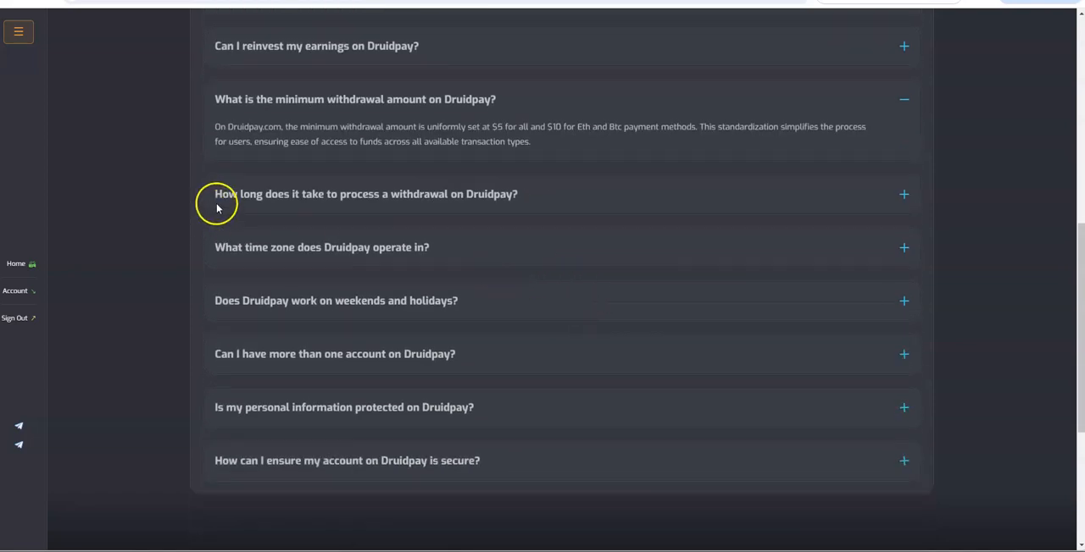
pyautogui.moveTo(396, 208)
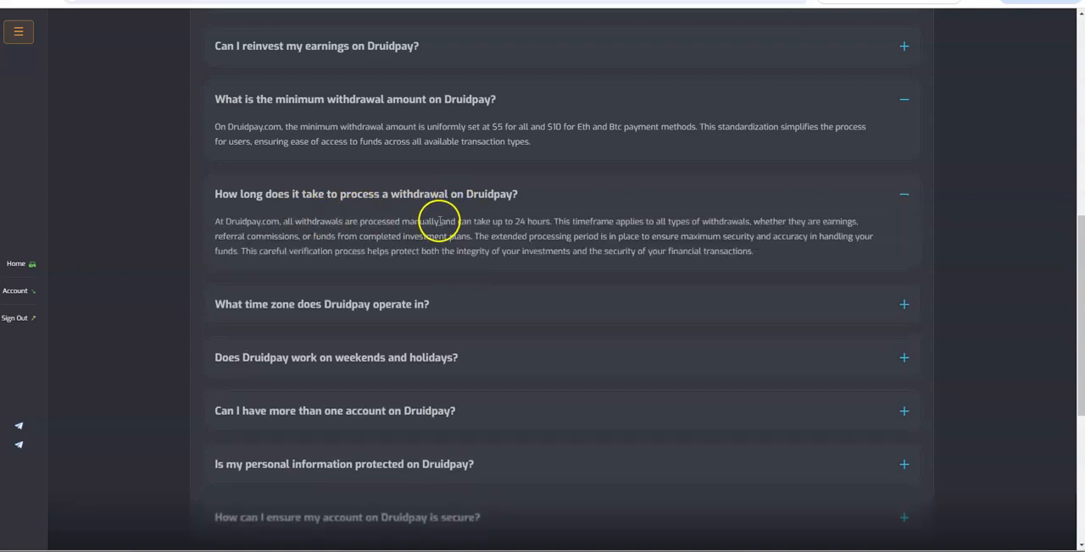
pyautogui.moveTo(457, 236)
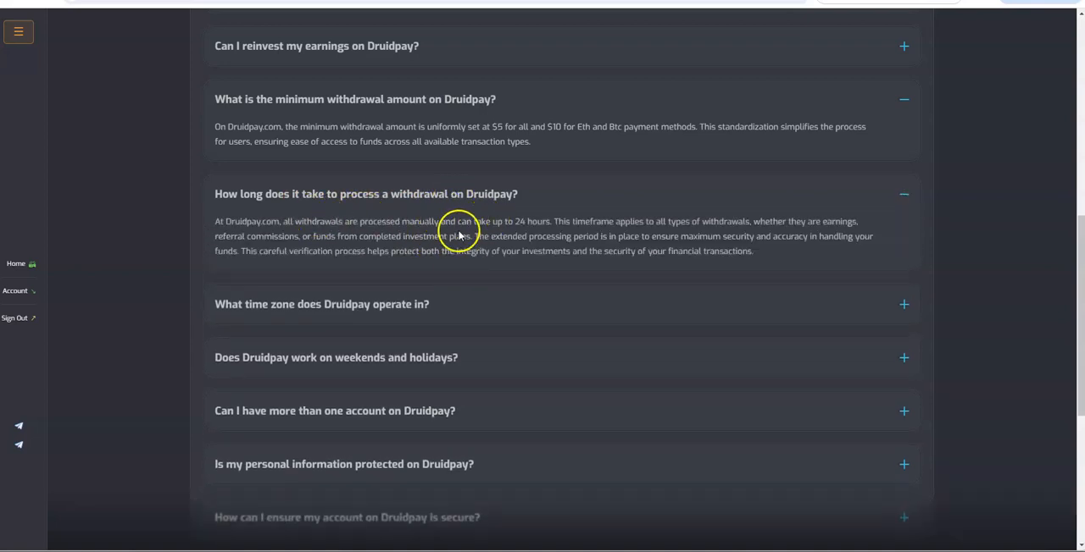
pyautogui.moveTo(636, 229)
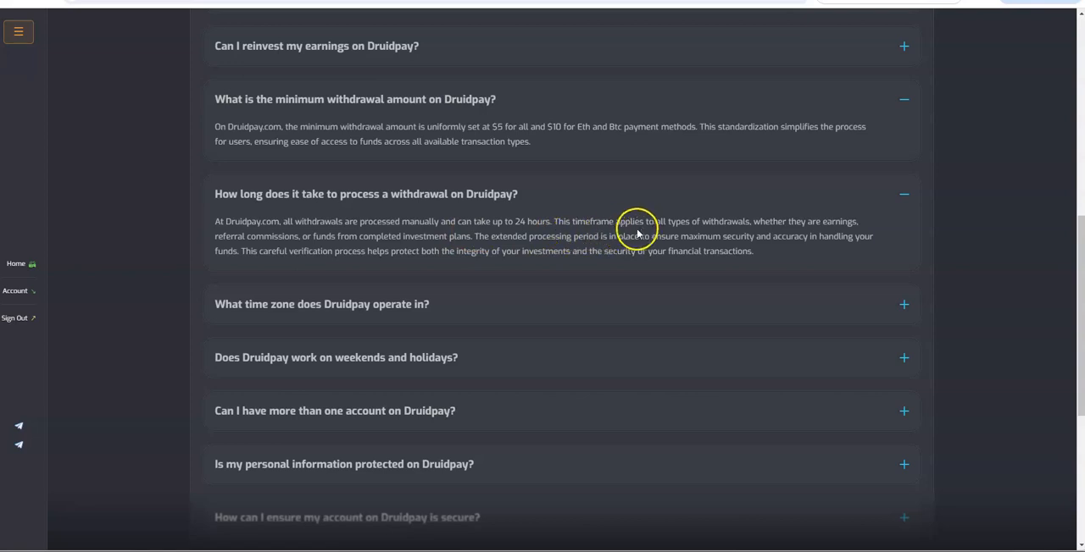
pyautogui.moveTo(637, 231)
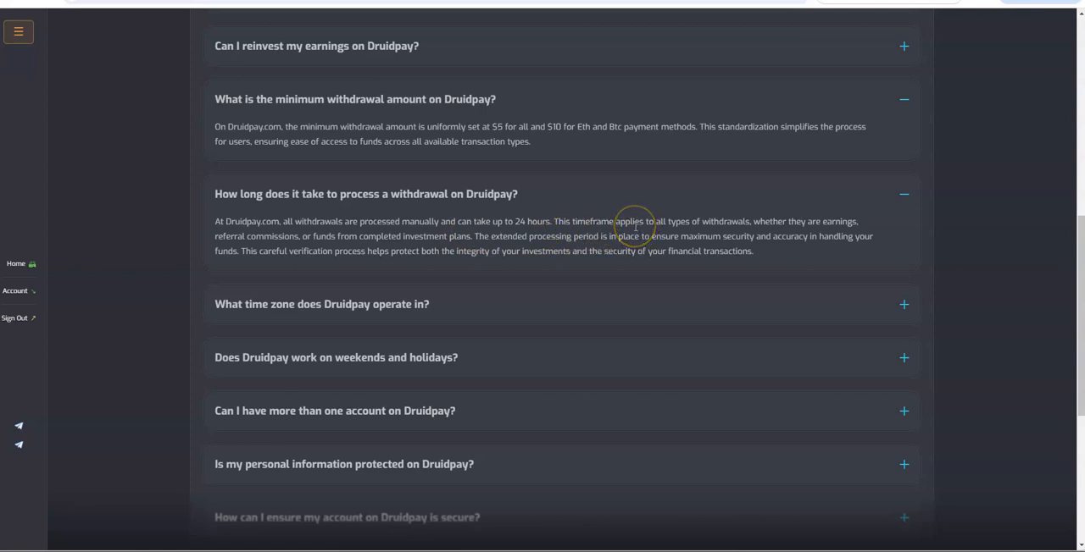
pyautogui.moveTo(634, 229)
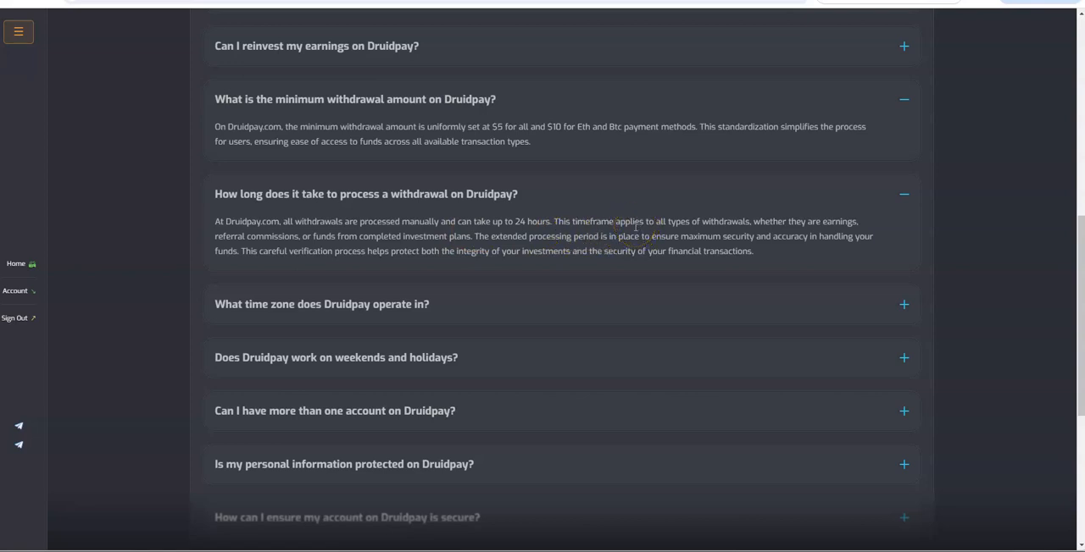
pyautogui.moveTo(780, 235)
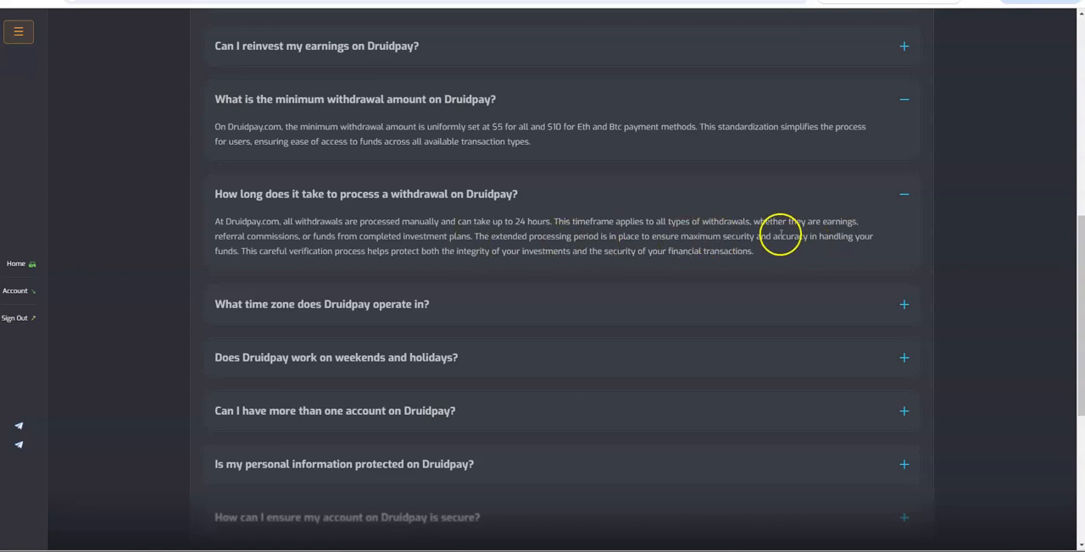
pyautogui.moveTo(771, 280)
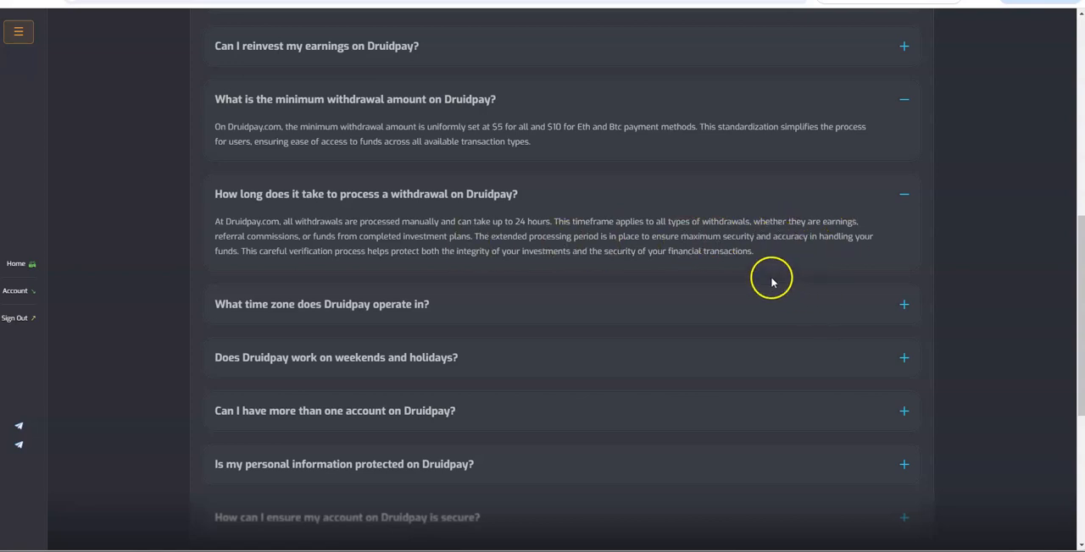
pyautogui.moveTo(517, 240)
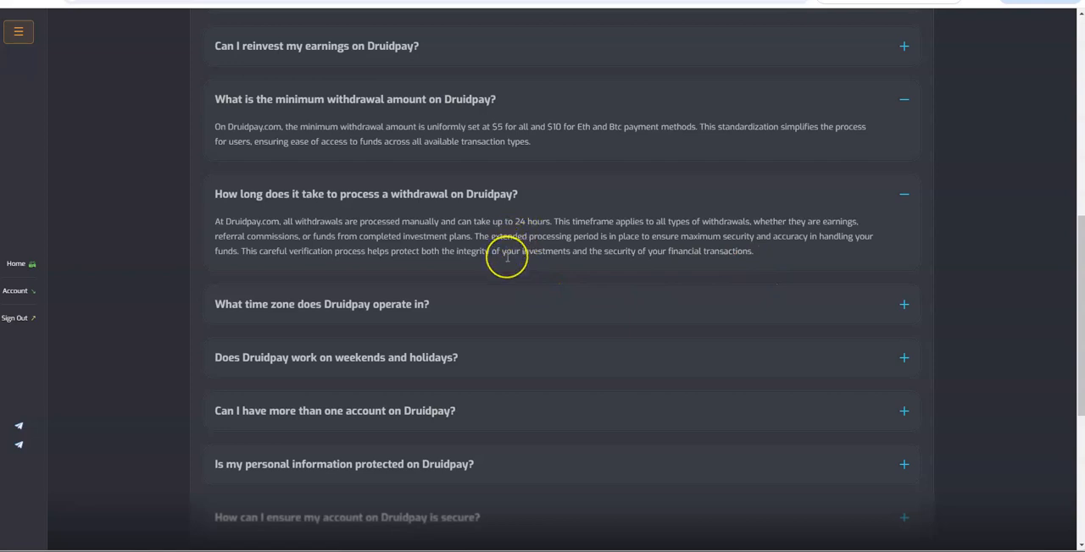
pyautogui.moveTo(507, 257)
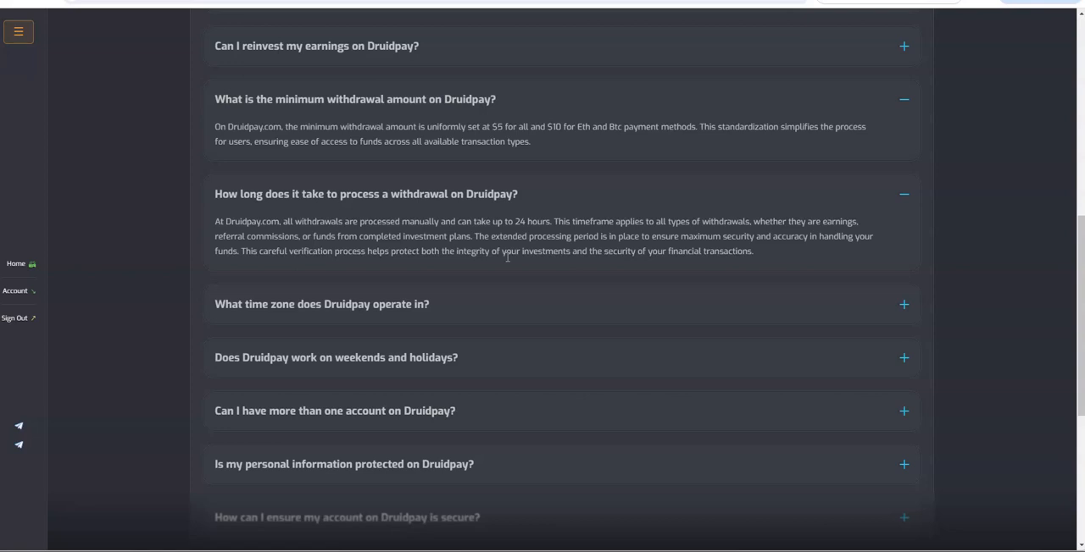
pyautogui.scroll(-3)
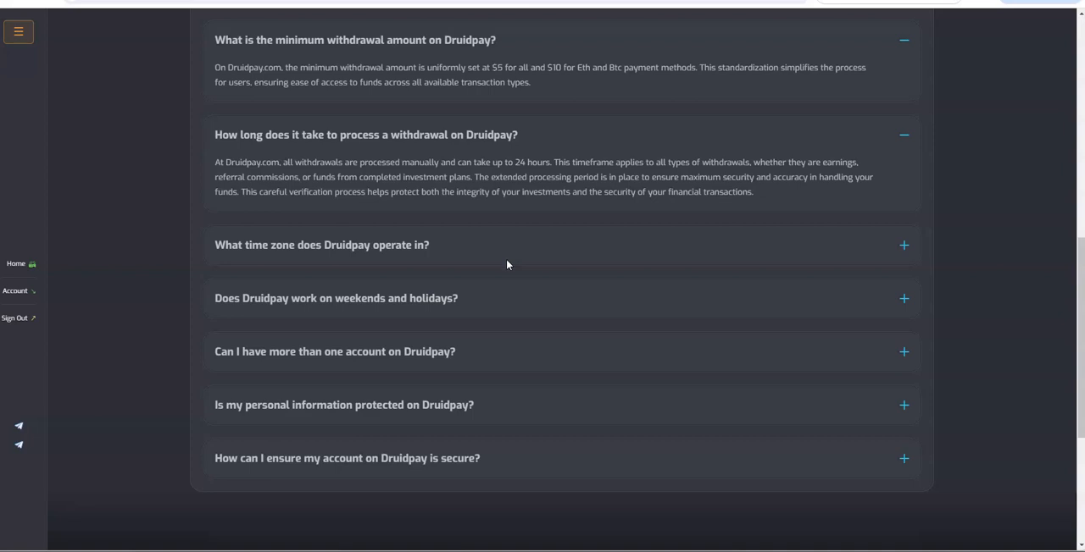
pyautogui.moveTo(345, 287)
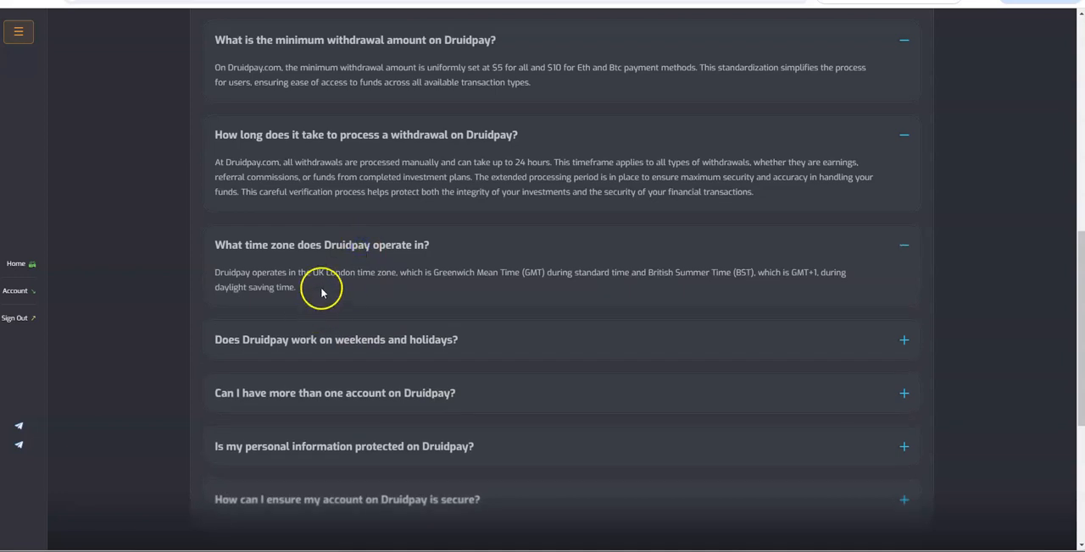
pyautogui.moveTo(471, 300)
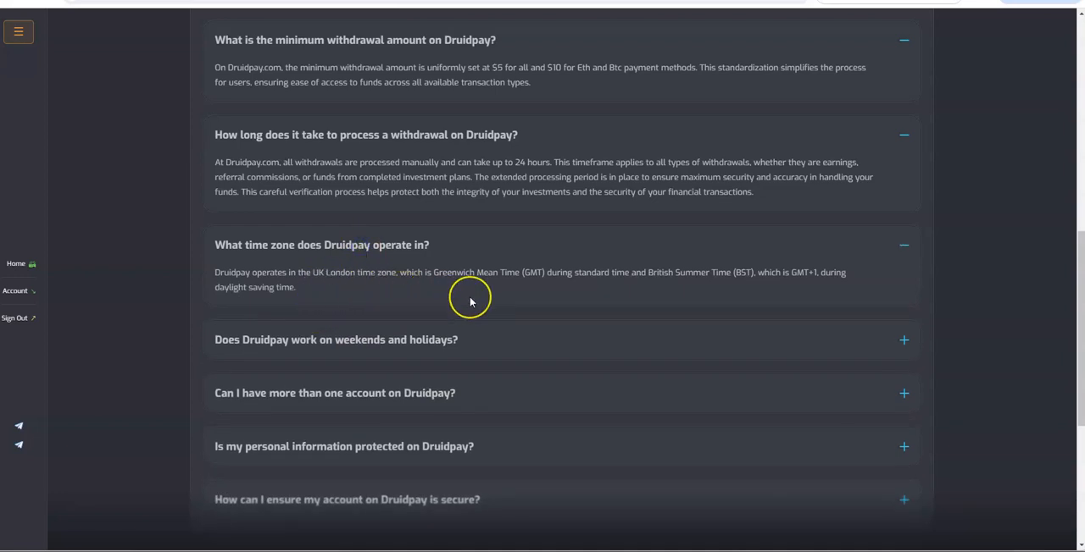
pyautogui.moveTo(471, 302)
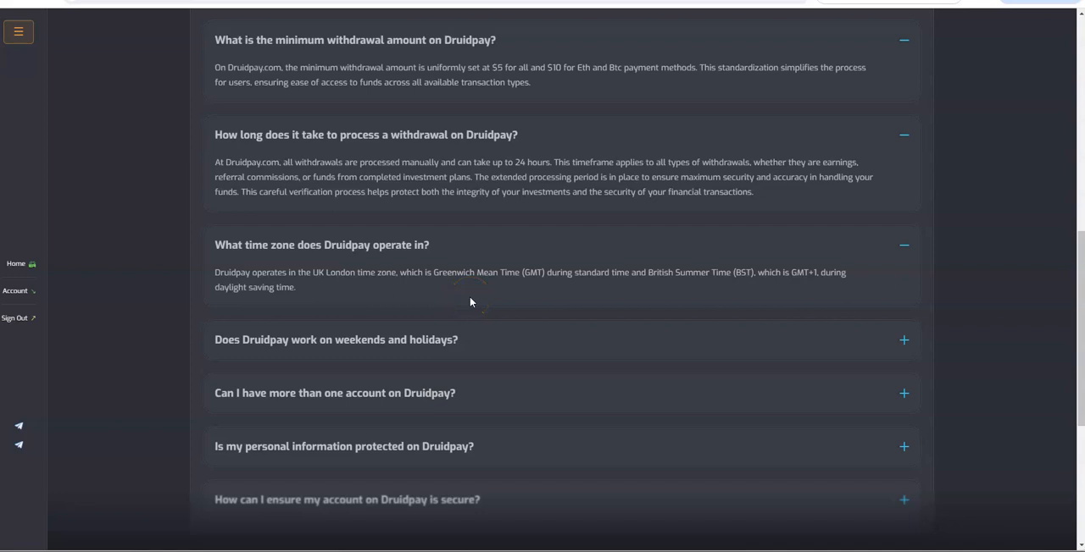
pyautogui.moveTo(488, 291)
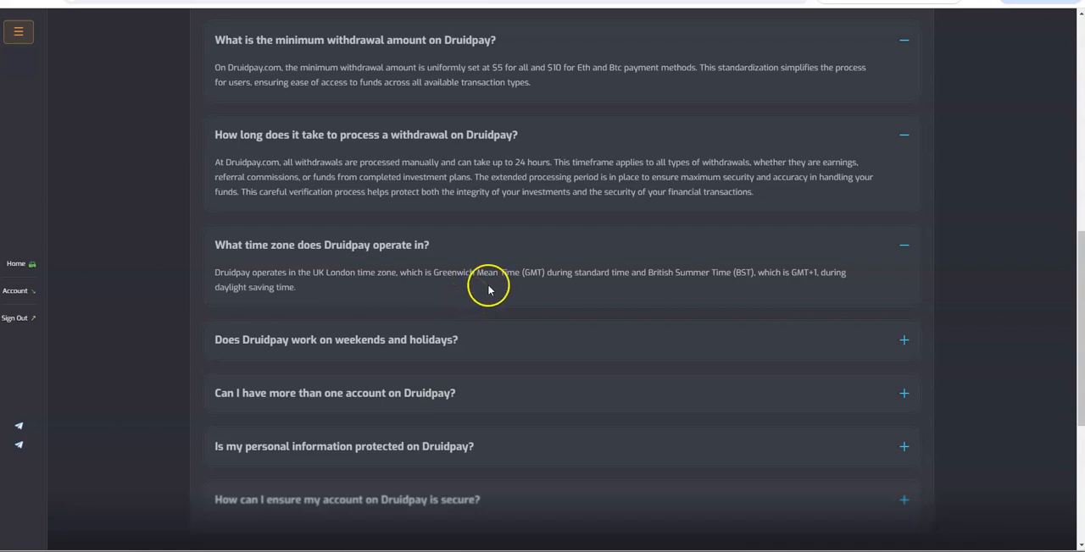
pyautogui.moveTo(577, 288)
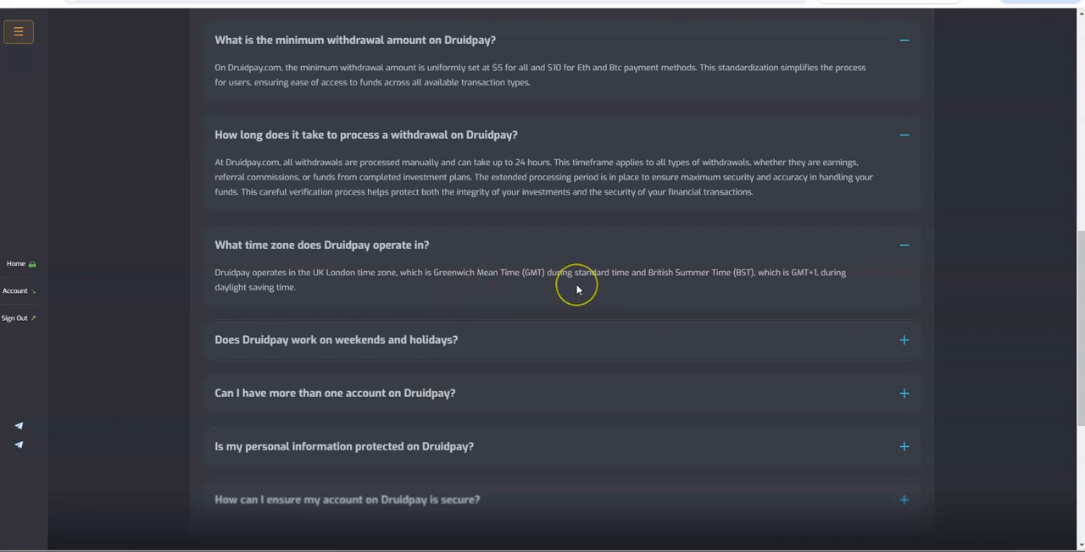
pyautogui.moveTo(811, 295)
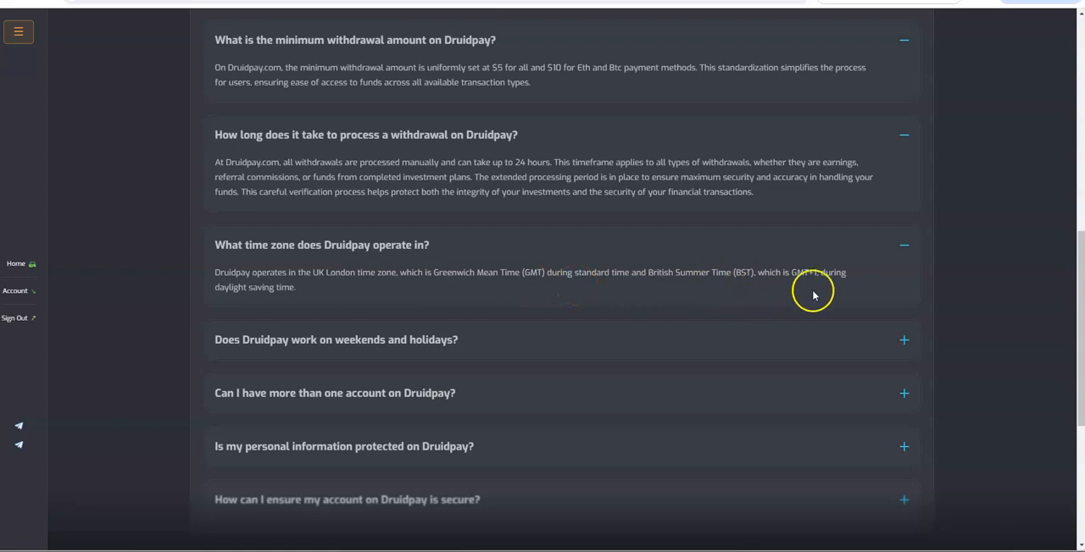
pyautogui.moveTo(383, 304)
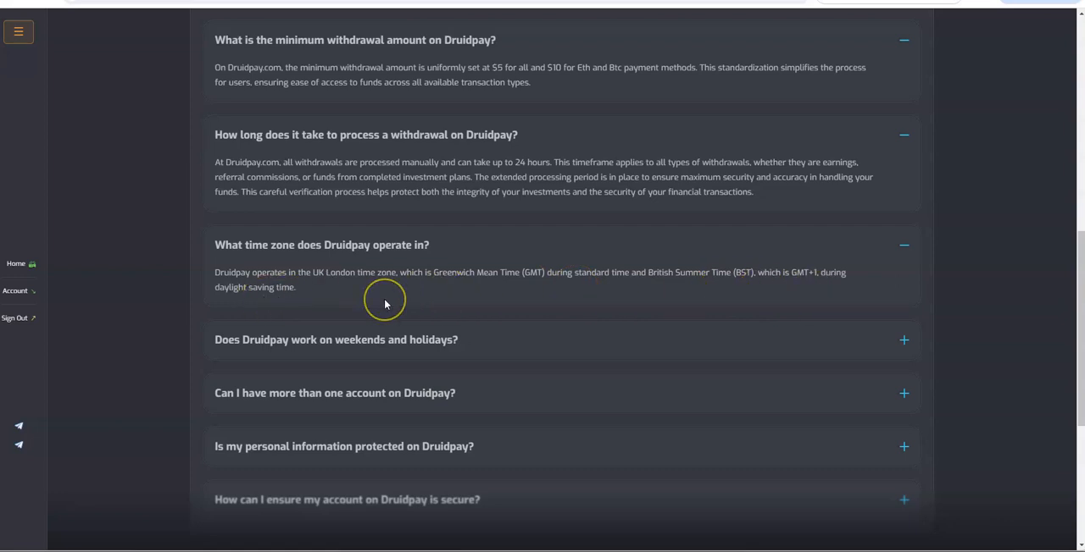
pyautogui.moveTo(385, 304)
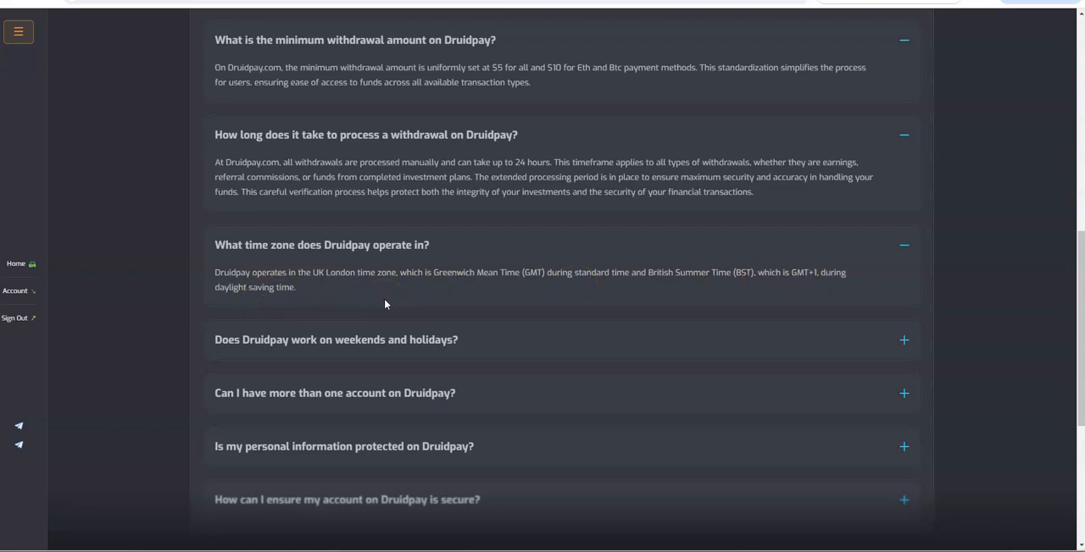
pyautogui.moveTo(383, 303)
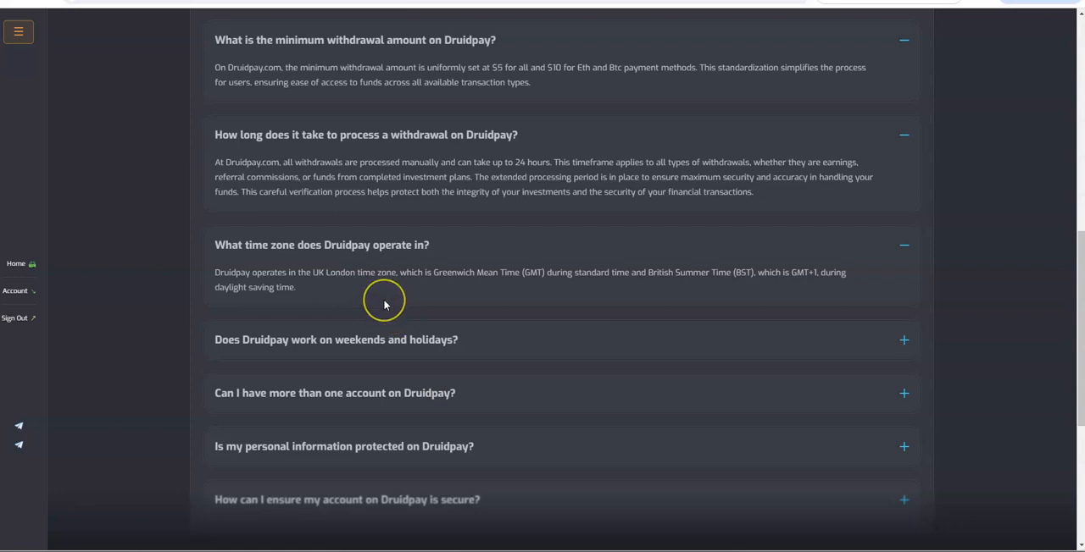
pyautogui.moveTo(383, 304)
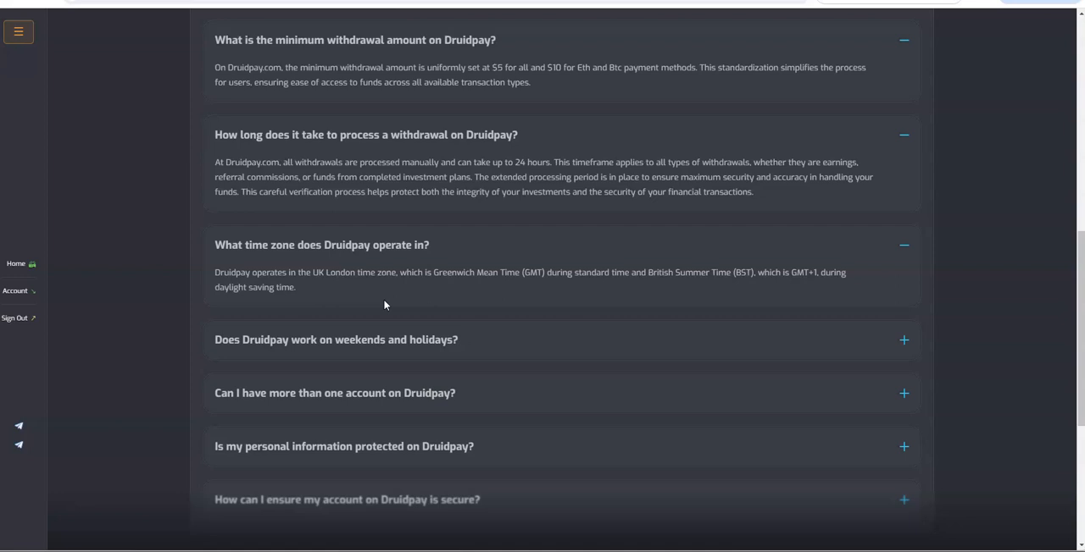
pyautogui.moveTo(414, 339)
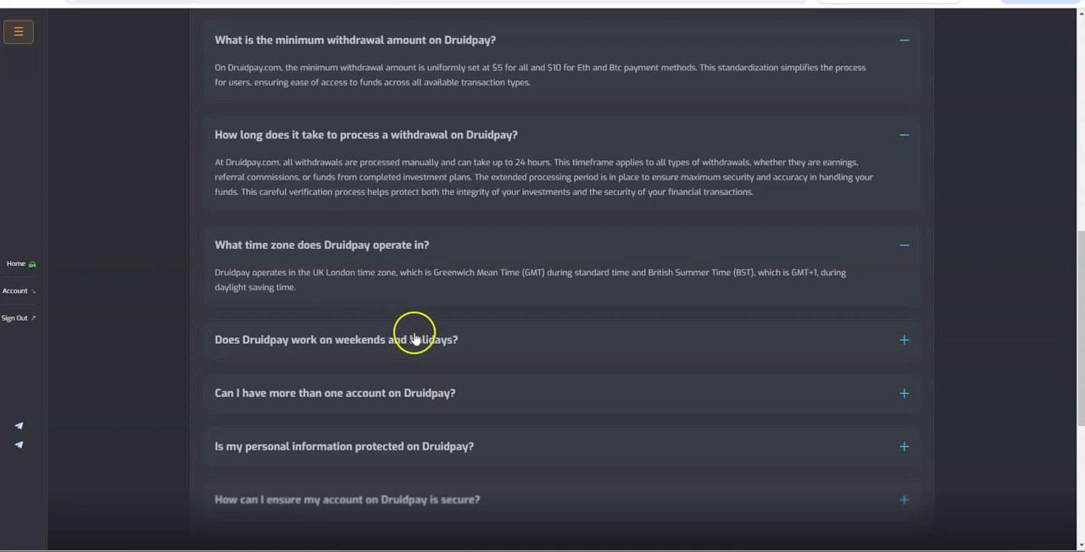
# - Scroll the FAQ to its footer and bring the Telegram window to the front
pyautogui.scroll(-3)
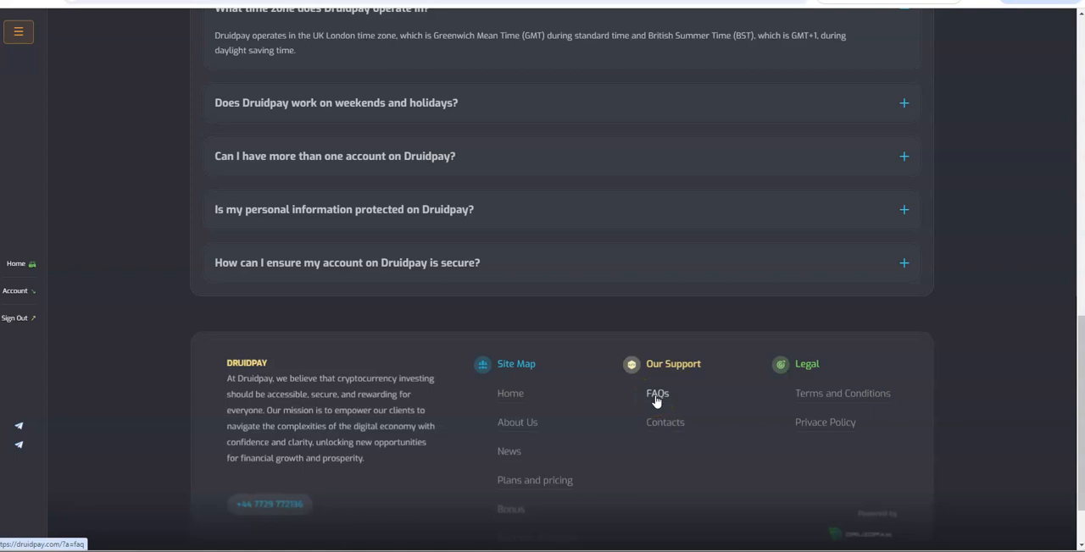
pyautogui.moveTo(674, 508)
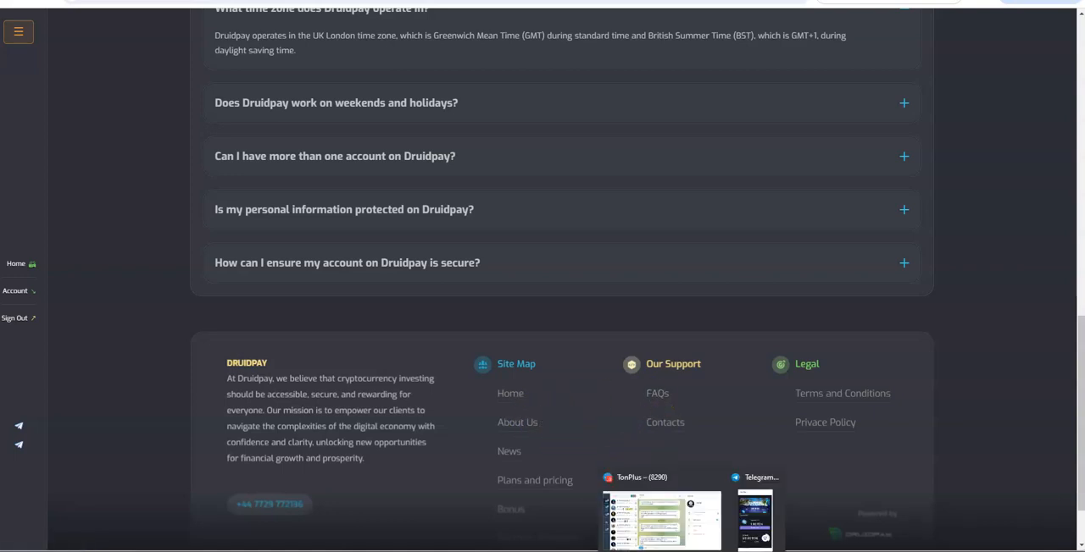
pyautogui.click(661, 517)
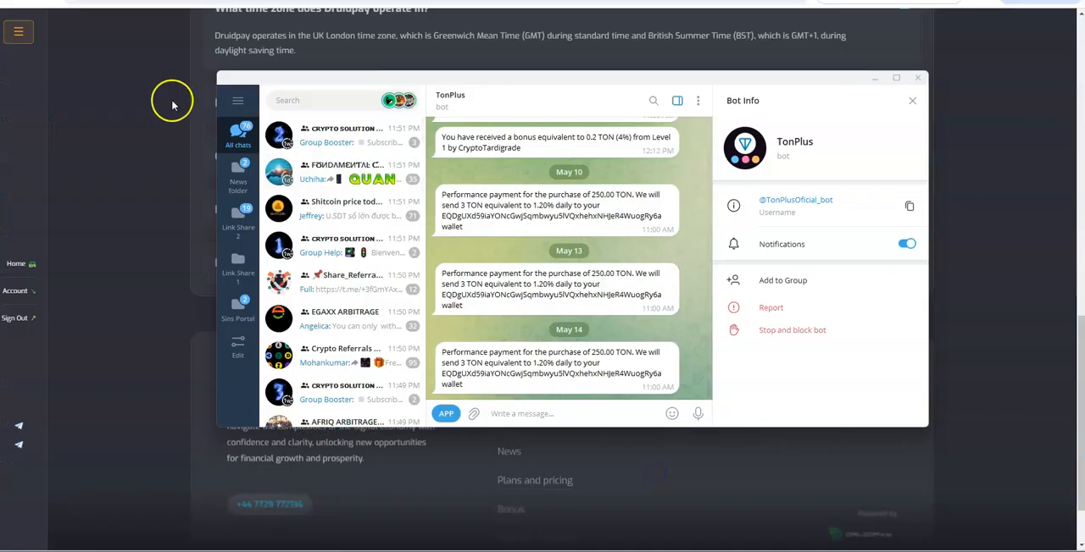
# - Search 'dru', read the DruidPay - English group's recent messages, then hide Telegram
pyautogui.click(339, 100)
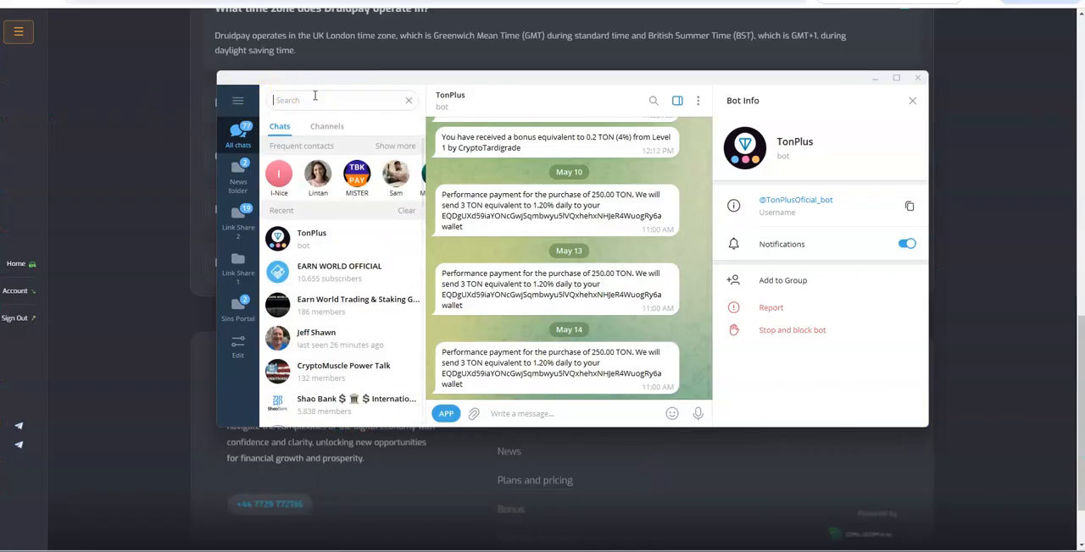
pyautogui.write('dru')
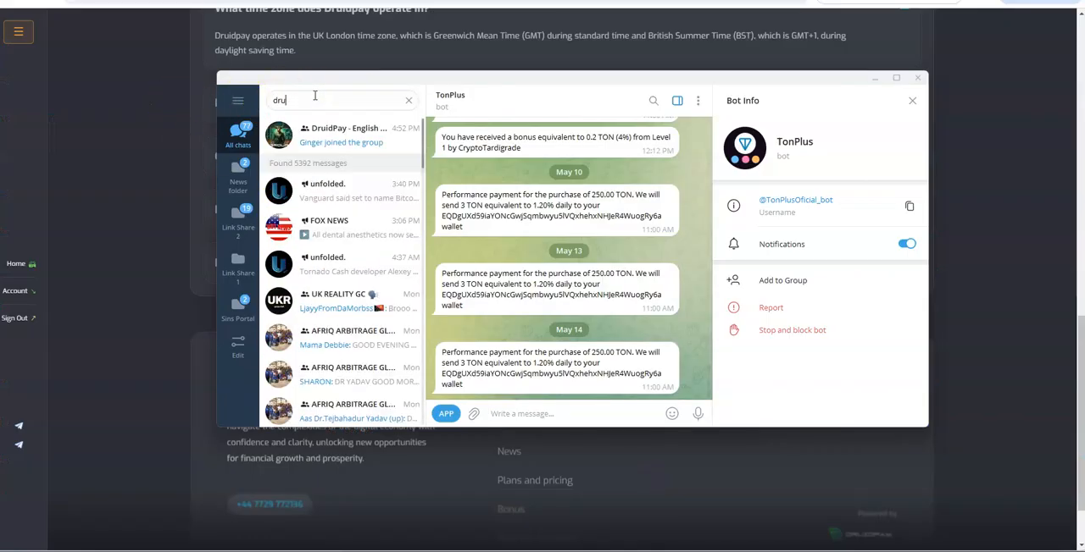
pyautogui.click(339, 136)
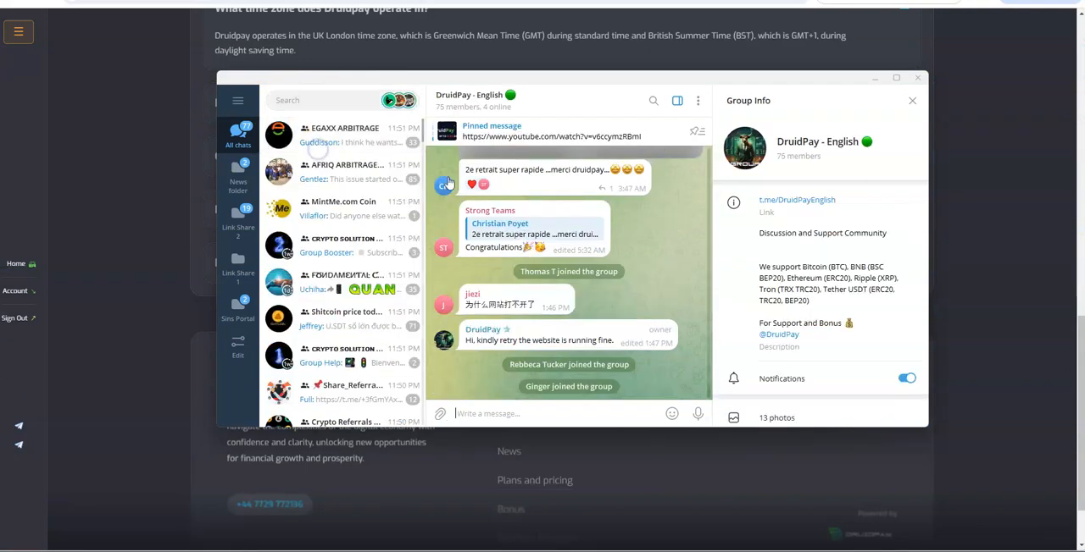
pyautogui.moveTo(649, 268)
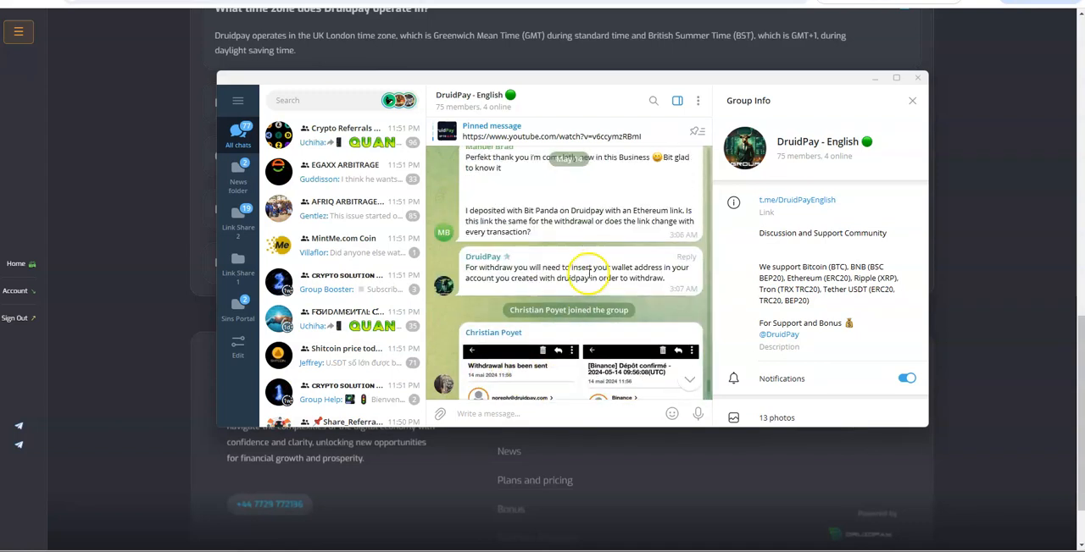
pyautogui.scroll(3)
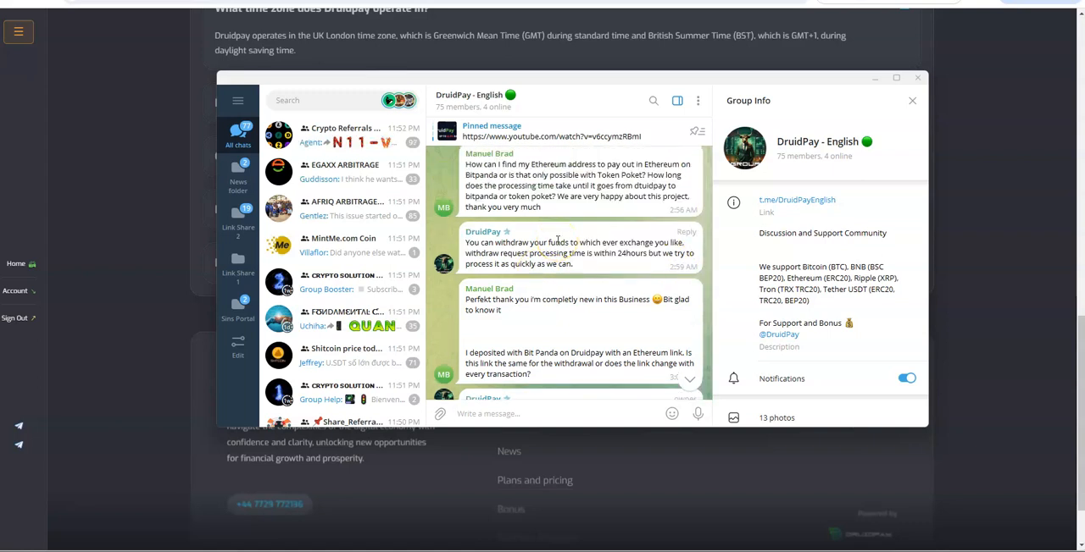
pyautogui.scroll(-3)
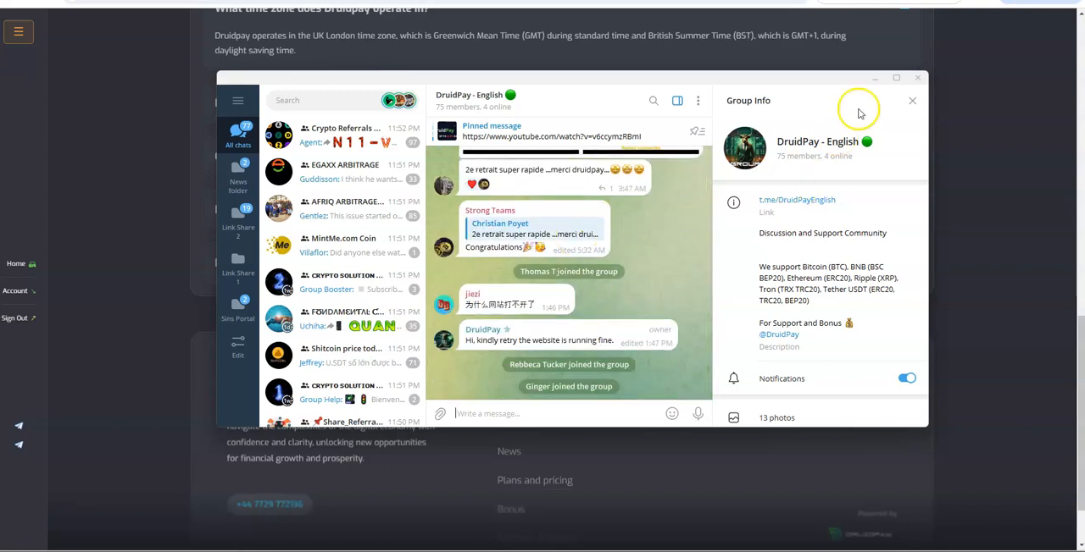
pyautogui.click(912, 100)
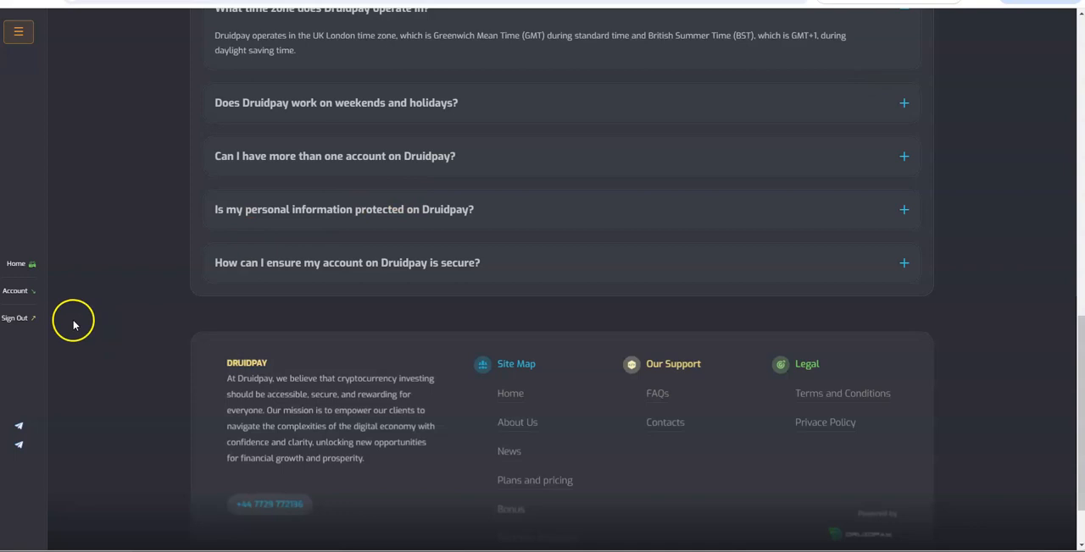
pyautogui.moveTo(15, 291)
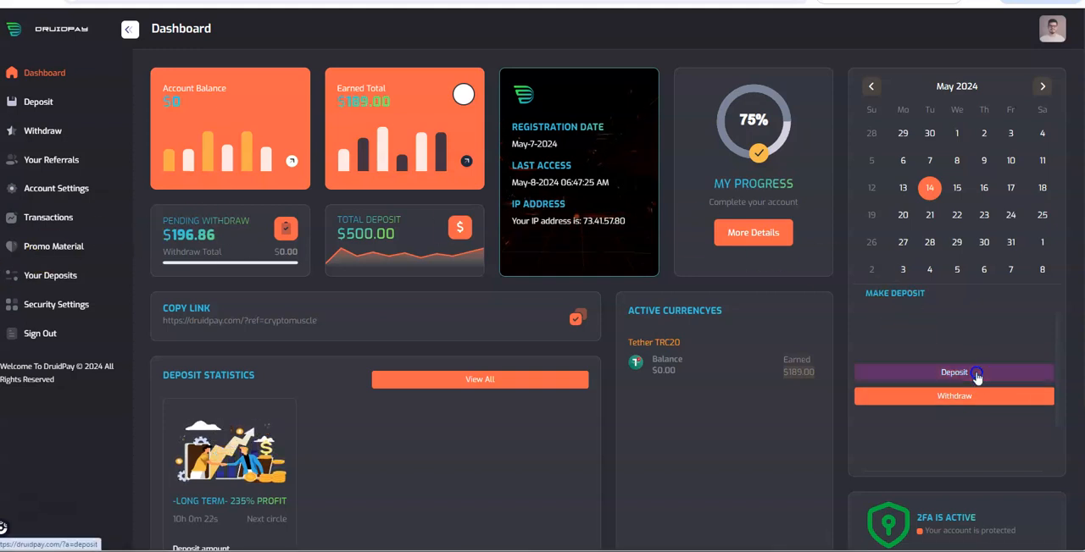
# - Go to the Deposit page from the dashboard's Make Deposit section
pyautogui.click(953, 372)
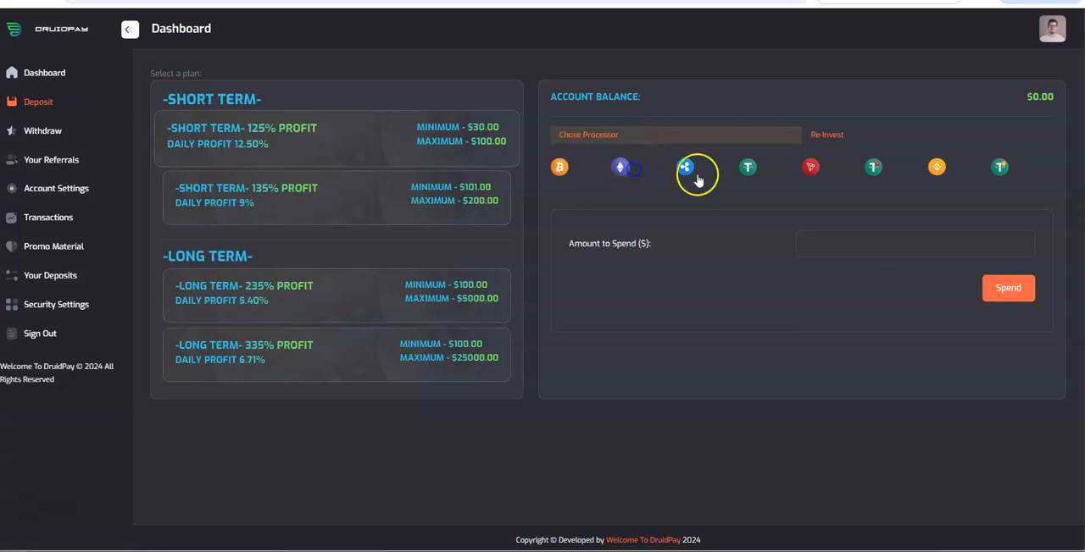
pyautogui.moveTo(749, 190)
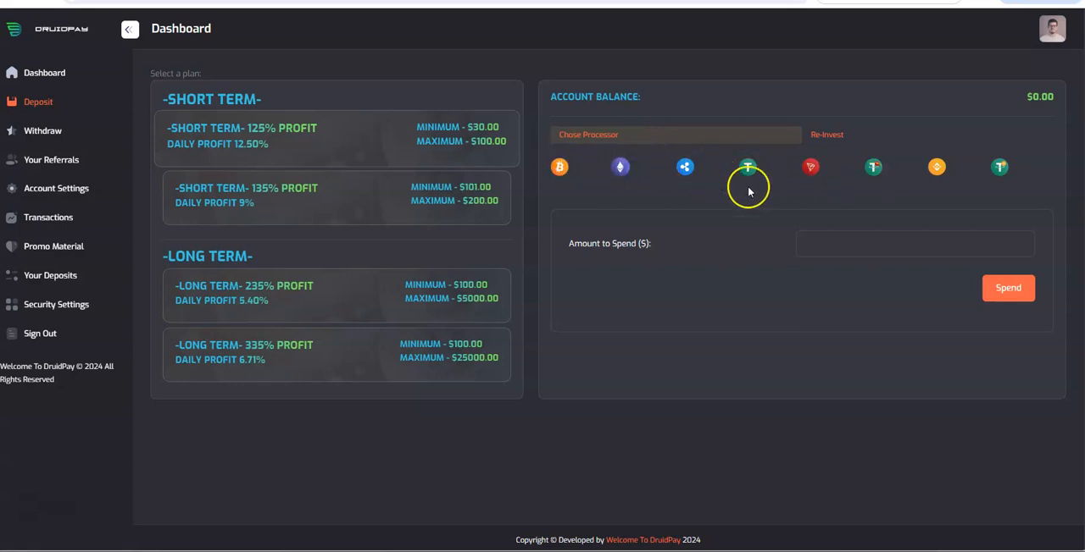
pyautogui.moveTo(790, 192)
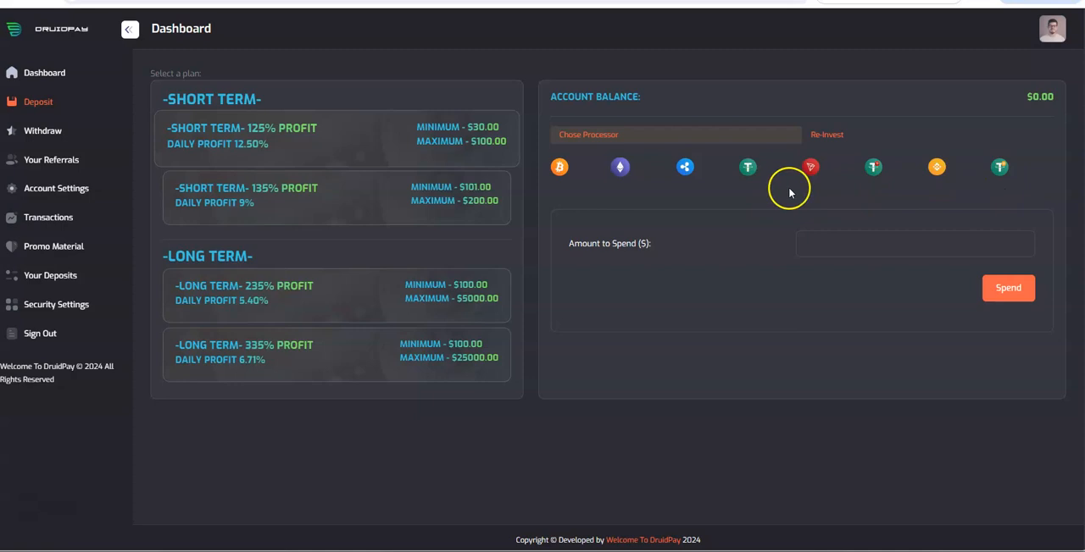
pyautogui.moveTo(936, 197)
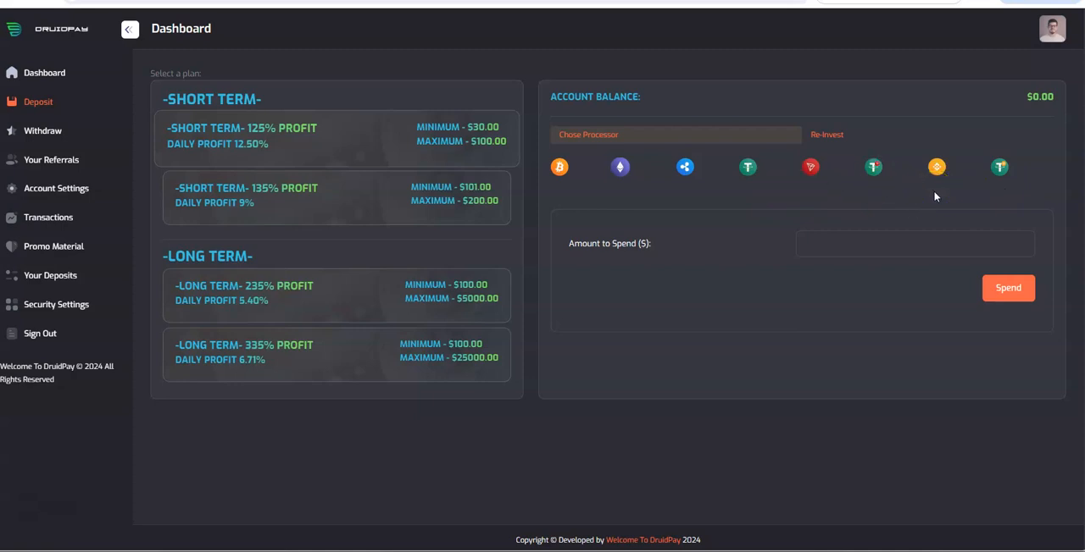
pyautogui.moveTo(319, 166)
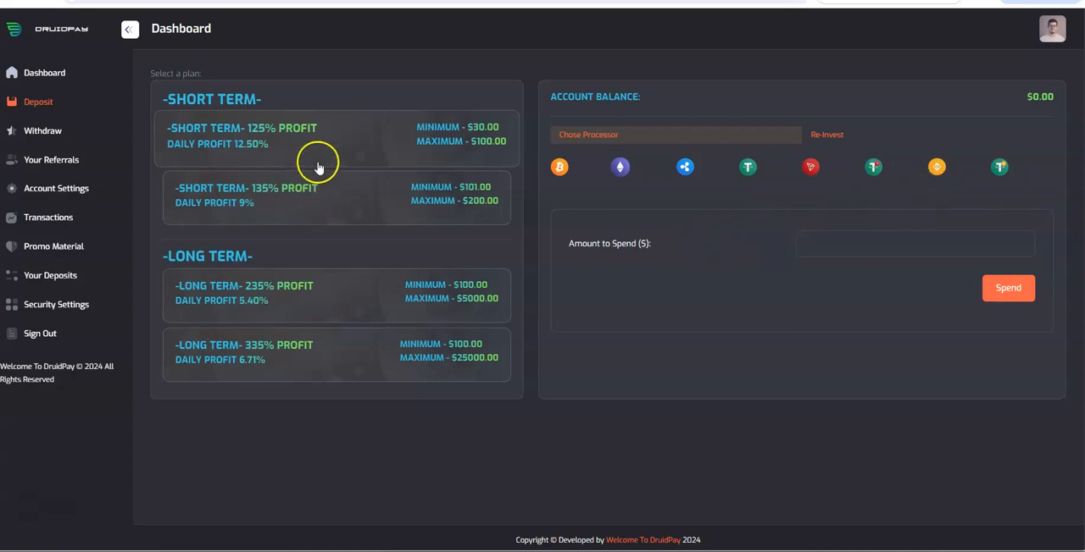
pyautogui.moveTo(251, 139)
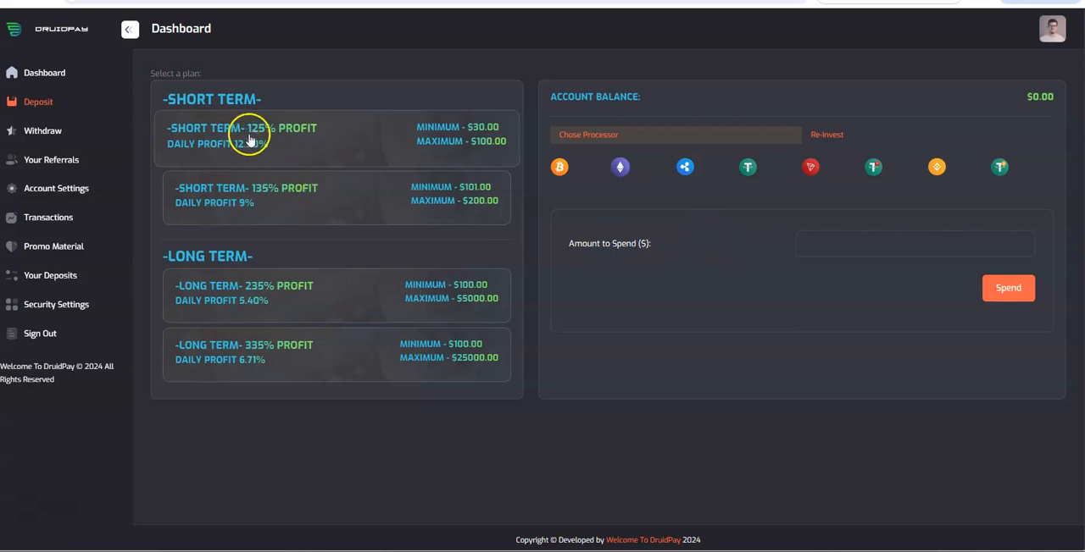
pyautogui.moveTo(489, 329)
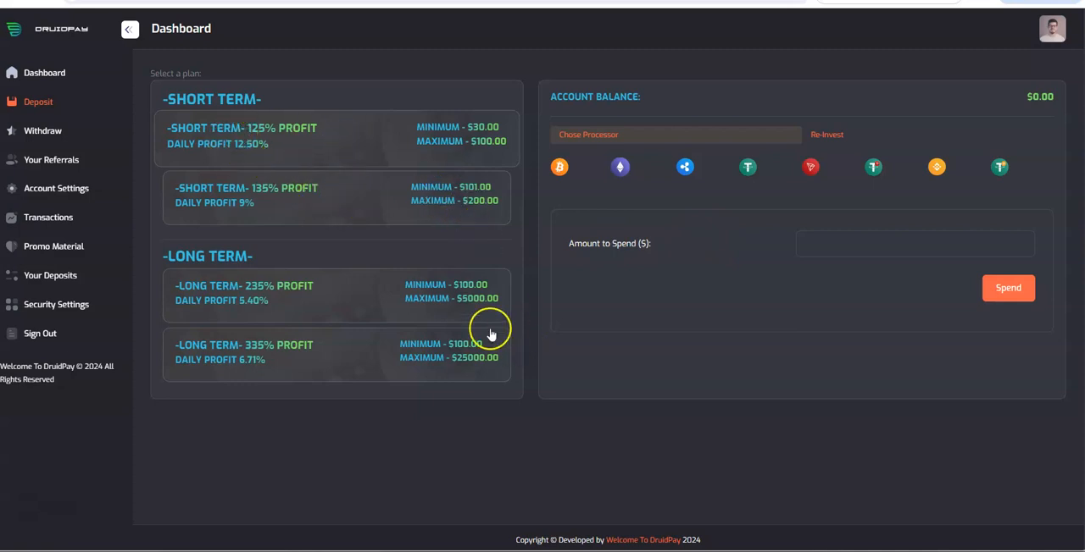
pyautogui.moveTo(634, 132)
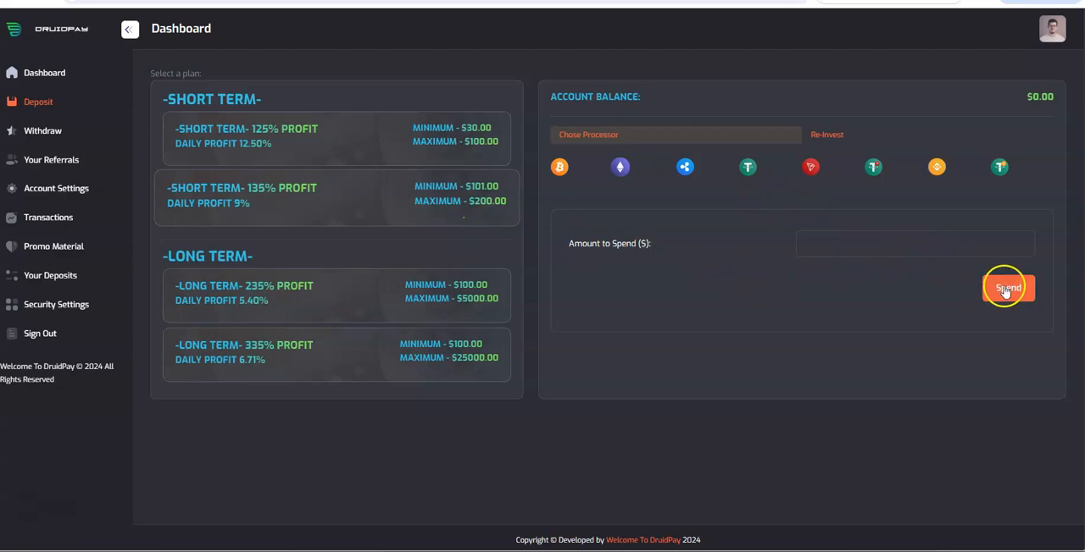
pyautogui.moveTo(554, 322)
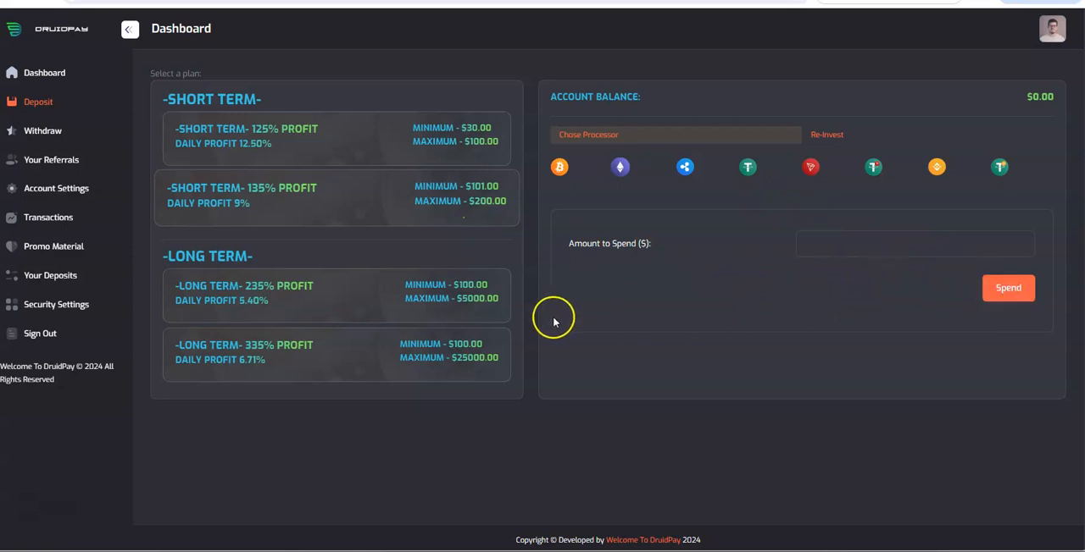
pyautogui.moveTo(457, 275)
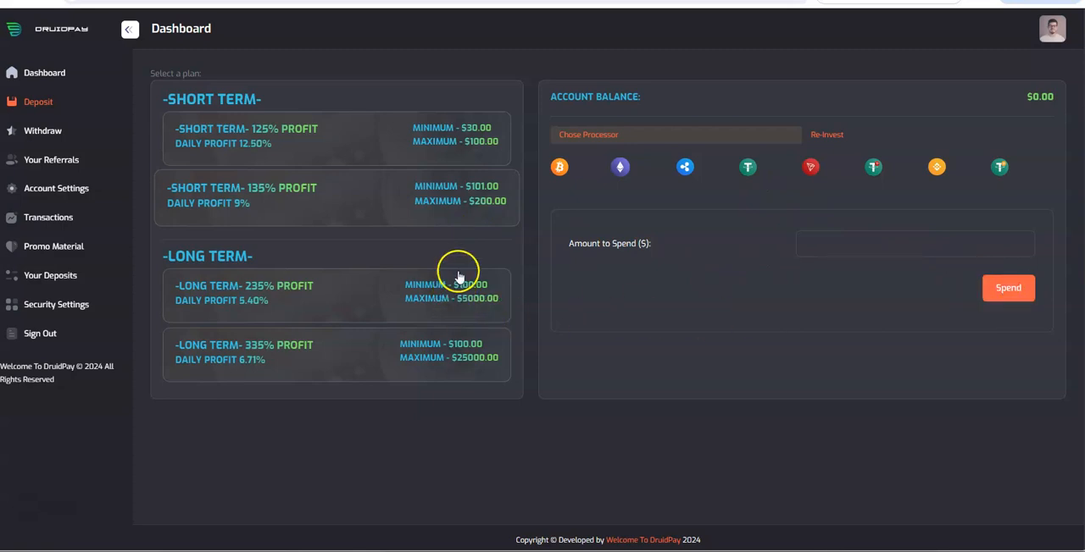
pyautogui.moveTo(343, 335)
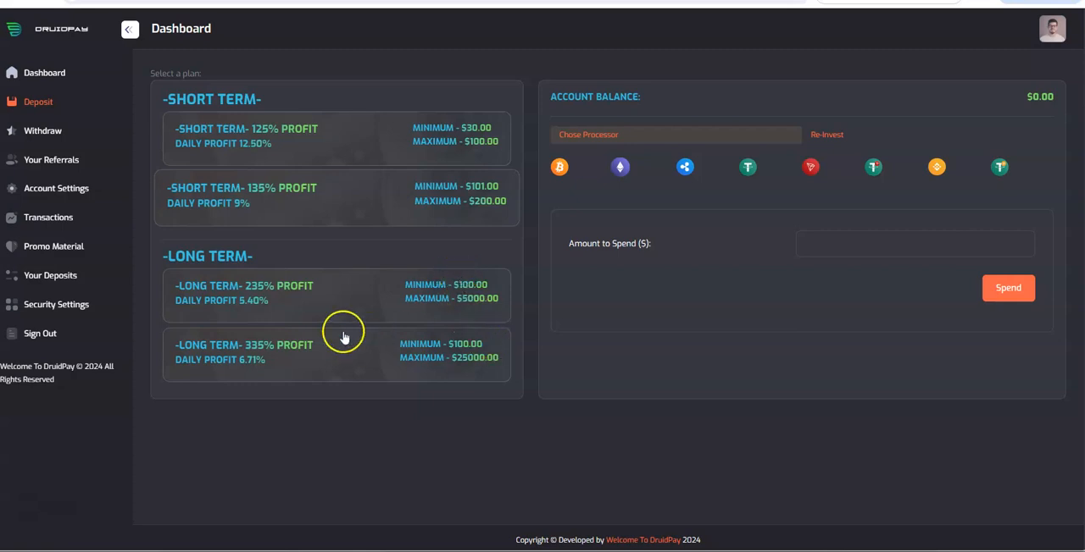
pyautogui.moveTo(485, 285)
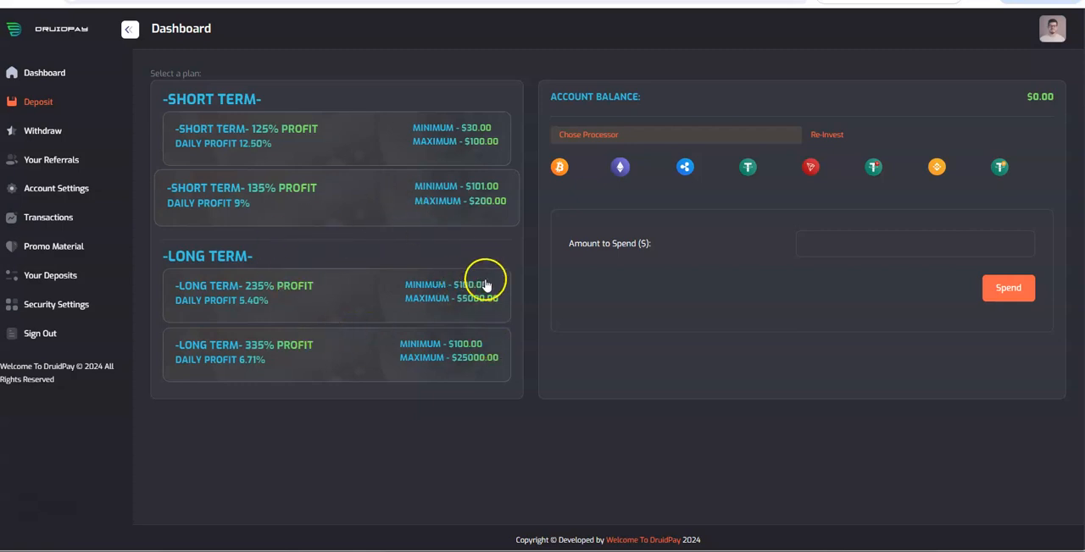
pyautogui.moveTo(627, 307)
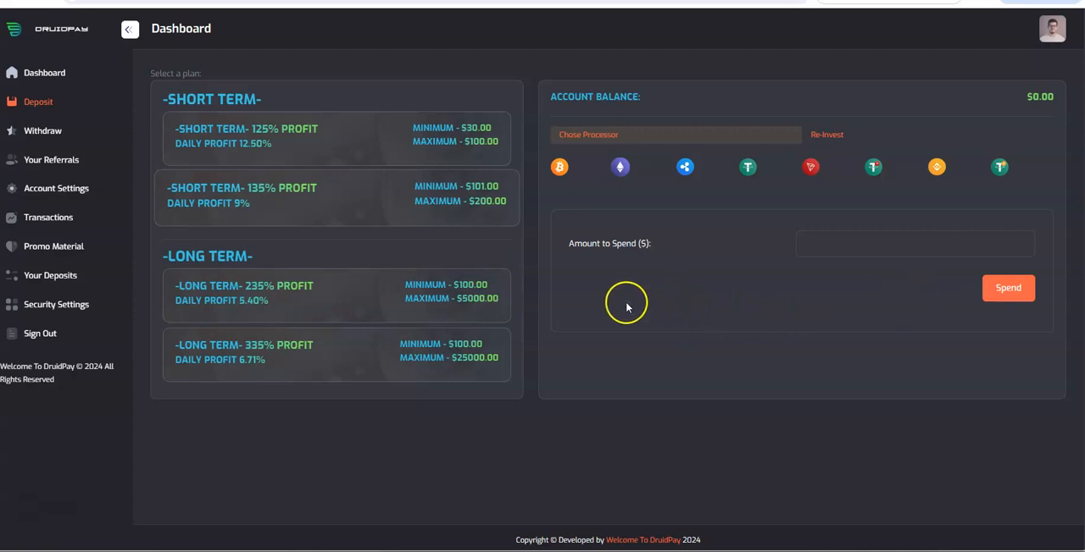
pyautogui.moveTo(44, 27)
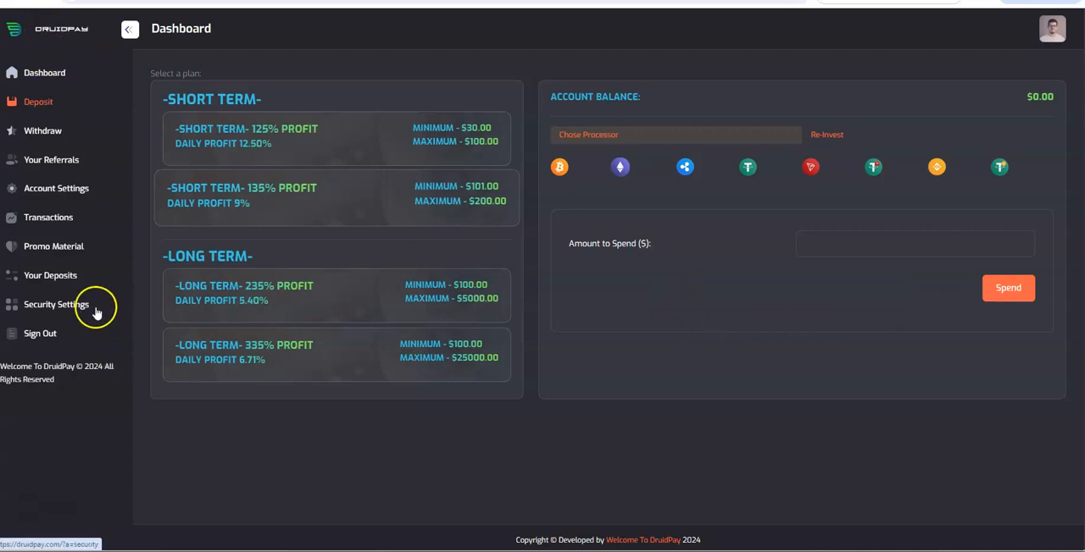
pyautogui.moveTo(777, 247)
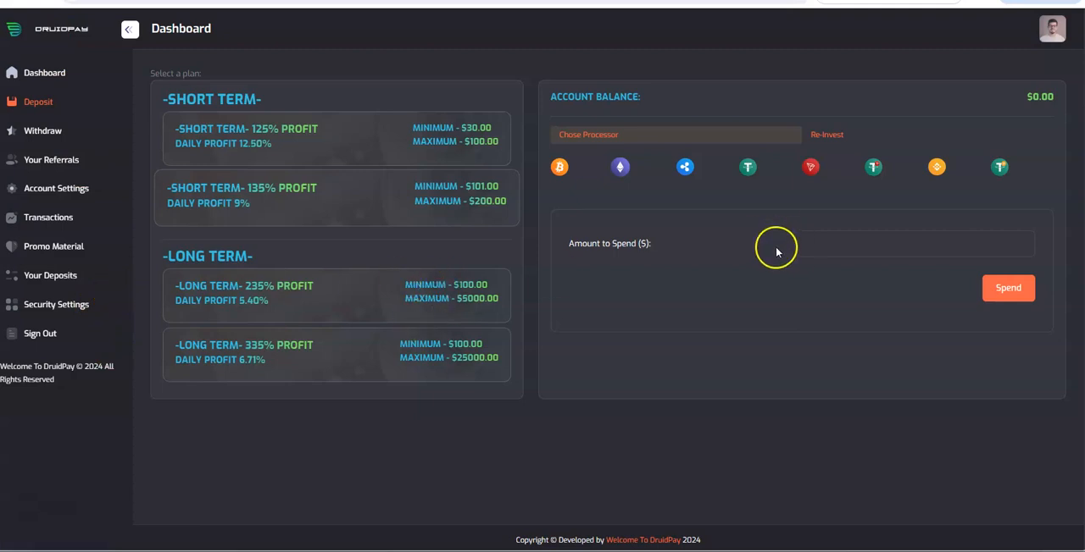
pyautogui.moveTo(772, 251)
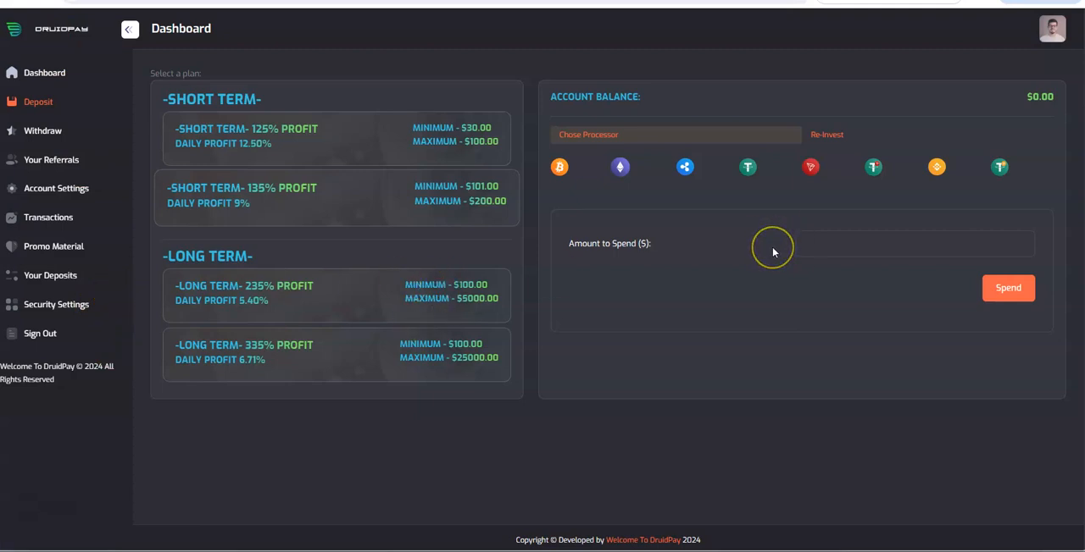
pyautogui.moveTo(771, 254)
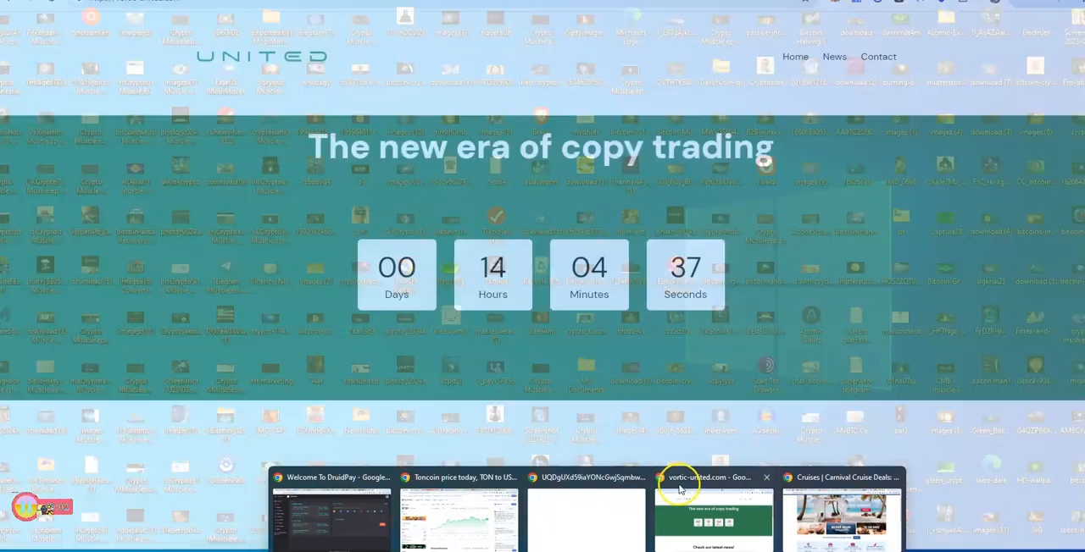
# - Return to the Druidpay deposit page via the left sidebar
pyautogui.click(330, 509)
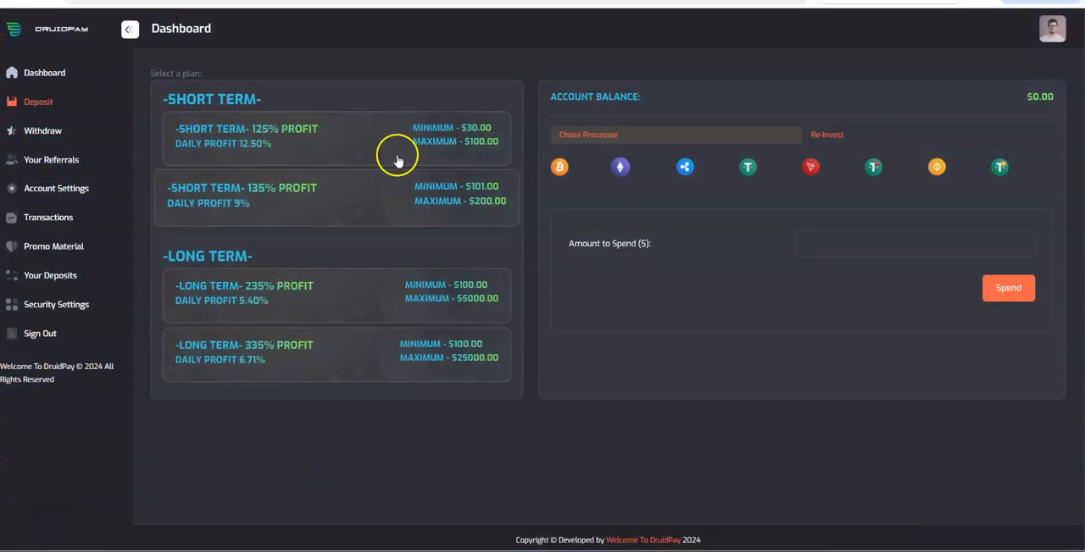
pyautogui.moveTo(118, 150)
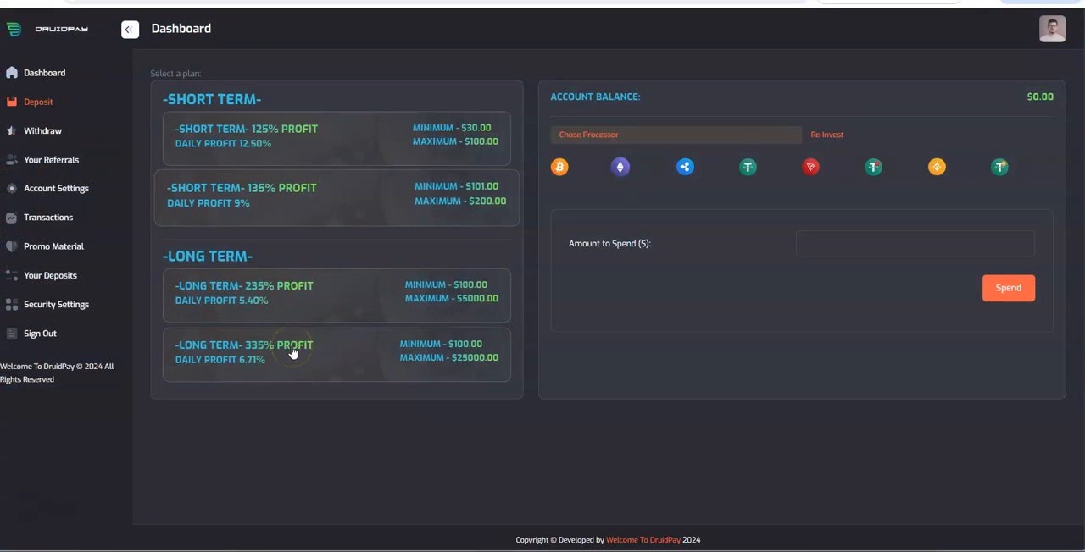
pyautogui.moveTo(383, 306)
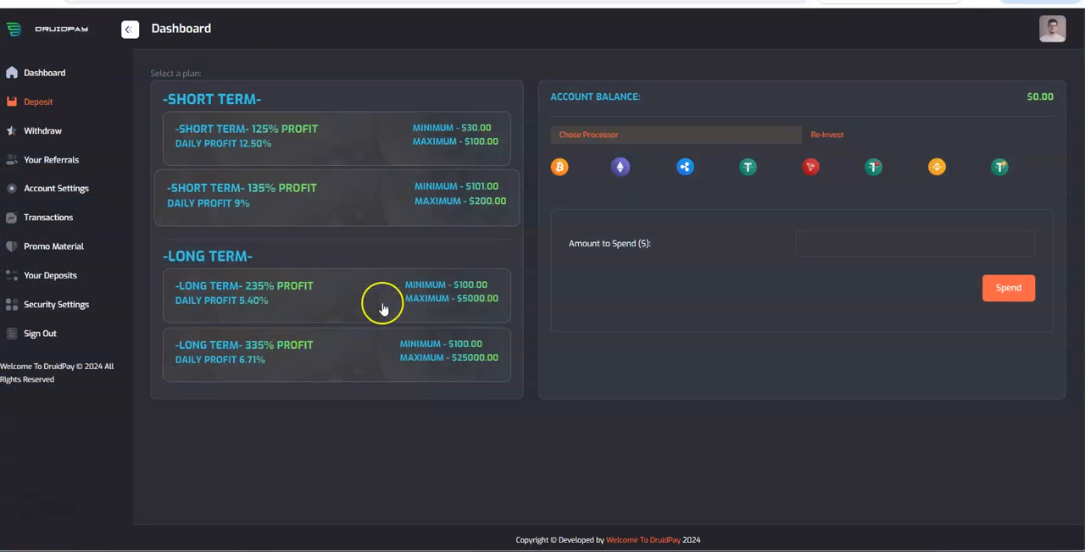
pyautogui.moveTo(451, 303)
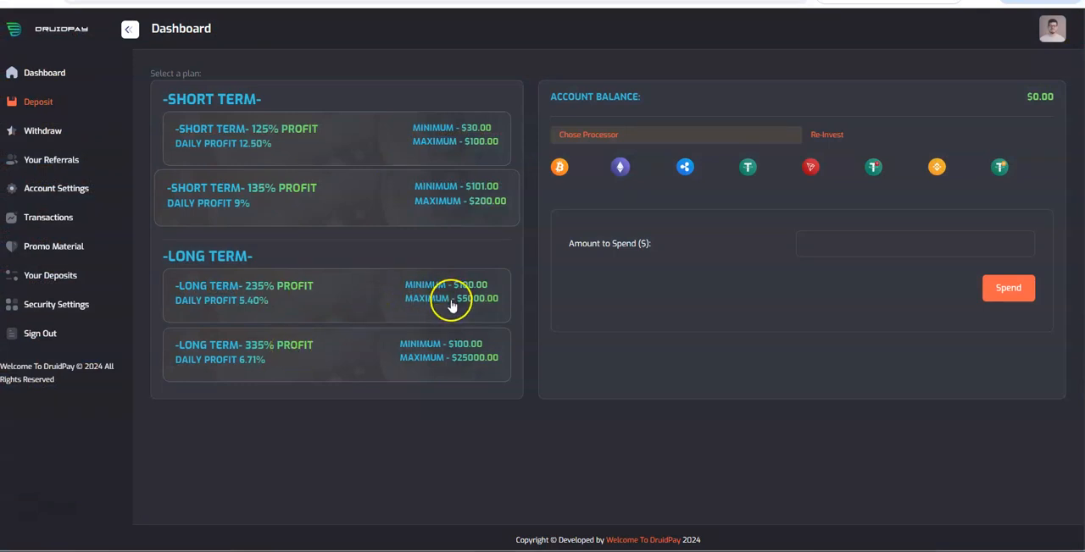
pyautogui.moveTo(451, 305)
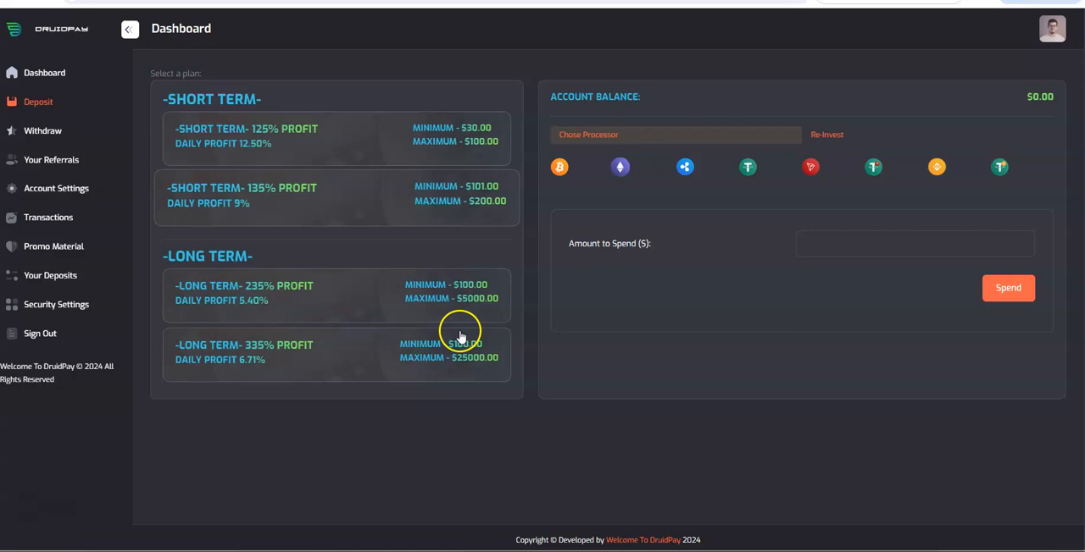
pyautogui.moveTo(88, 134)
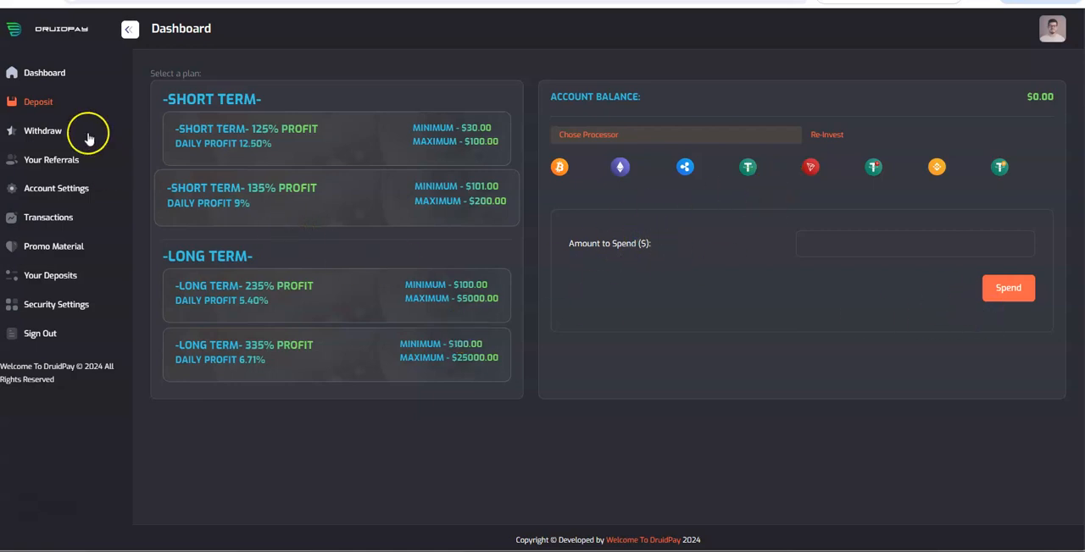
pyautogui.moveTo(44, 73)
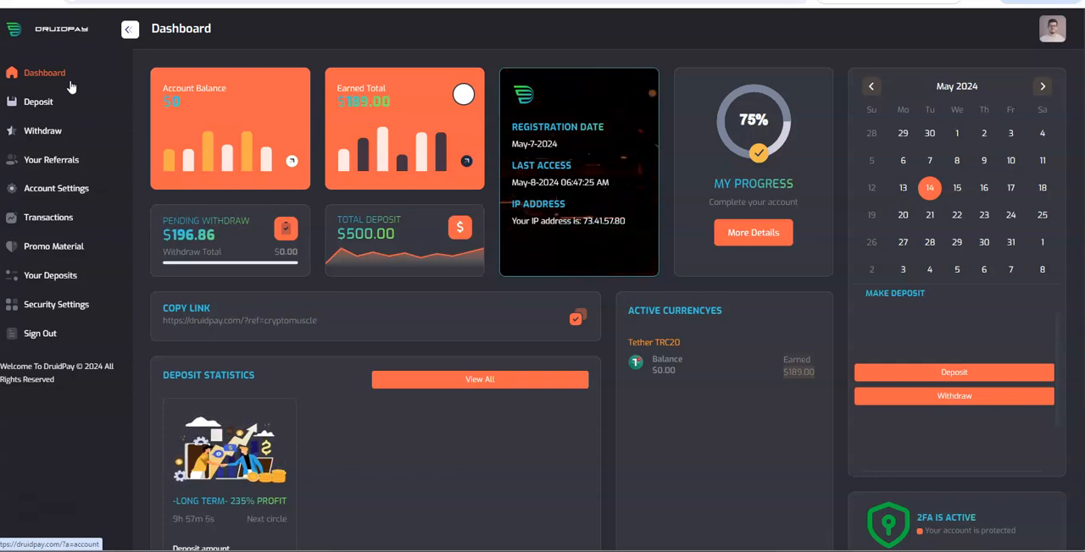
pyautogui.moveTo(88, 111)
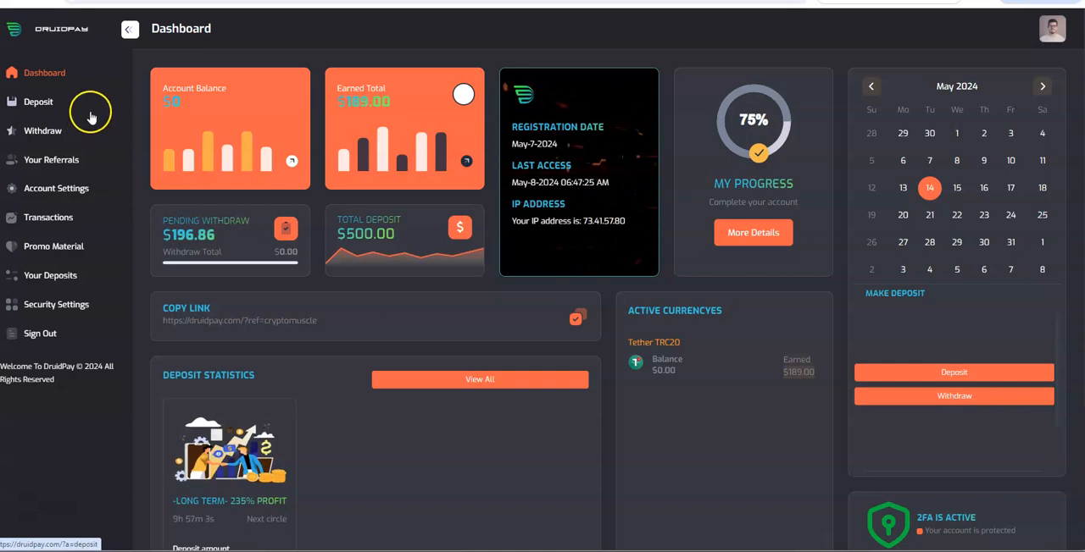
pyautogui.moveTo(77, 102)
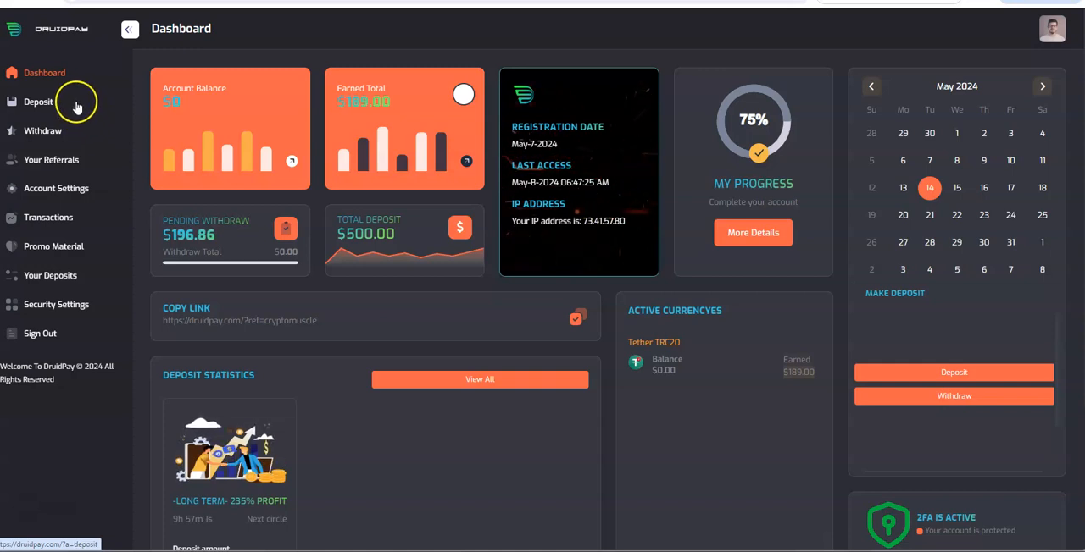
pyautogui.moveTo(83, 96)
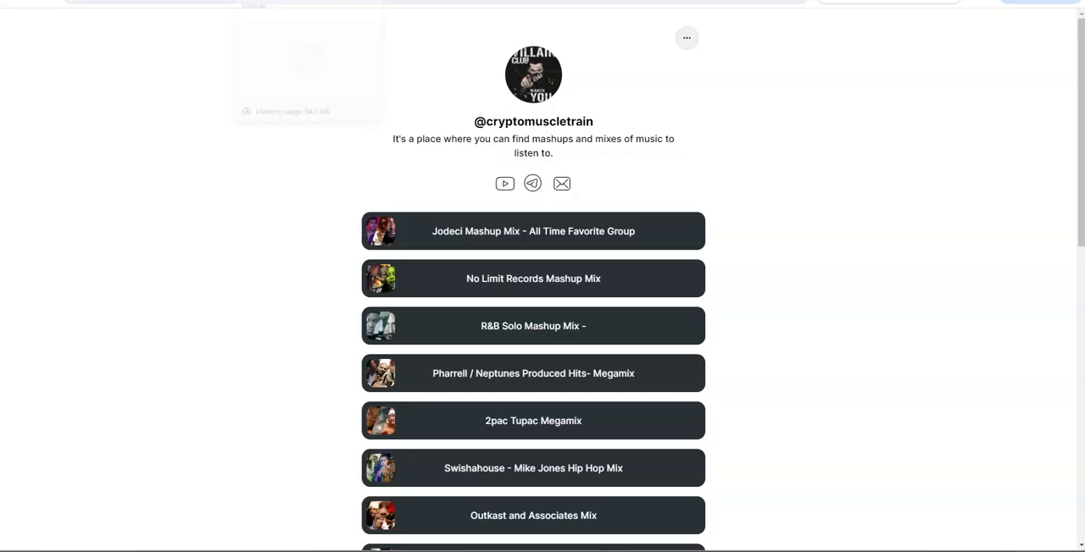
pyautogui.scroll(-3)
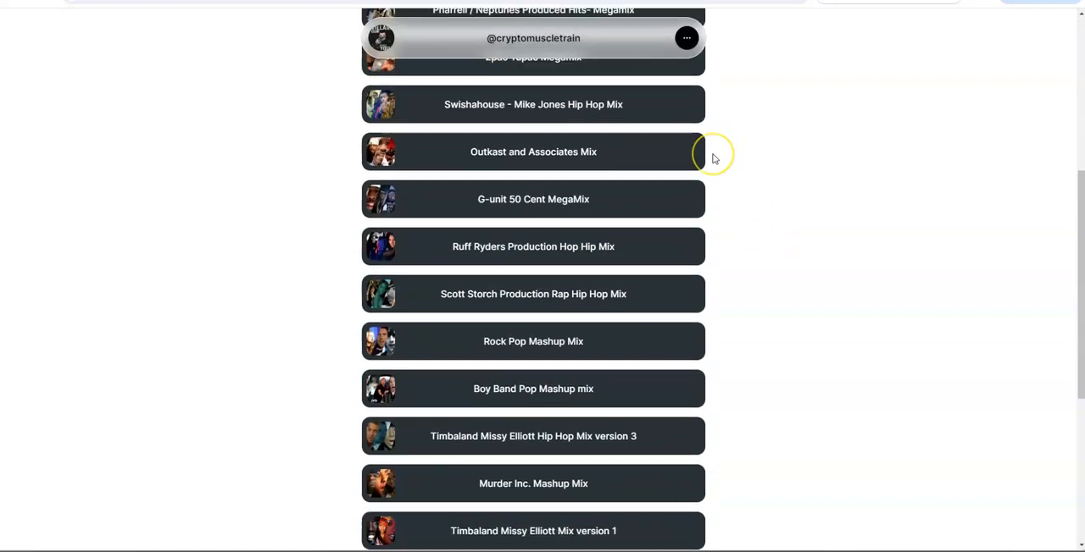
pyautogui.scroll(3)
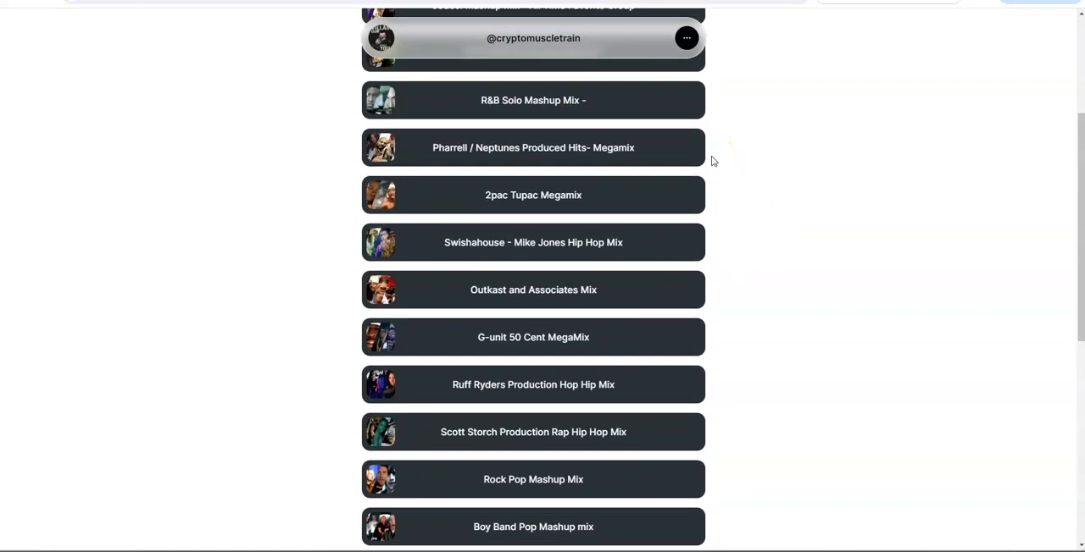
pyautogui.scroll(3)
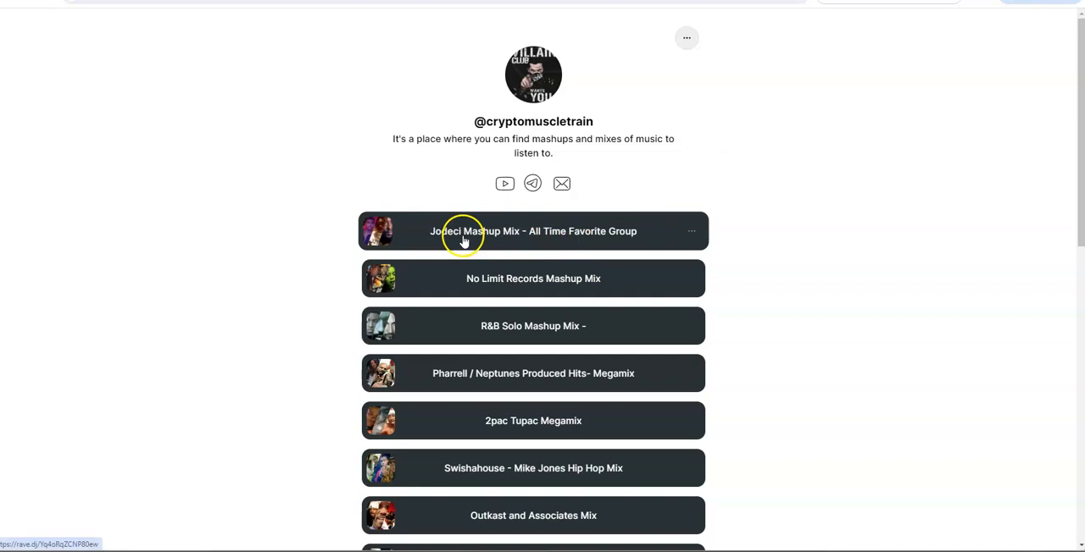
pyautogui.moveTo(465, 238)
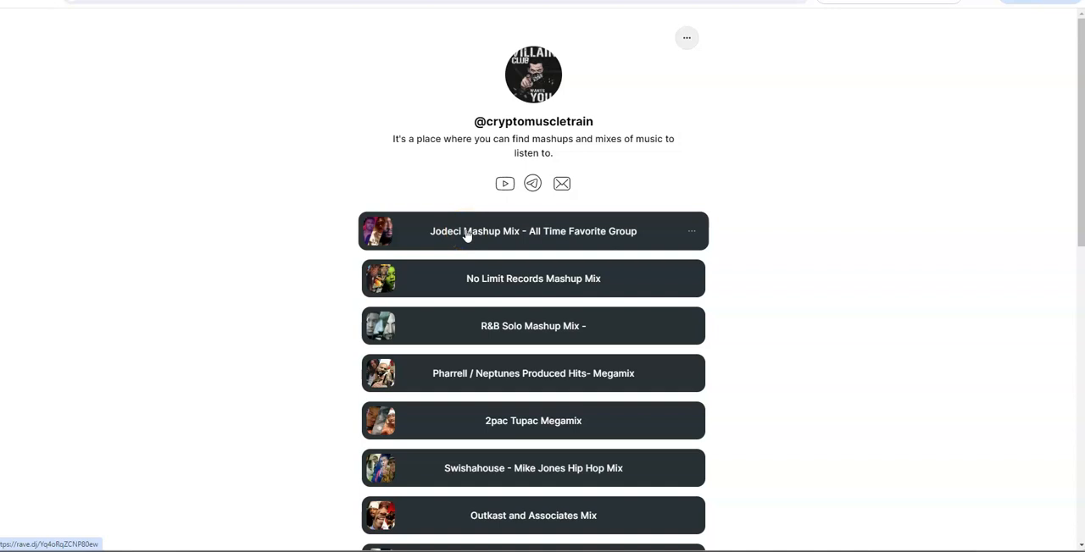
pyautogui.moveTo(842, 140)
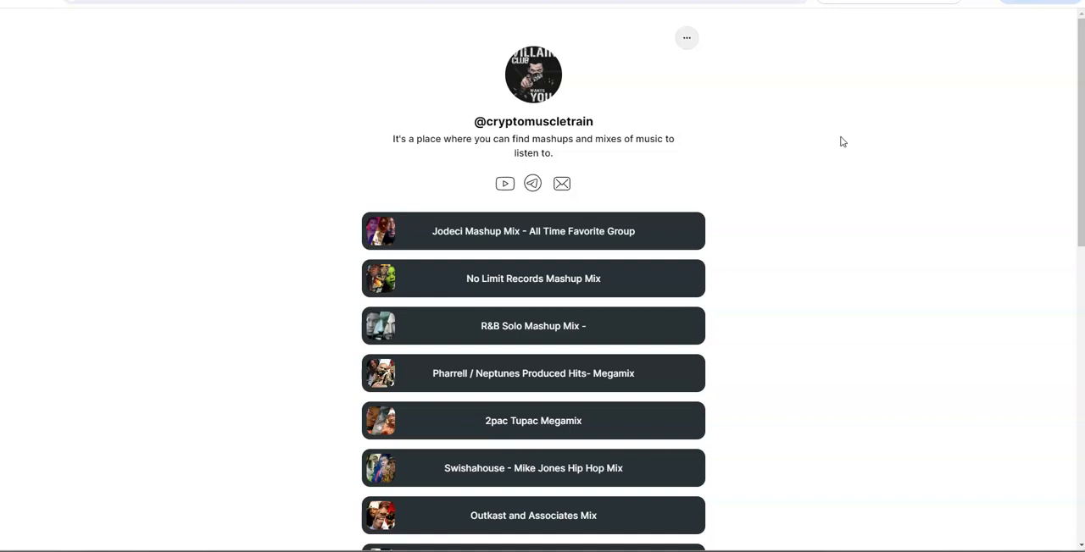
pyautogui.moveTo(841, 146)
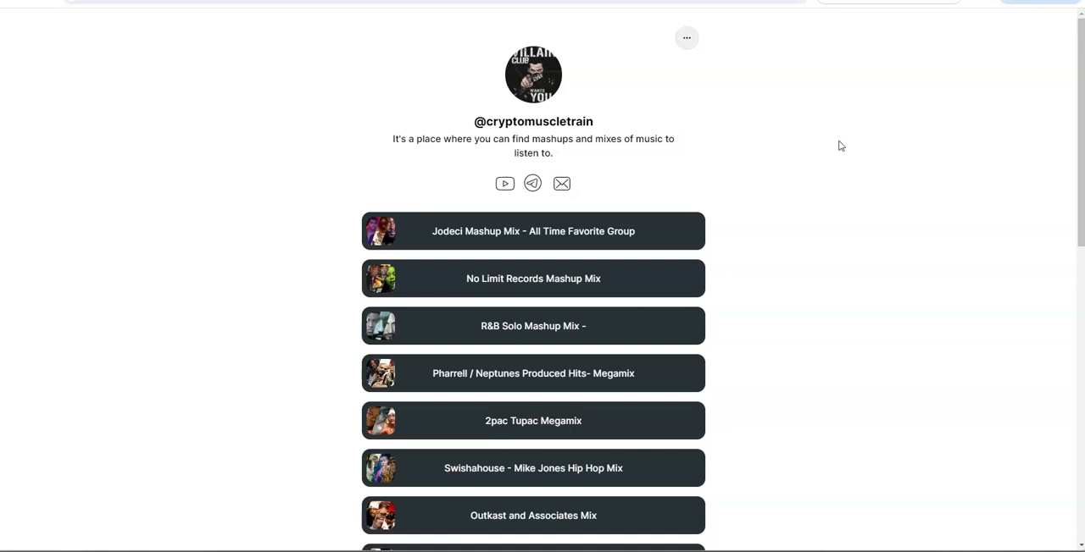